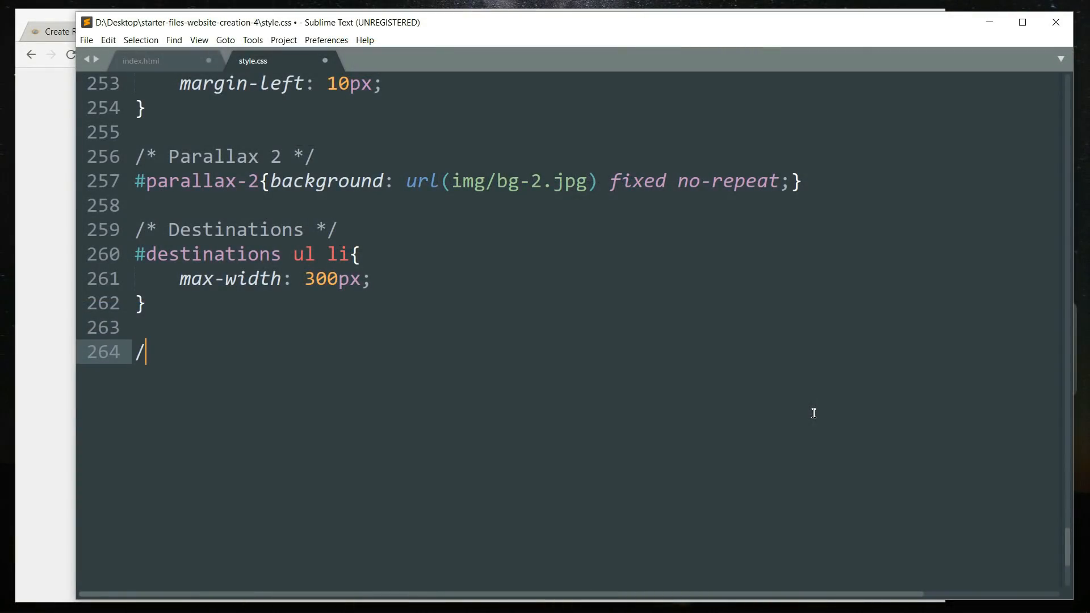
Start an /* Image Hover 1 */ comment and open a .hover1 rule
{"action": "type", "text": "* Image"}
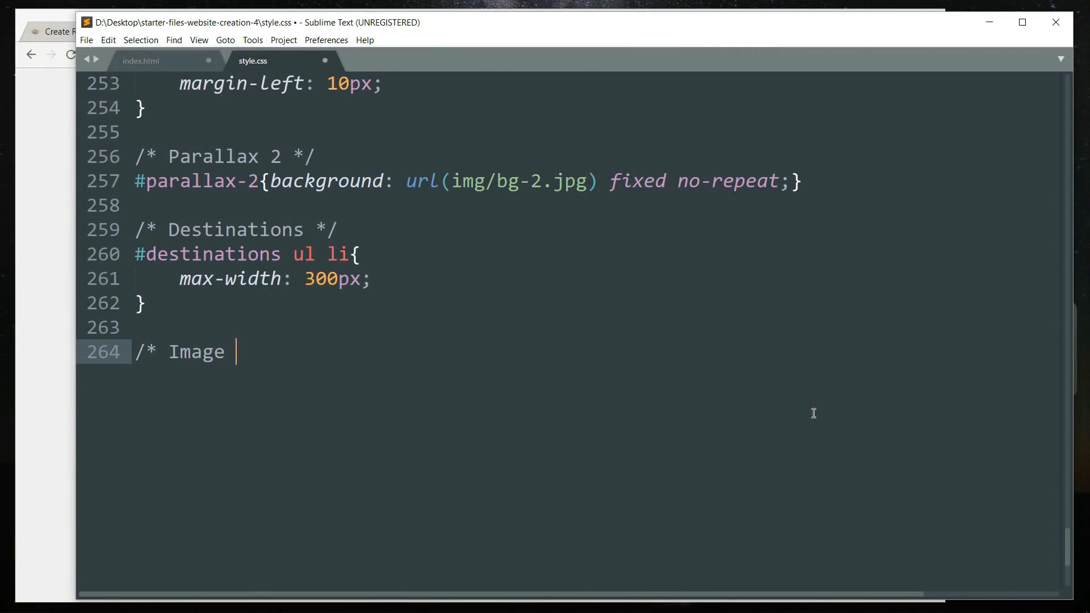
{"action": "type", "text": "Hover 1"}
{"action": "type", "text": "-----------------------------------------------------------------------*/"}
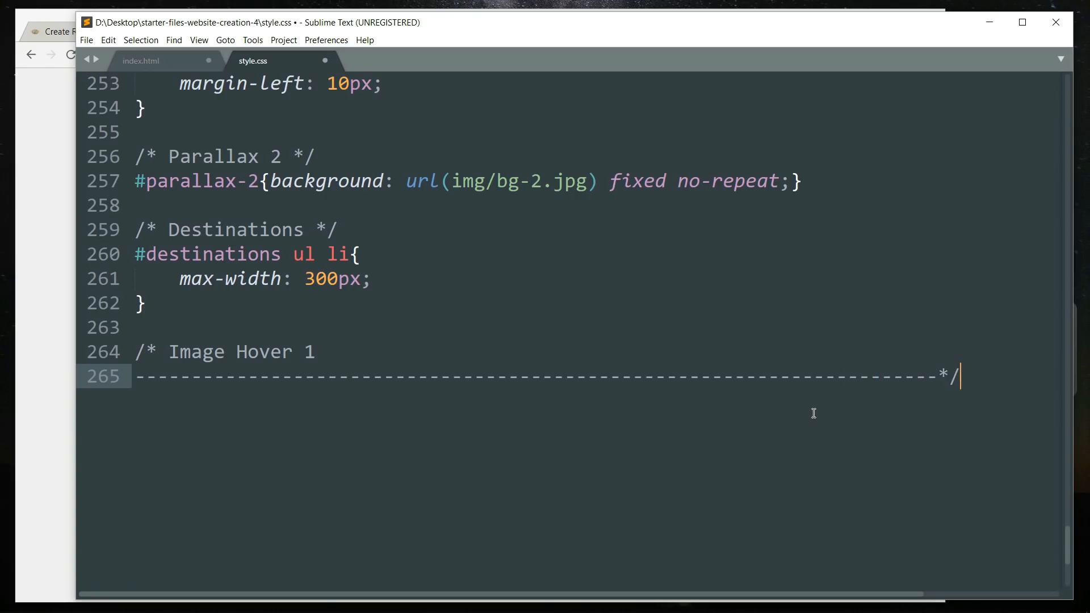
{"action": "type", "text": "."}
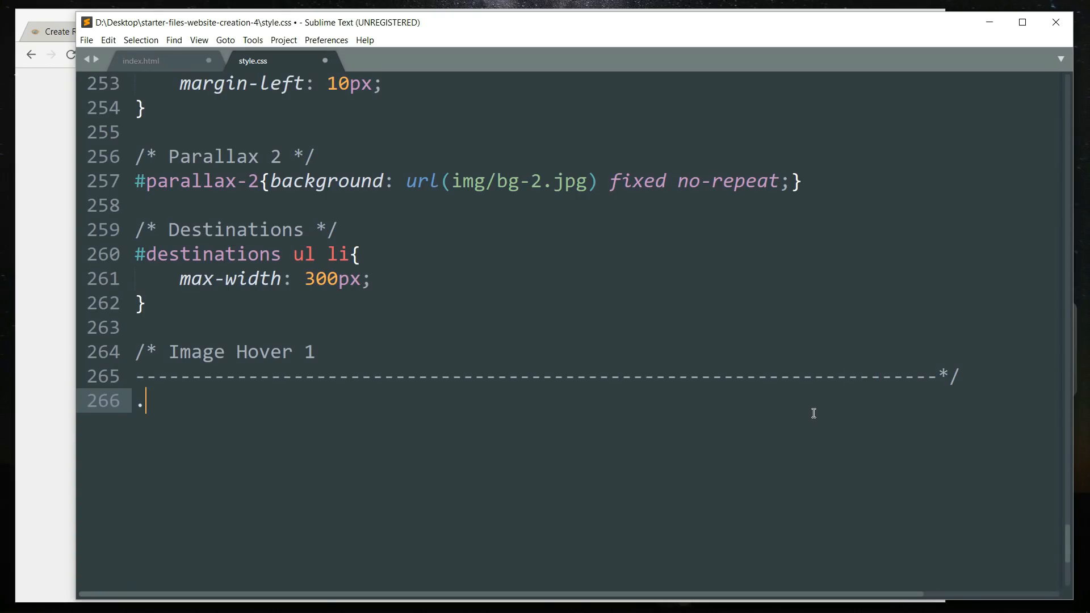
{"action": "type", "text": "hover1"}
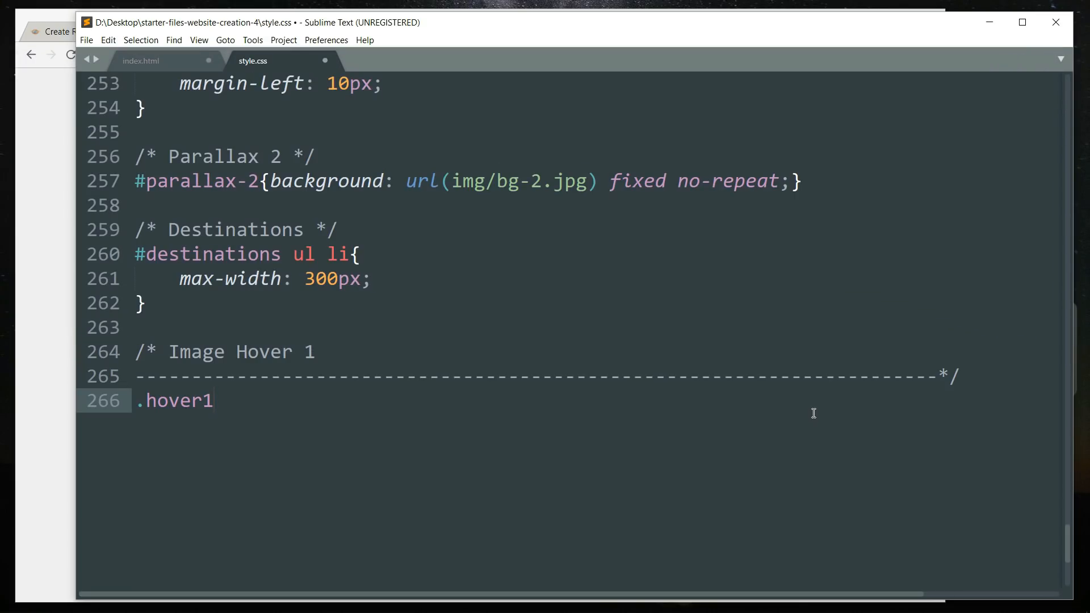
{"action": "type", "text": "{"}
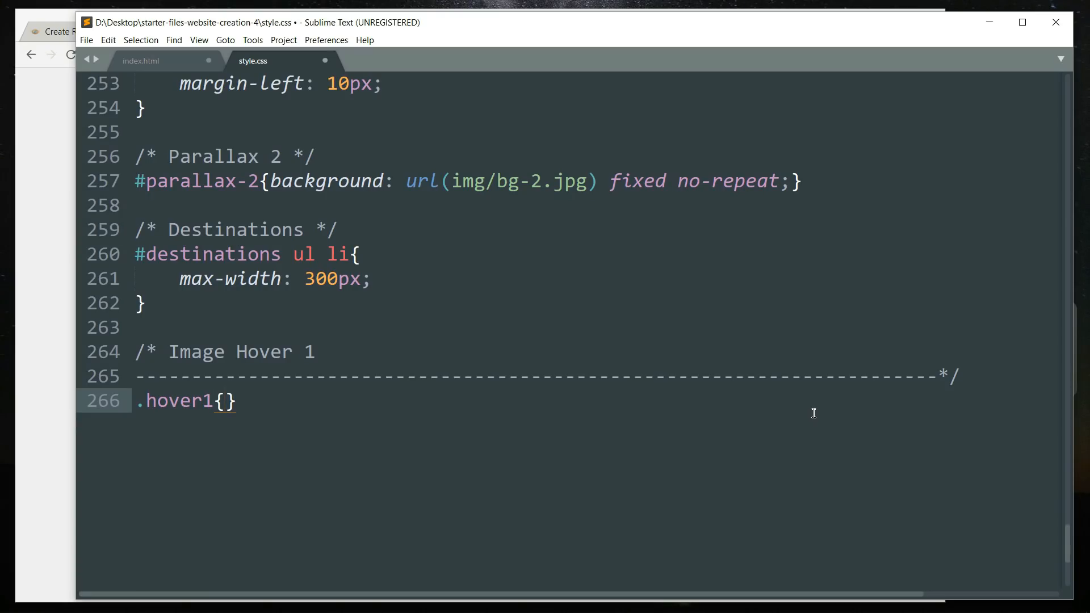
Give .hover1 width and height 100%, hidden overflow, relative position and centred text
{"action": "type", "text": "width: 100%;"}
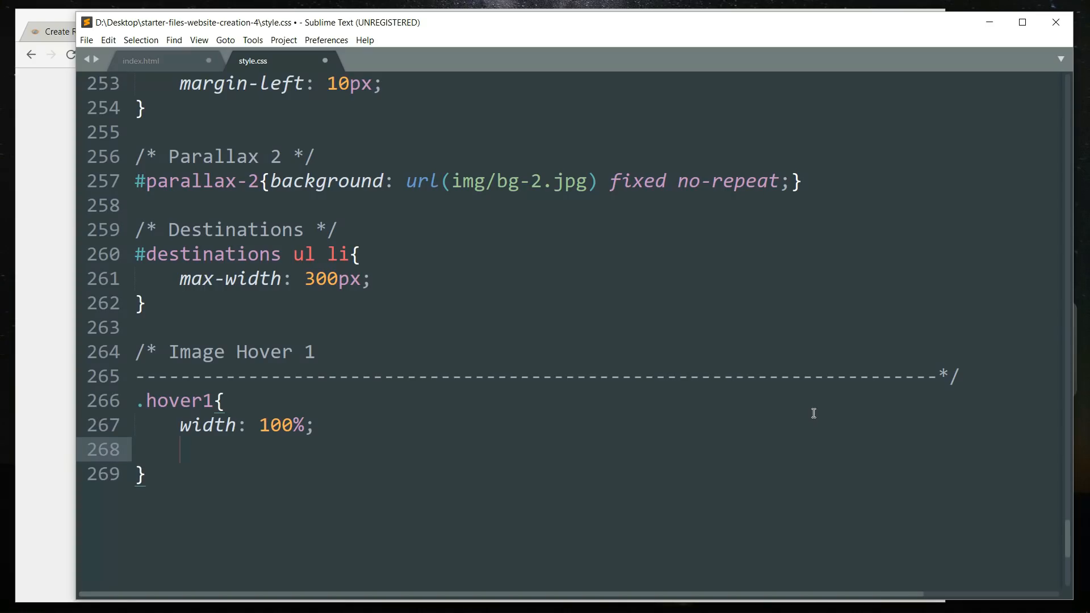
{"action": "type", "text": "height: 100%;"}
{"action": "type", "text": "float: left;"}
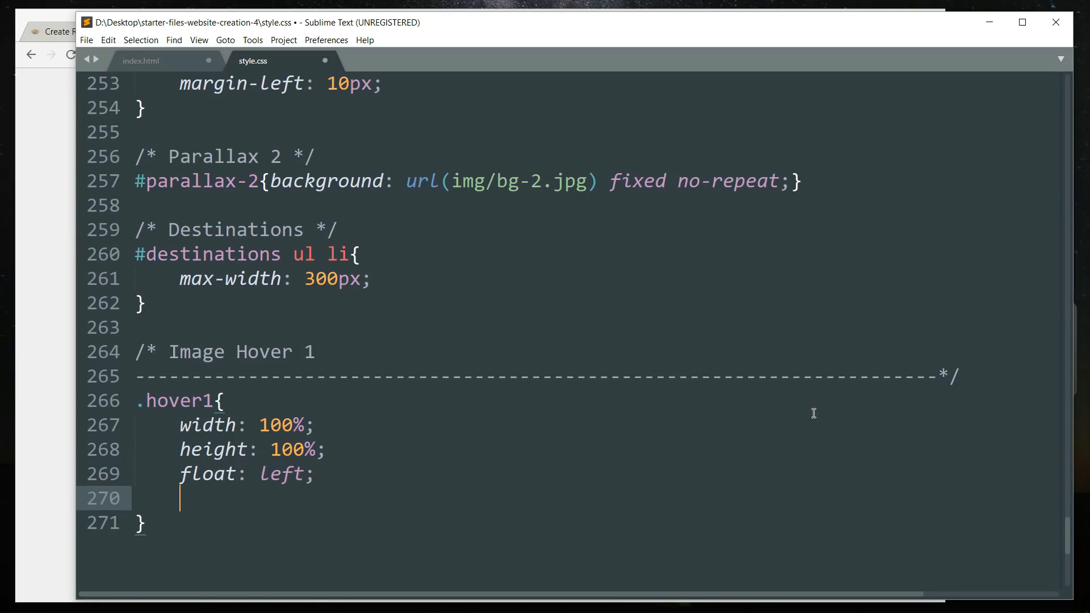
{"action": "type", "text": "overflow: hidden;"}
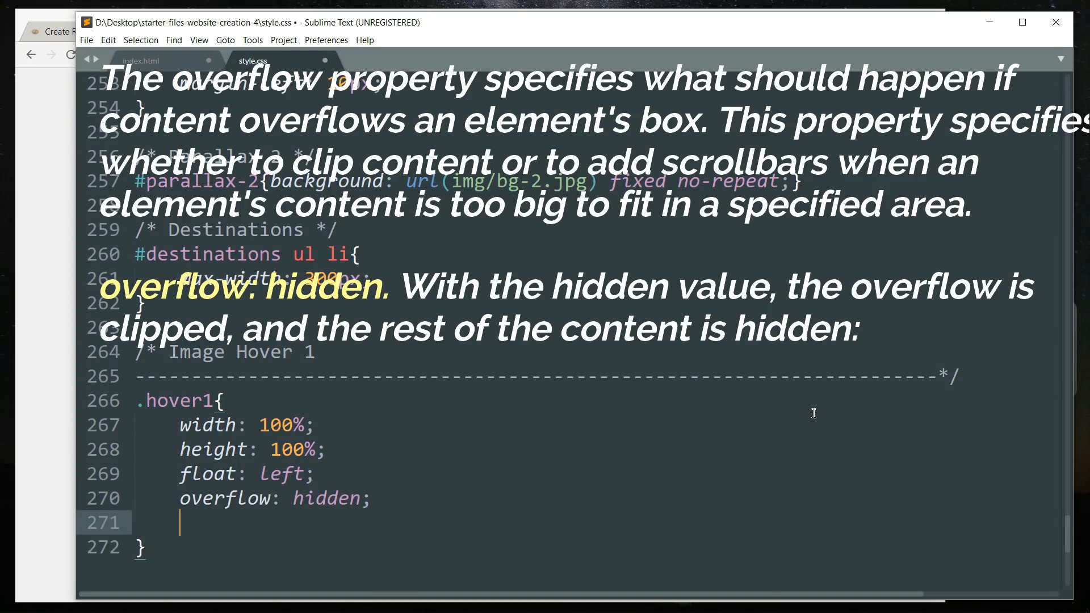
{"action": "type", "text": "position: rel"}
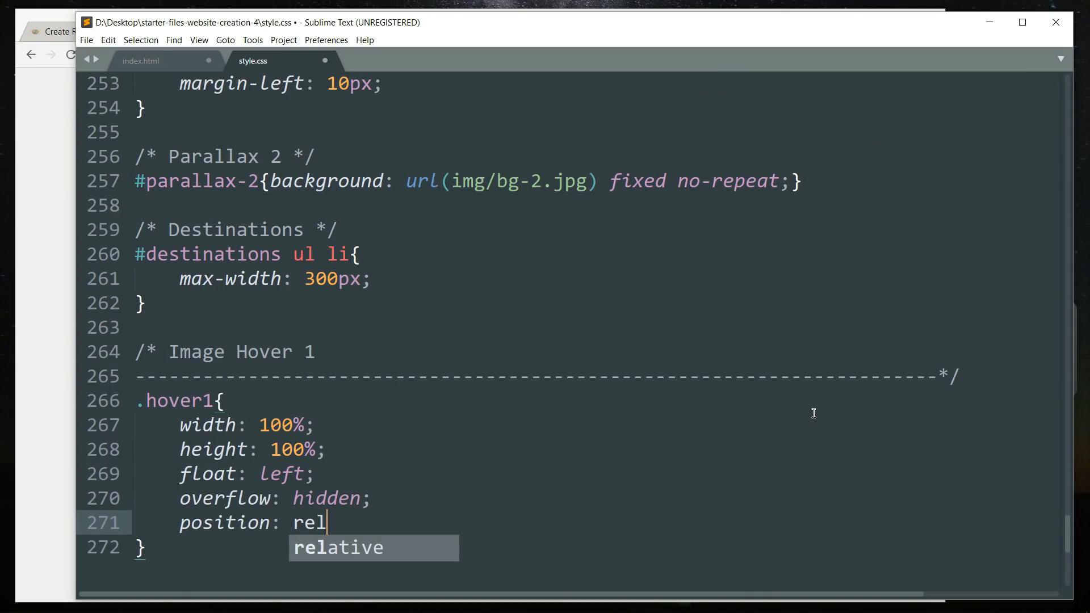
{"action": "key", "text": "Enter"}
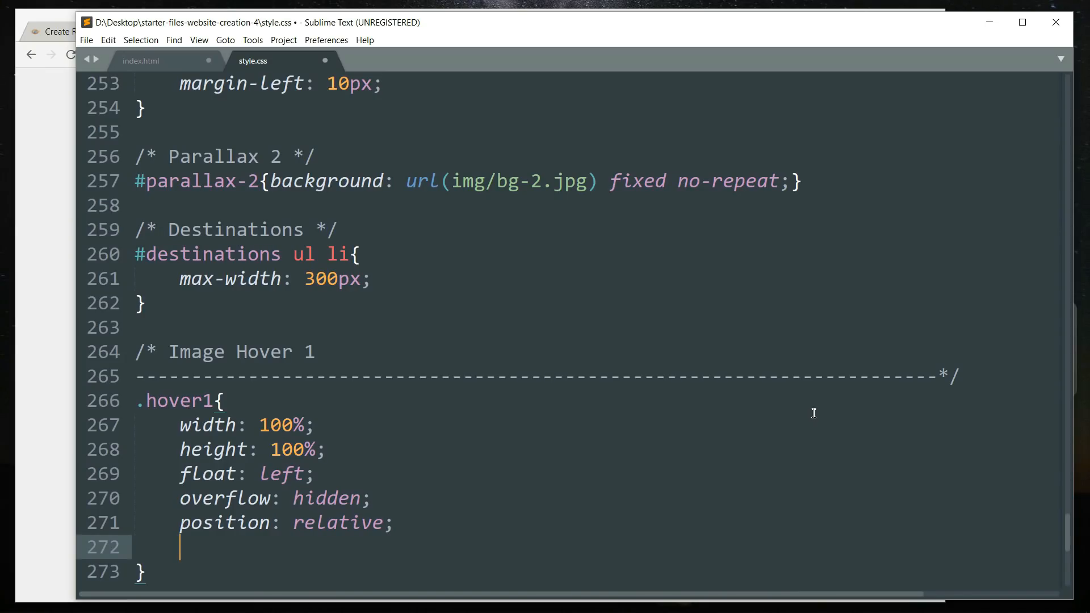
{"action": "type", "text": "text-align:"}
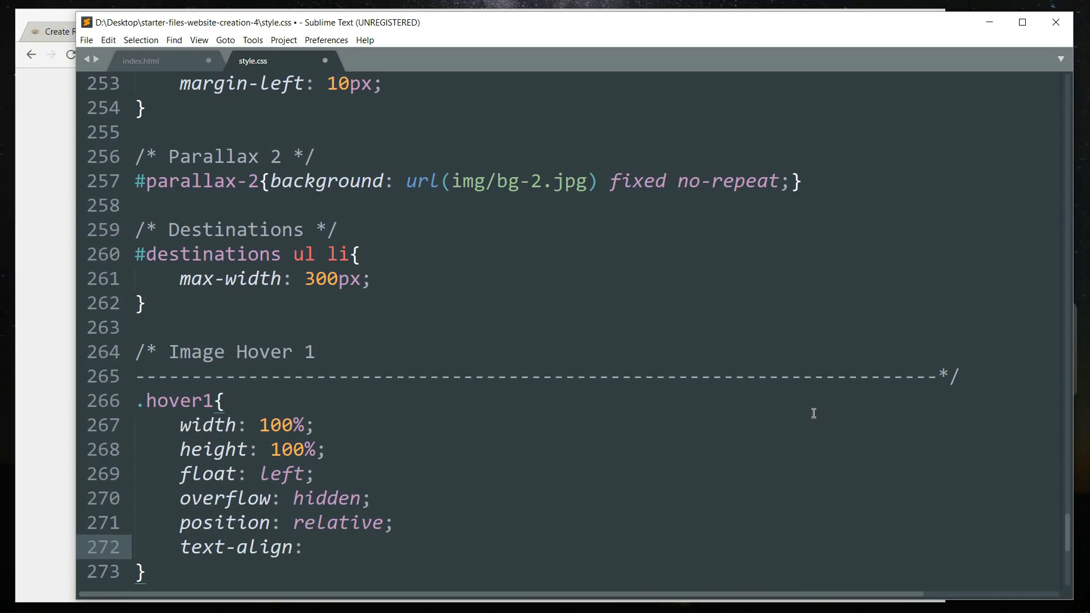
{"action": "type", "text": "c"}
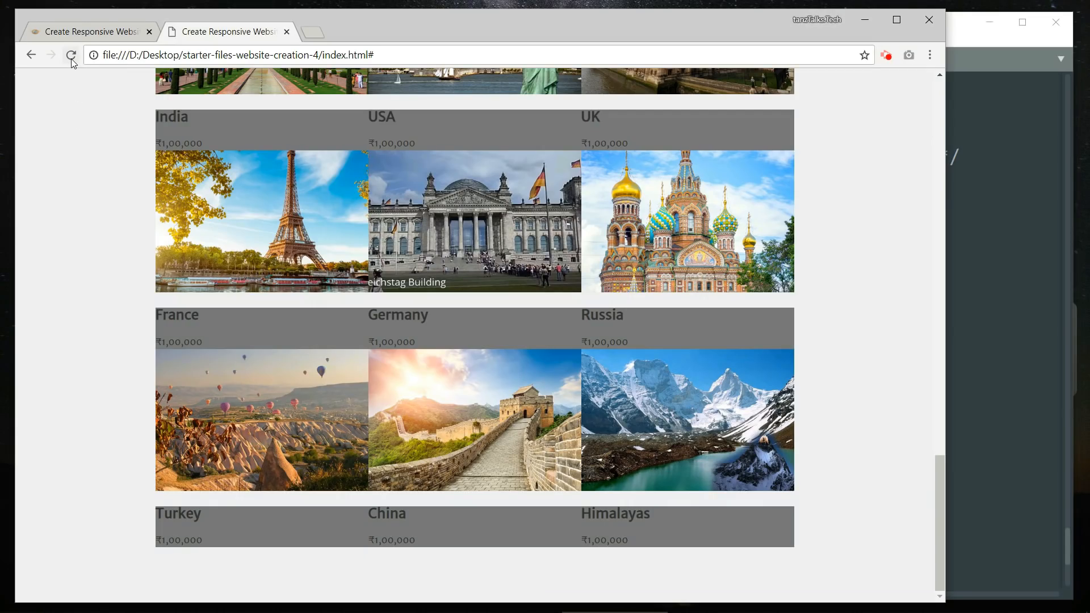
{"action": "left_click", "coordinate": [70, 54]}
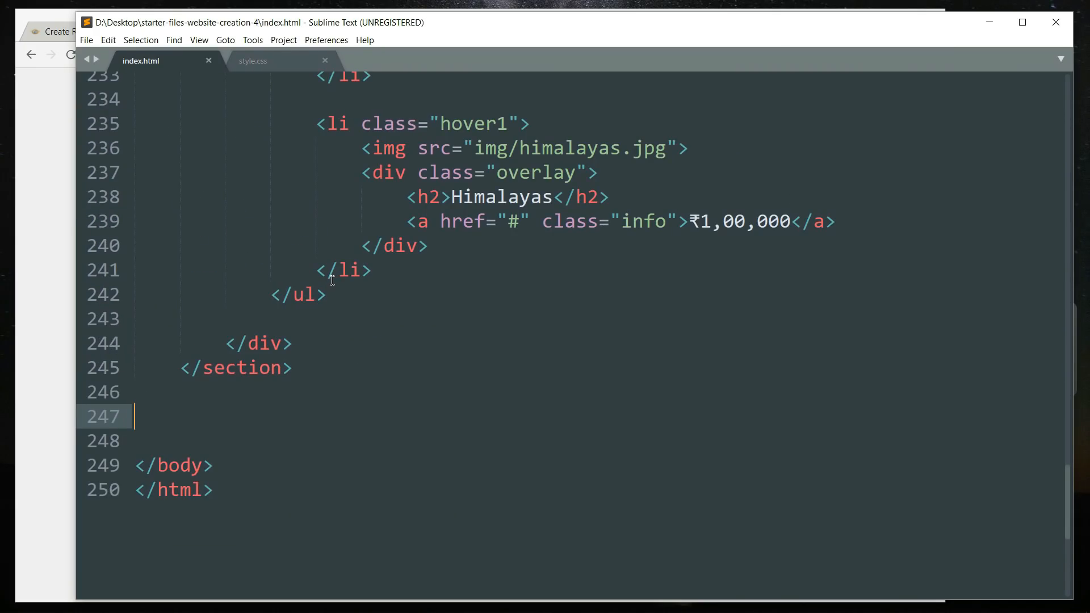
{"action": "double_click", "coordinate": [462, 197]}
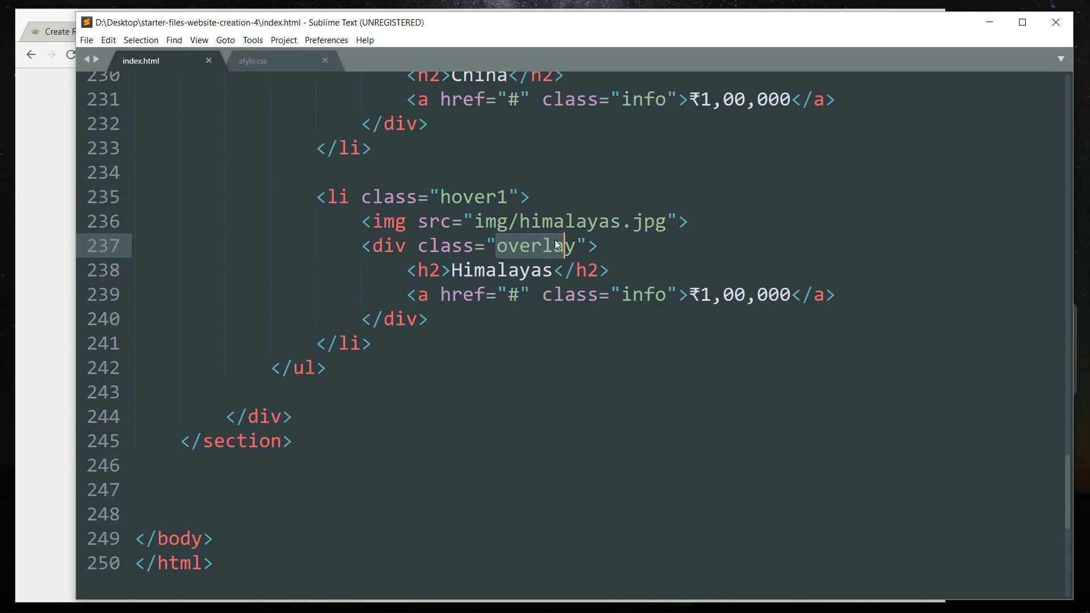
{"action": "left_click", "coordinate": [252, 61]}
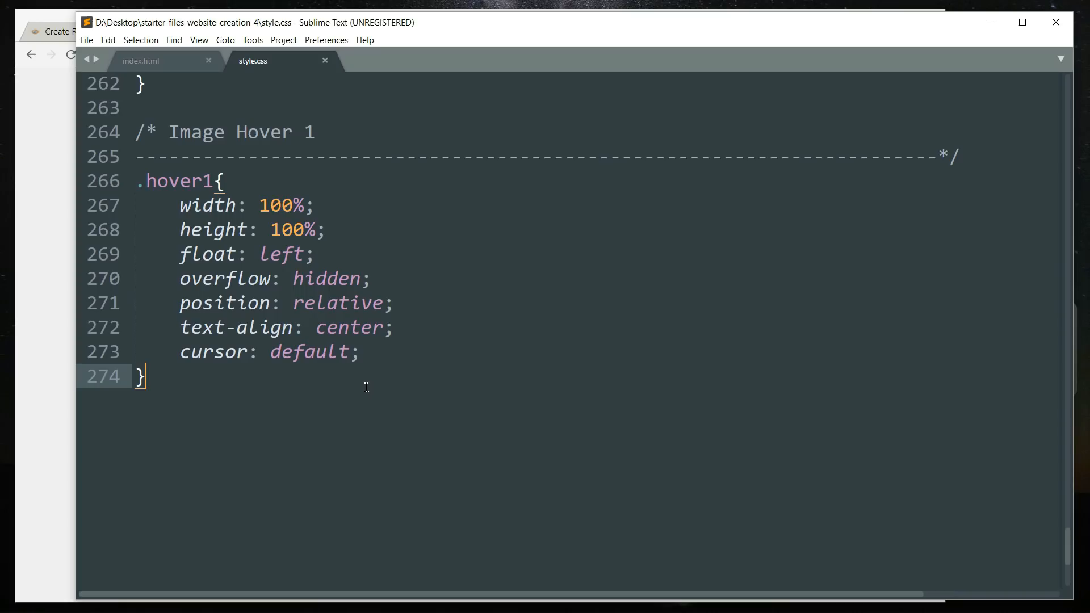
Open a .hover1 .overlay rule with width 100% and height 100%
{"action": "type", "text": ".ho"}
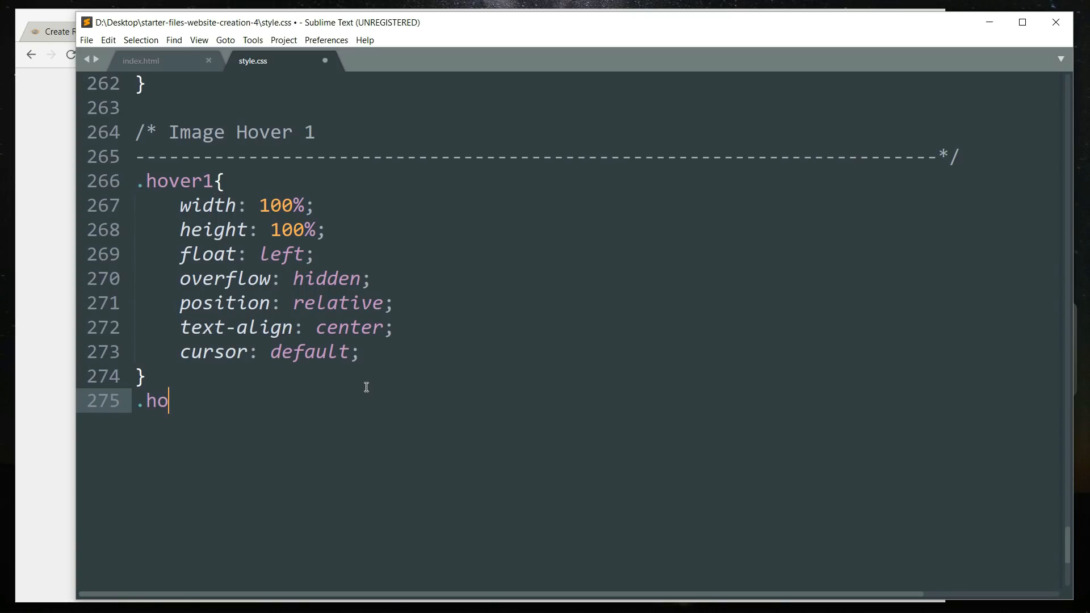
{"action": "type", "text": "ver1"}
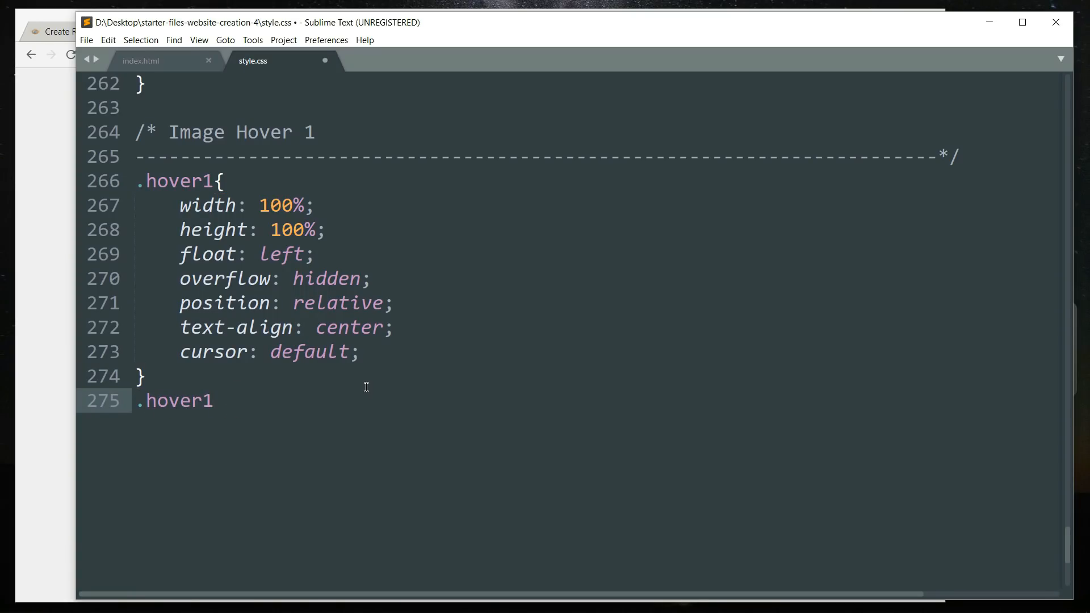
{"action": "type", "text": ".overlay"}
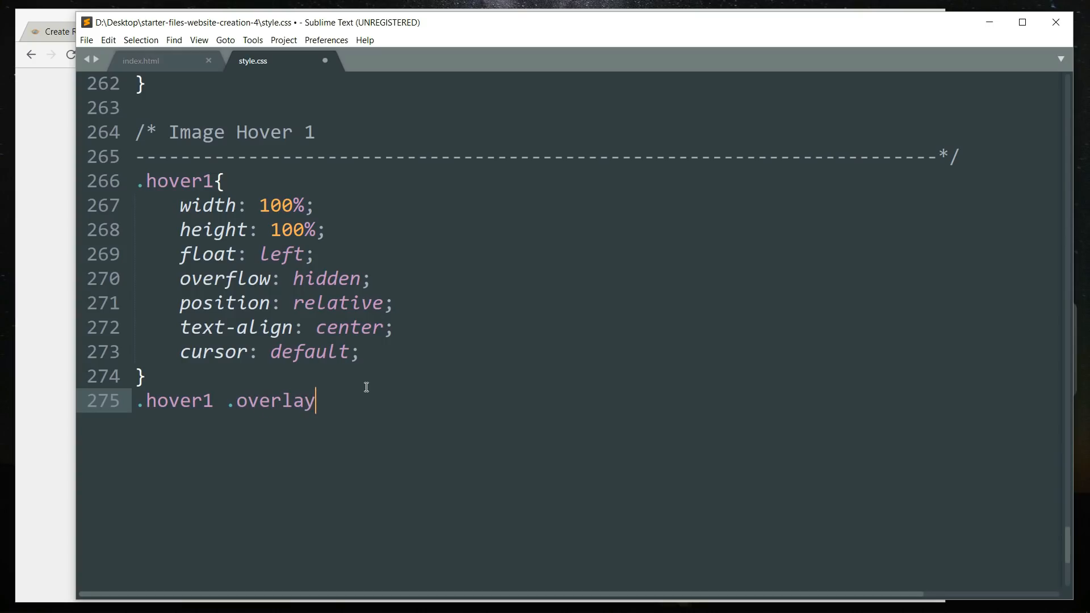
{"action": "type", "text": "{"}
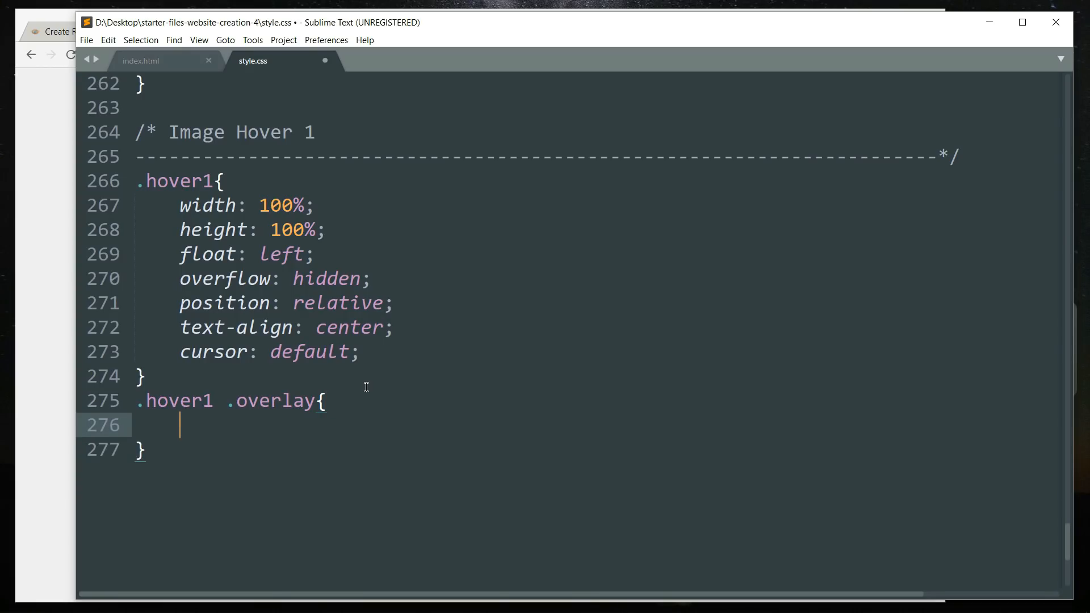
{"action": "type", "text": "width:"}
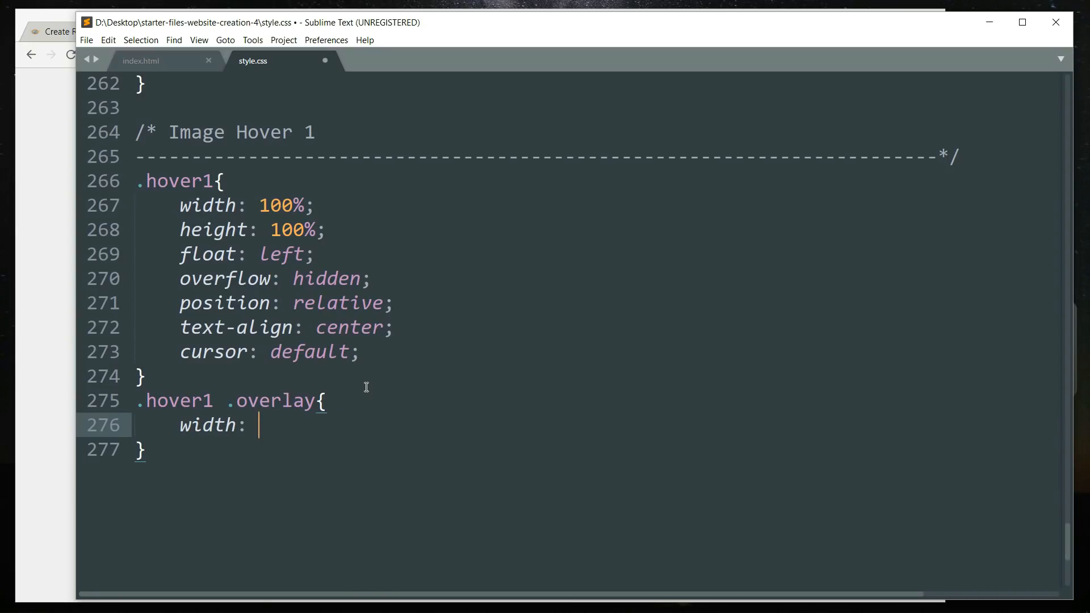
{"action": "type", "text": "100%;"}
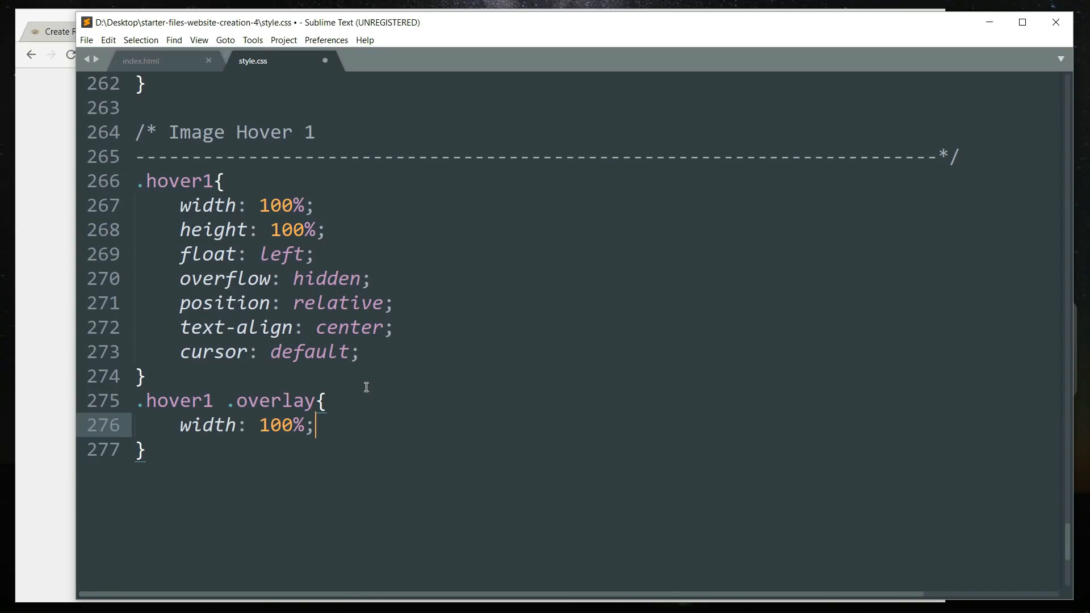
{"action": "type", "text": "height: 10"}
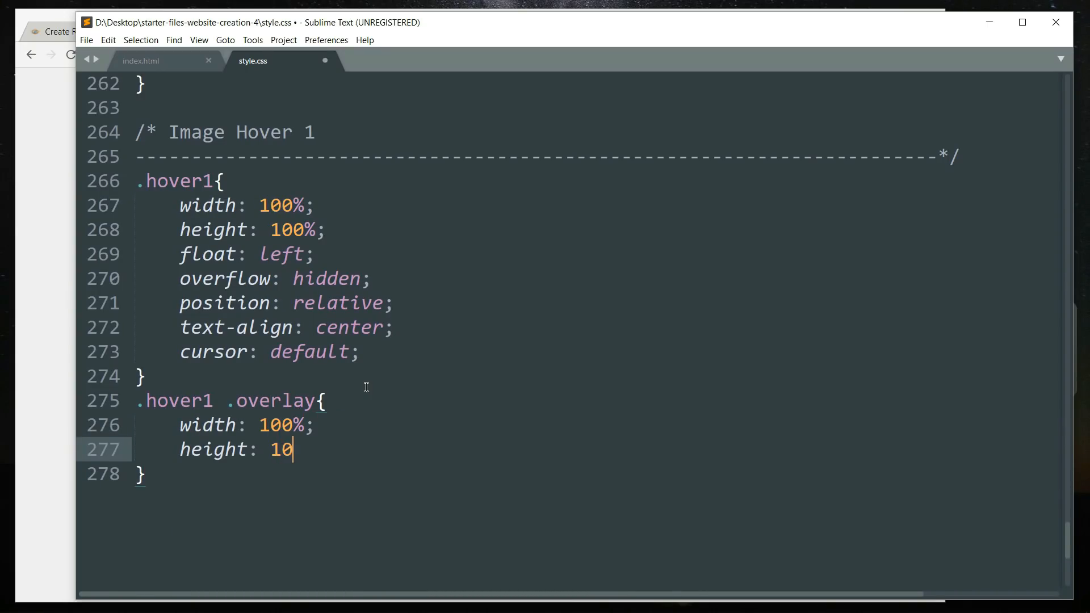
{"action": "type", "text": "0%;"}
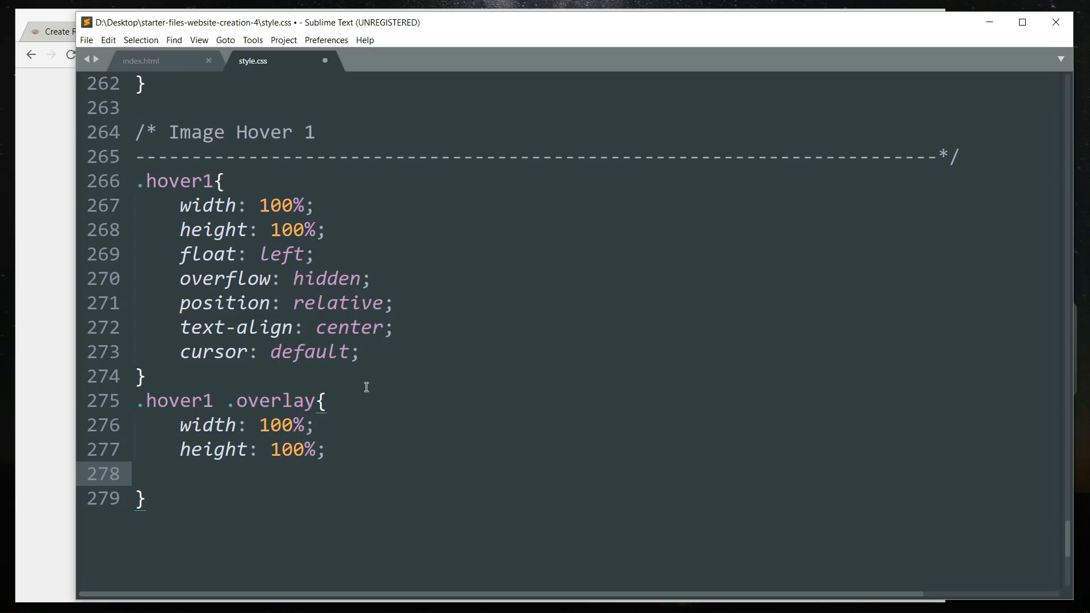
Make the overlay absolutely positioned at top 0, left 0, with hidden overflow and opacity 0
{"action": "type", "text": "position: absolute;"}
{"action": "type", "text": "overflow: ;"}
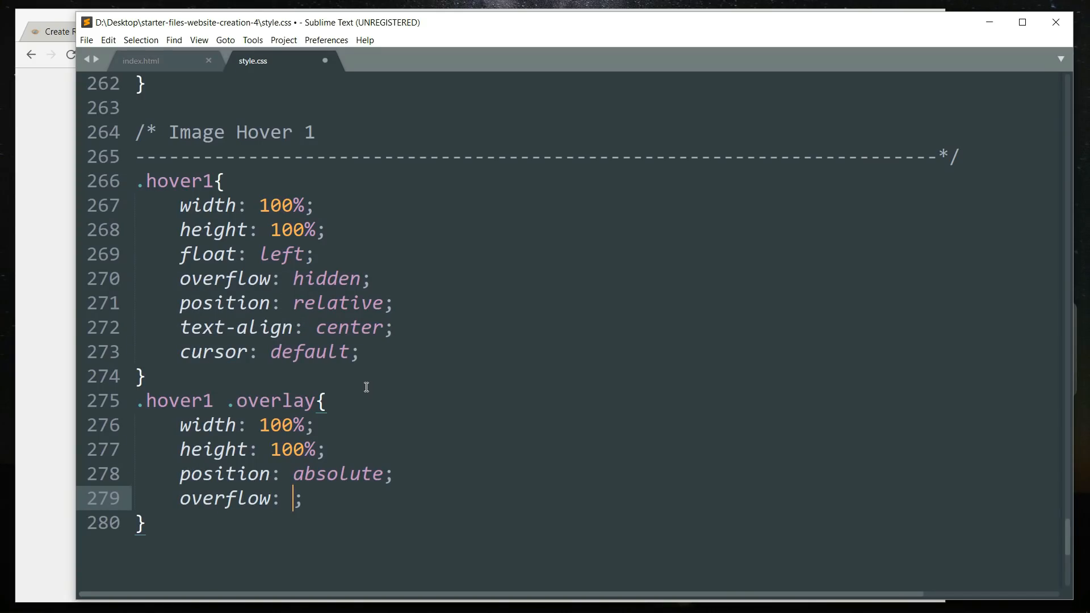
{"action": "type", "text": "hidden"}
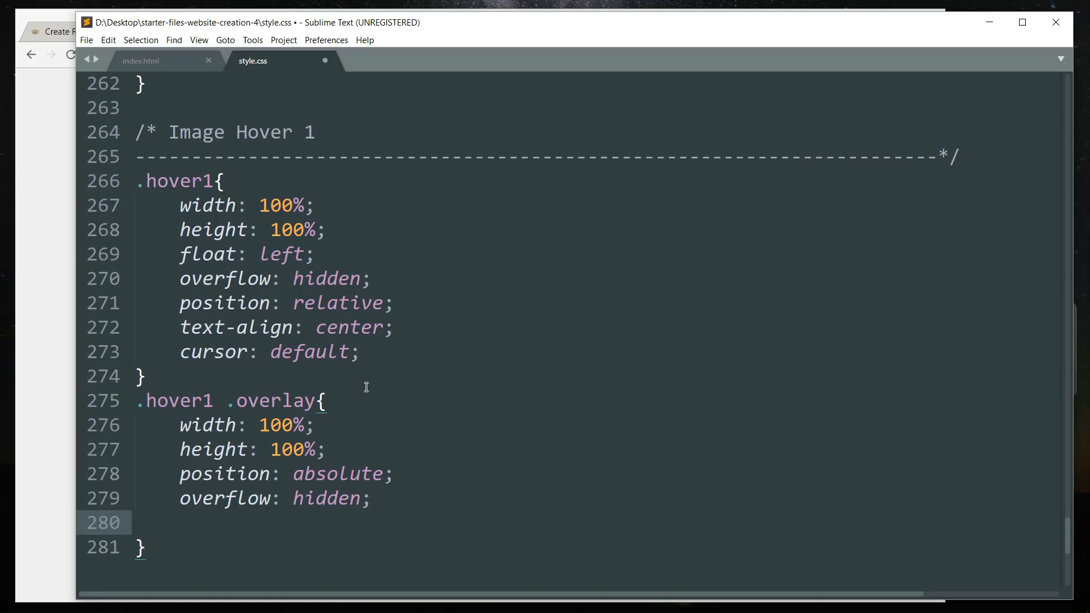
{"action": "type", "text": "top:"}
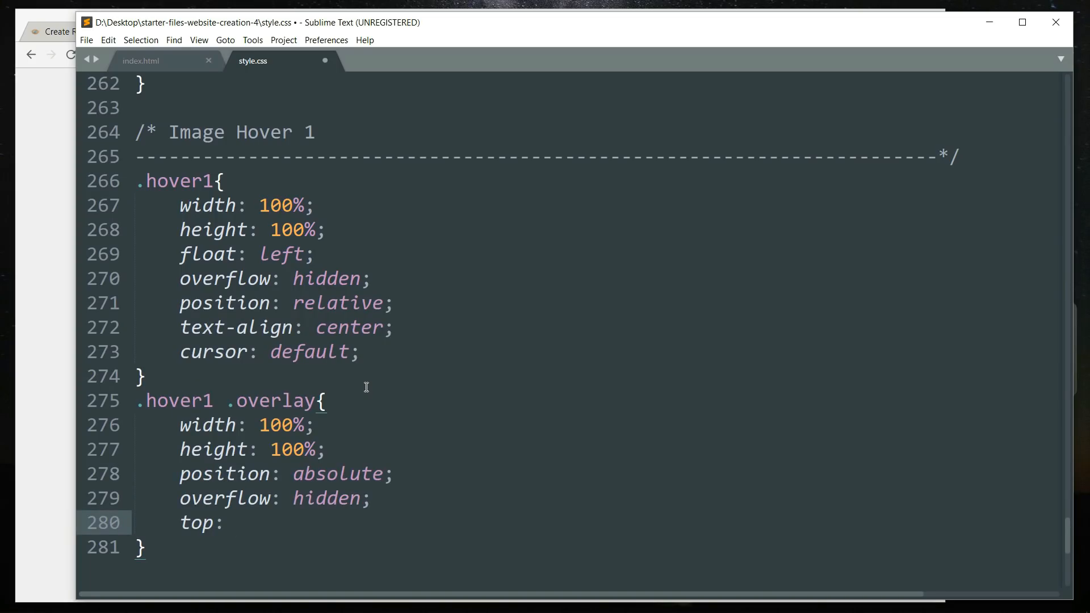
{"action": "type", "text": "left: 0;"}
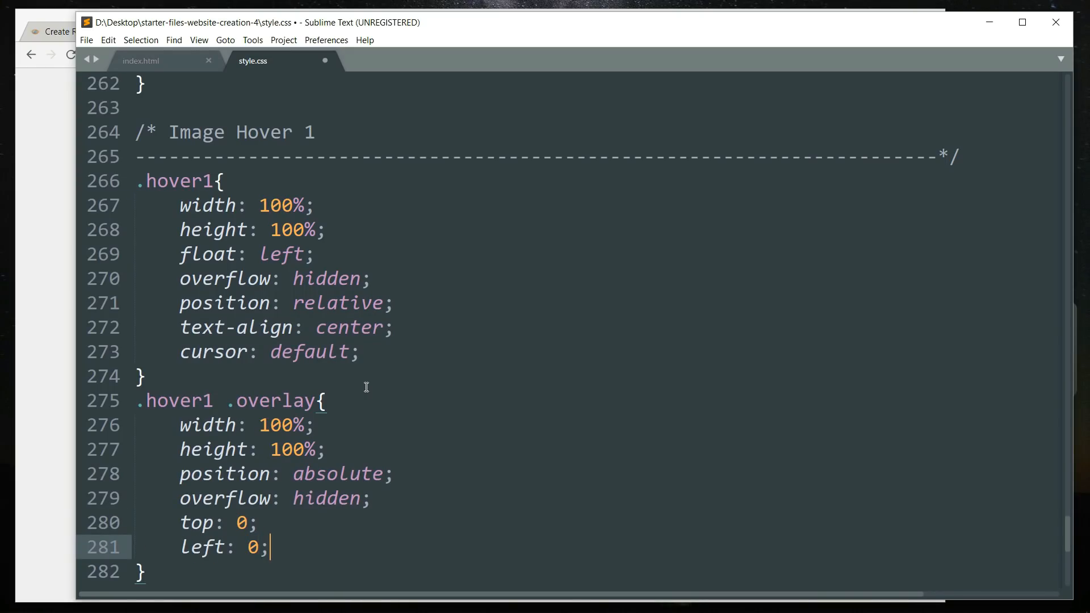
{"action": "type", "text": "opacity:"}
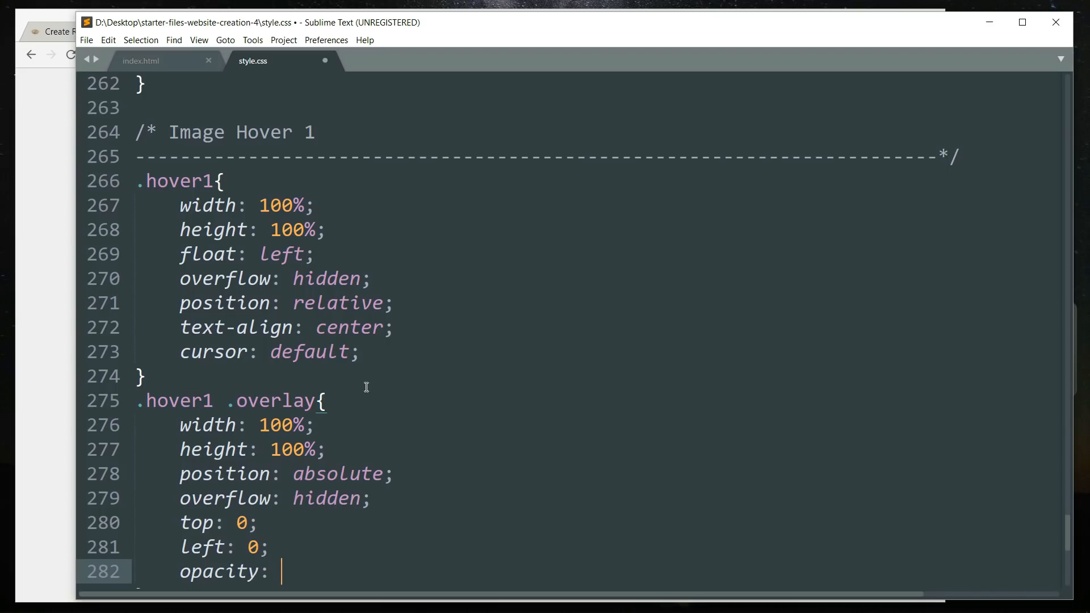
{"action": "type", "text": "0"}
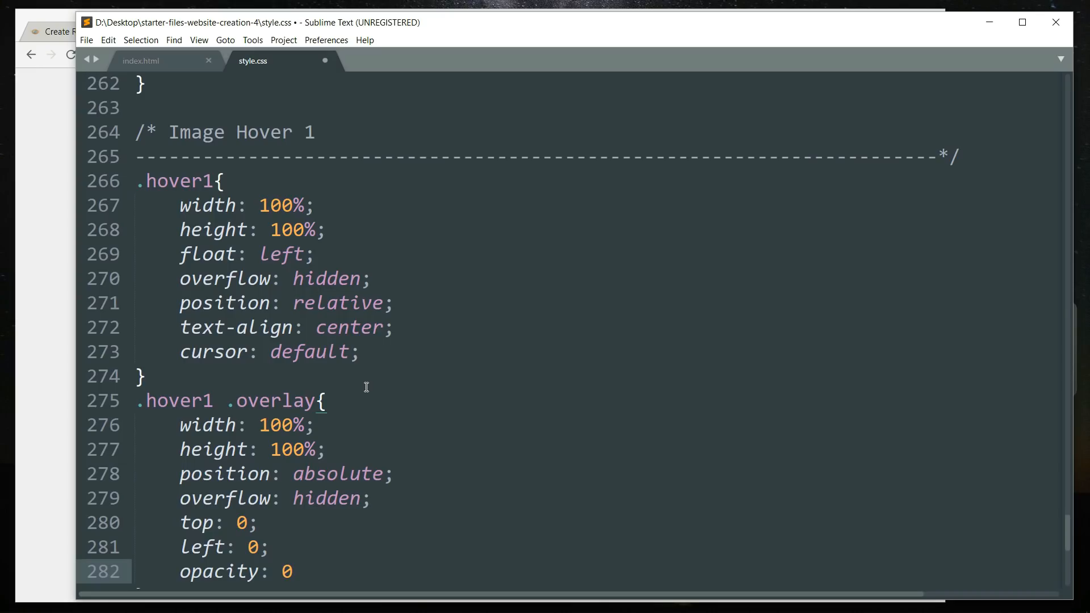
{"action": "left_click", "coordinate": [291, 571]}
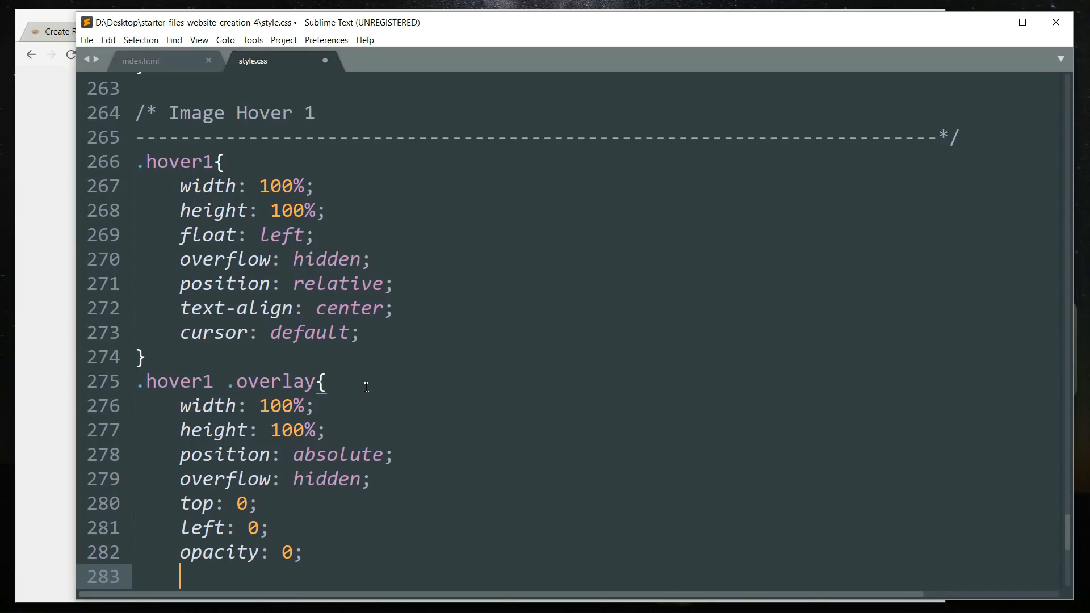
Give the overlay a background-color of rgba(0,0,0,0.5)
{"action": "type", "text": "background-"}
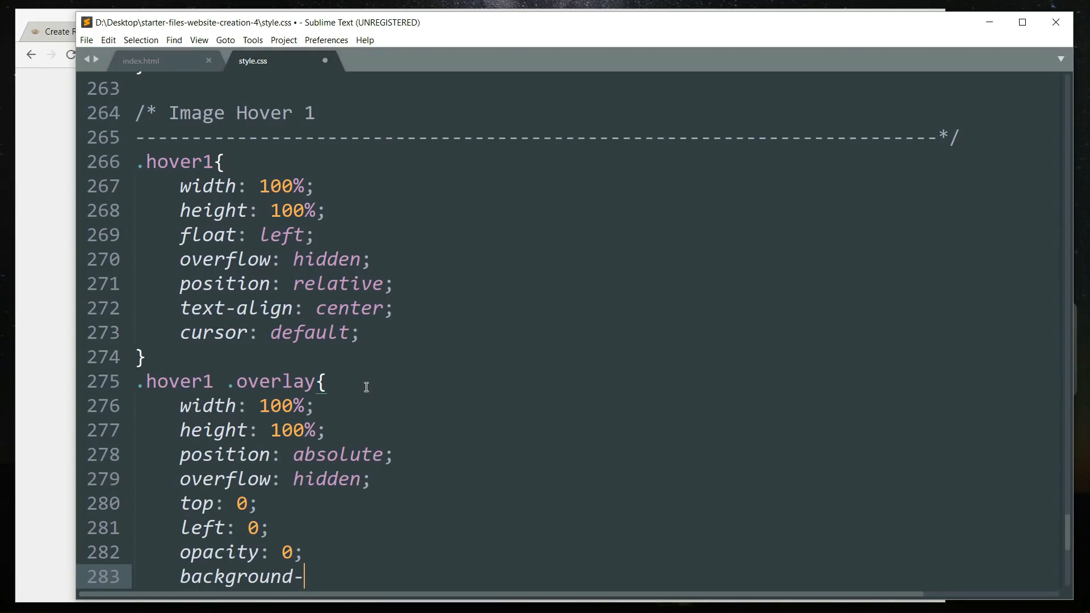
{"action": "type", "text": "color:"}
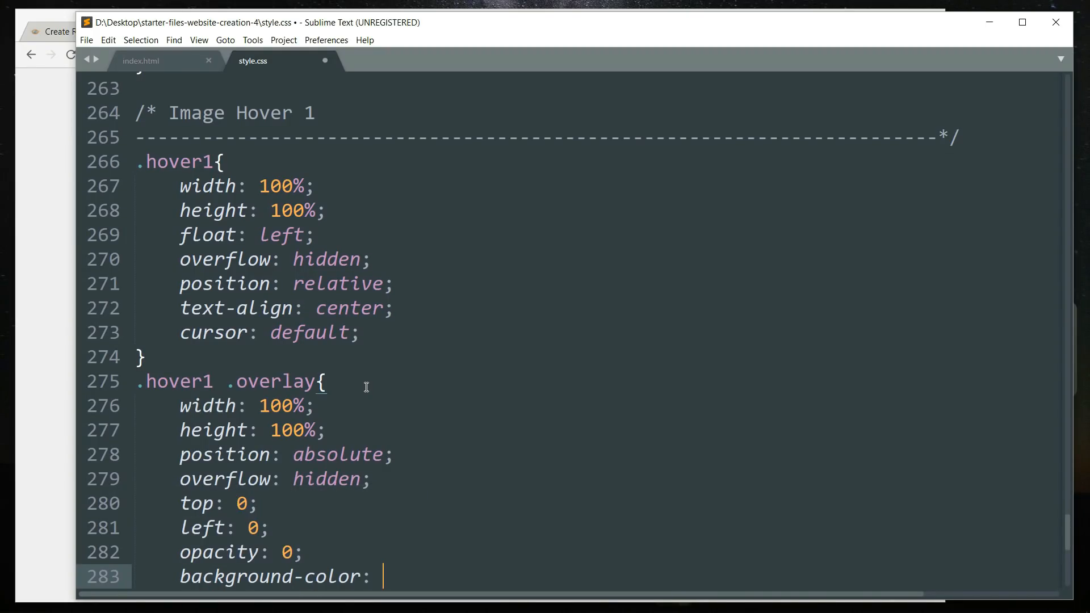
{"action": "type", "text": "rgba(0,0,0,0.);"}
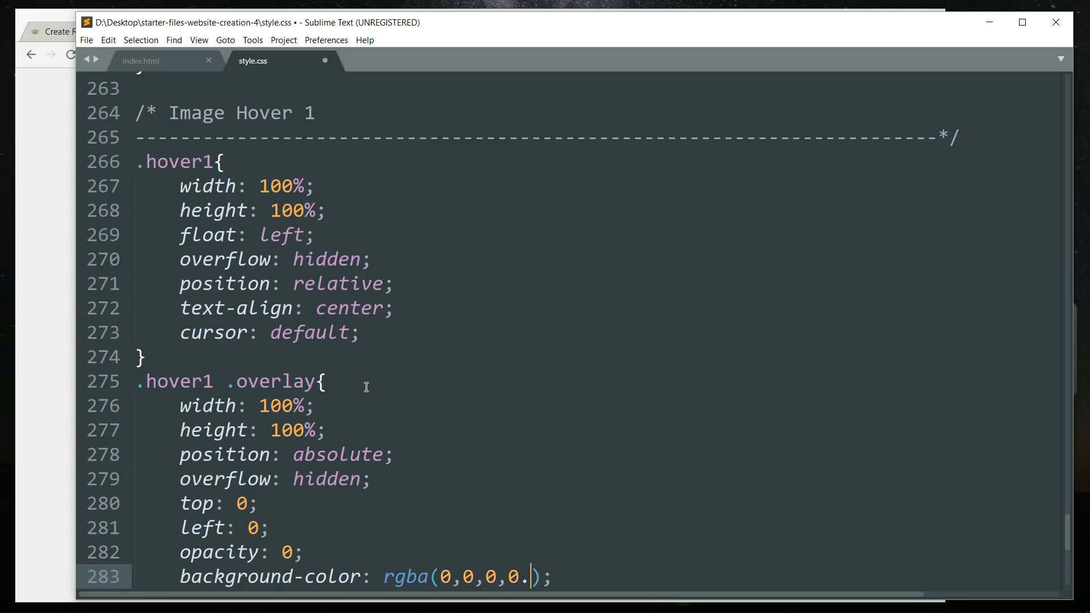
{"action": "type", "text": "5"}
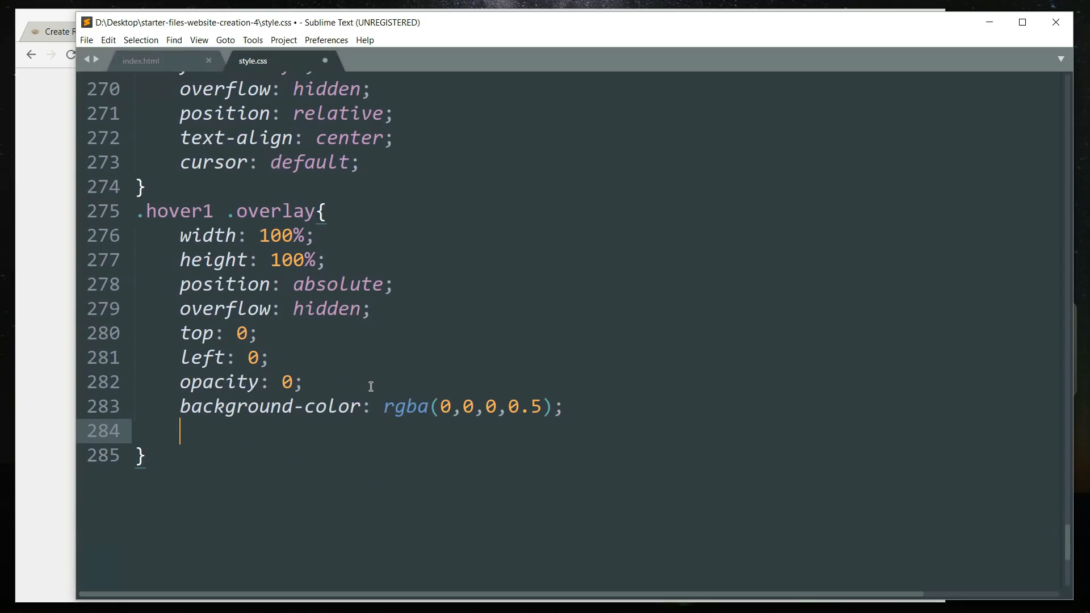
Add transition: all 0.4s cubic-bezier(0.88,-0.99,0,1.81) to the overlay
{"action": "type", "text": "transition:"}
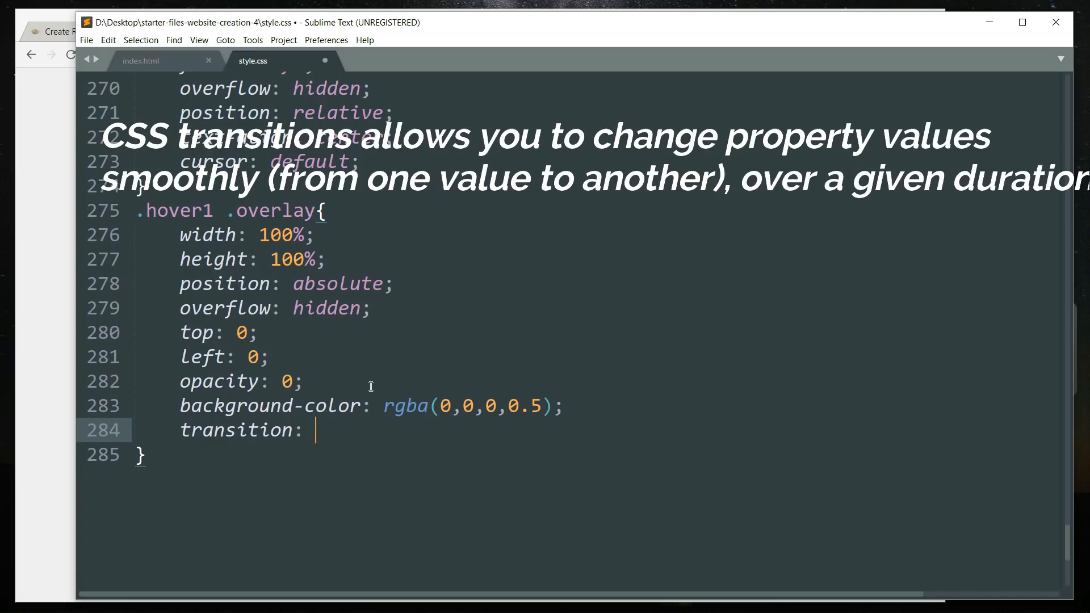
{"action": "type", "text": "all 0."}
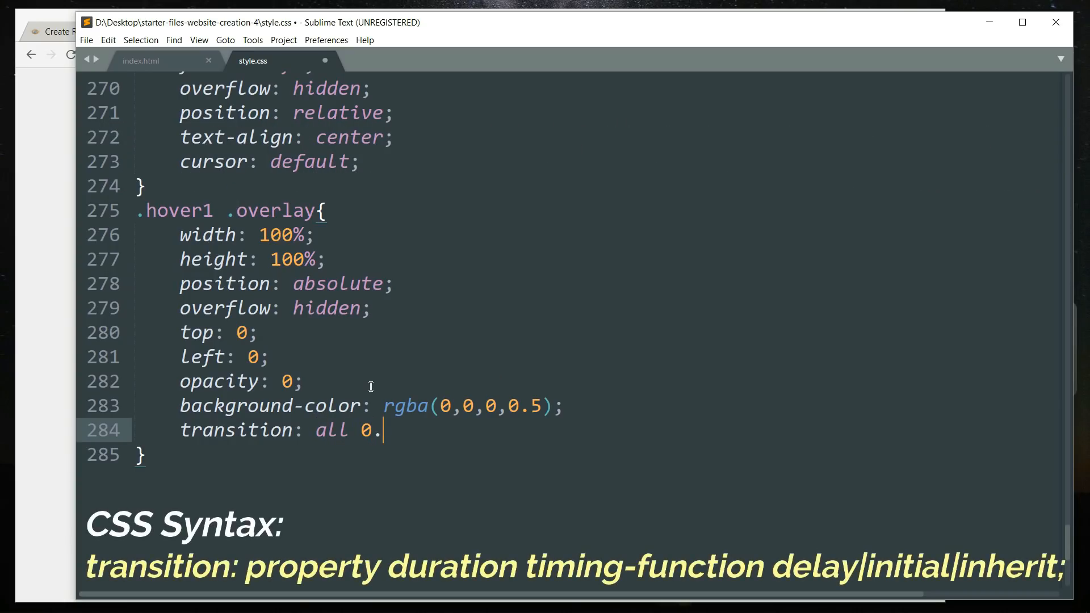
{"action": "type", "text": "4s cubic"}
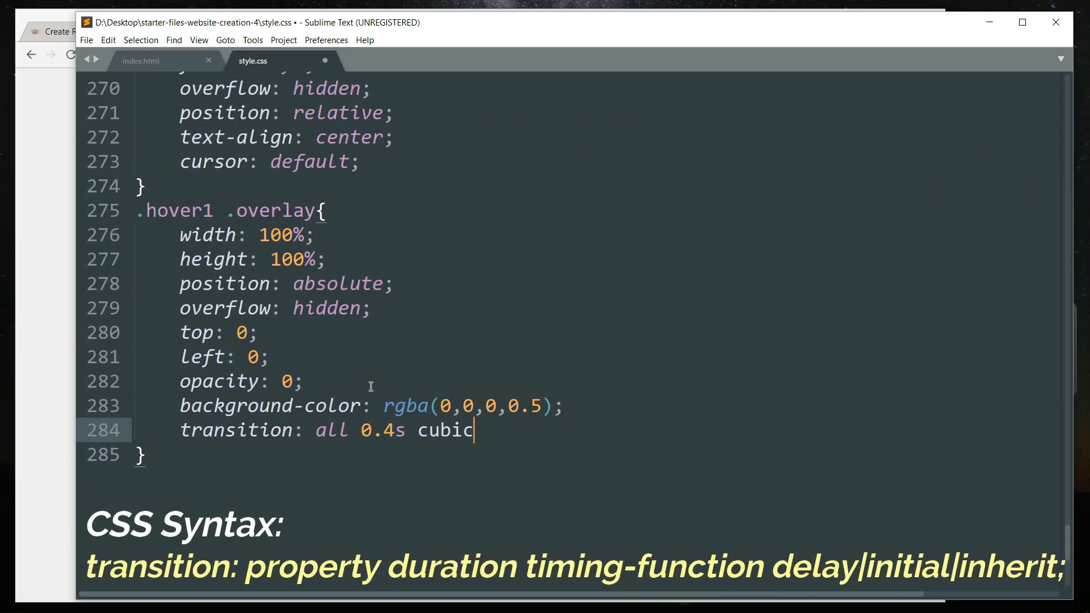
{"action": "type", "text": "-be"}
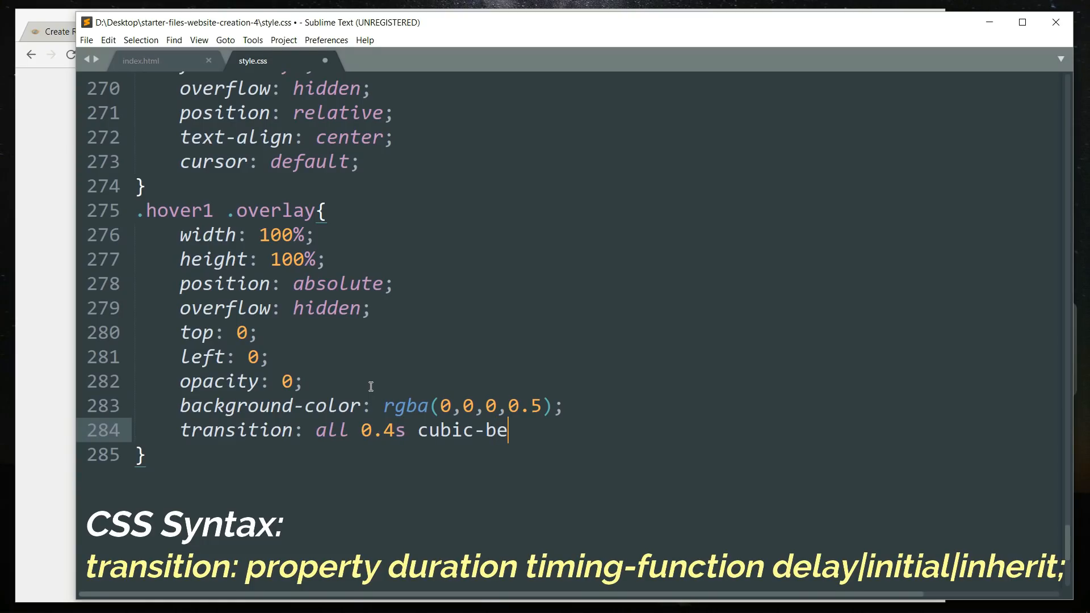
{"action": "type", "text": "zier"}
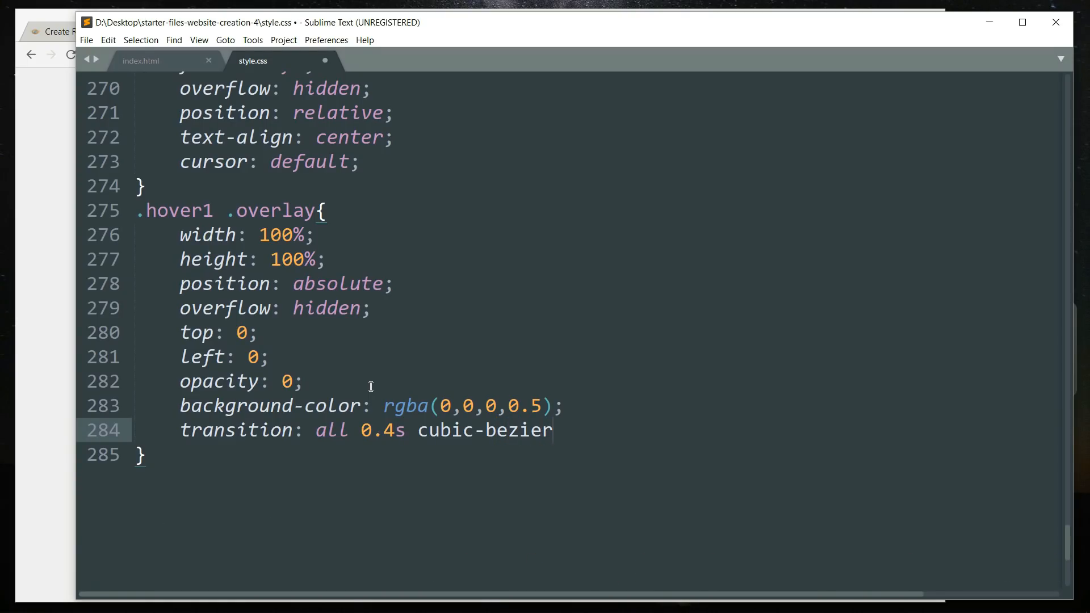
{"action": "type", "text": "()"}
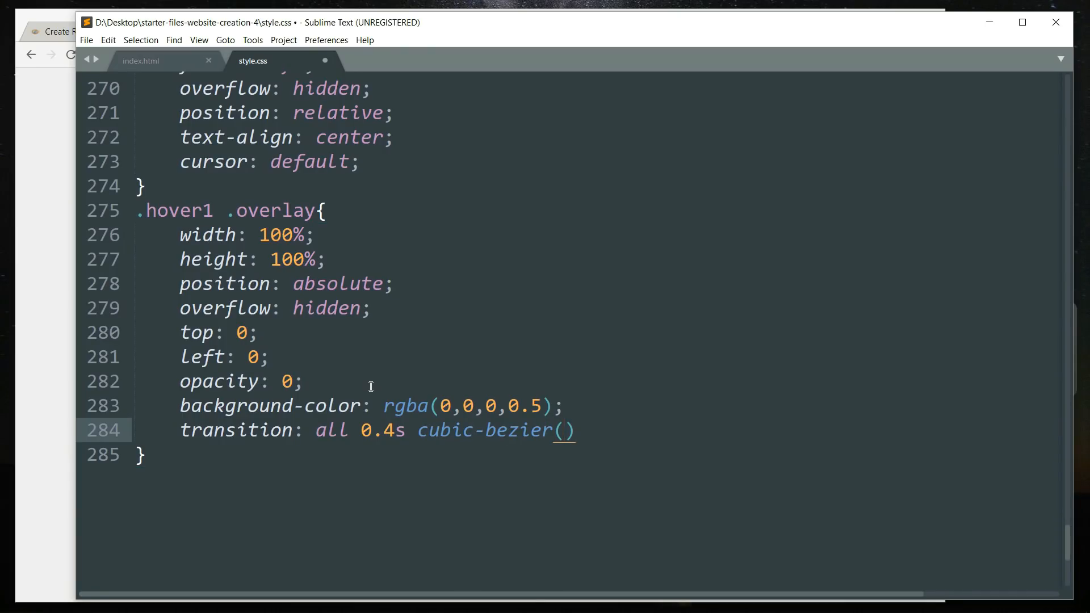
{"action": "type", "text": "0.88"}
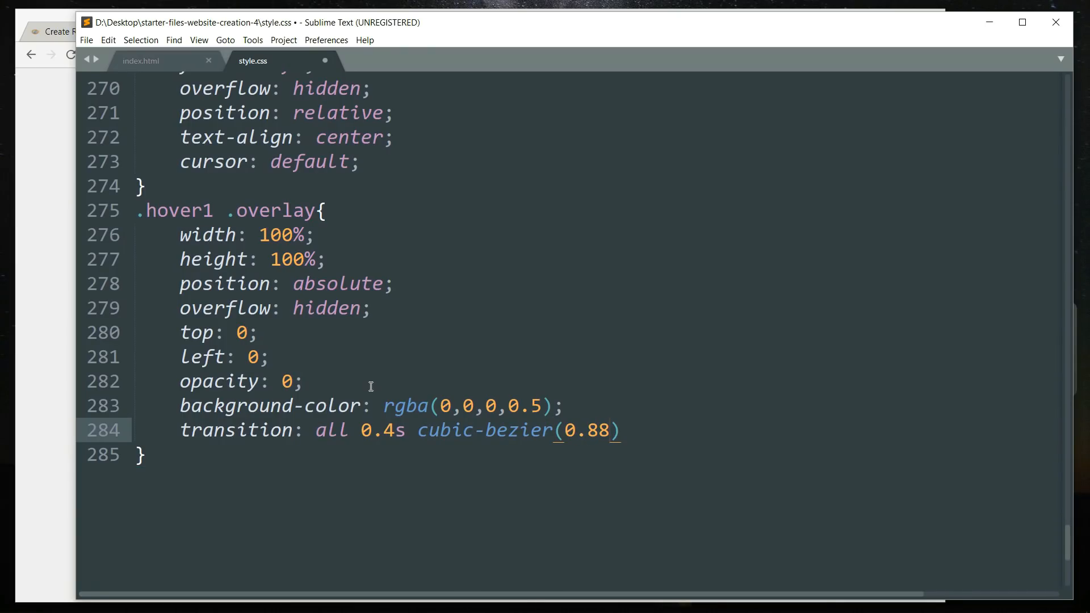
{"action": "type", "text": ",-0.99,"}
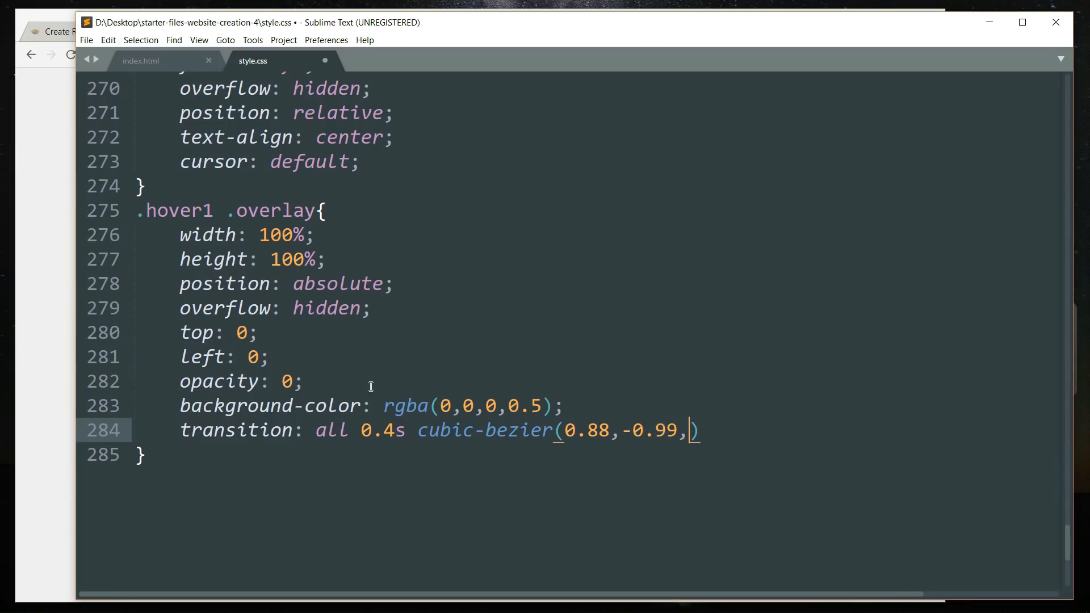
{"action": "type", "text": "0,"}
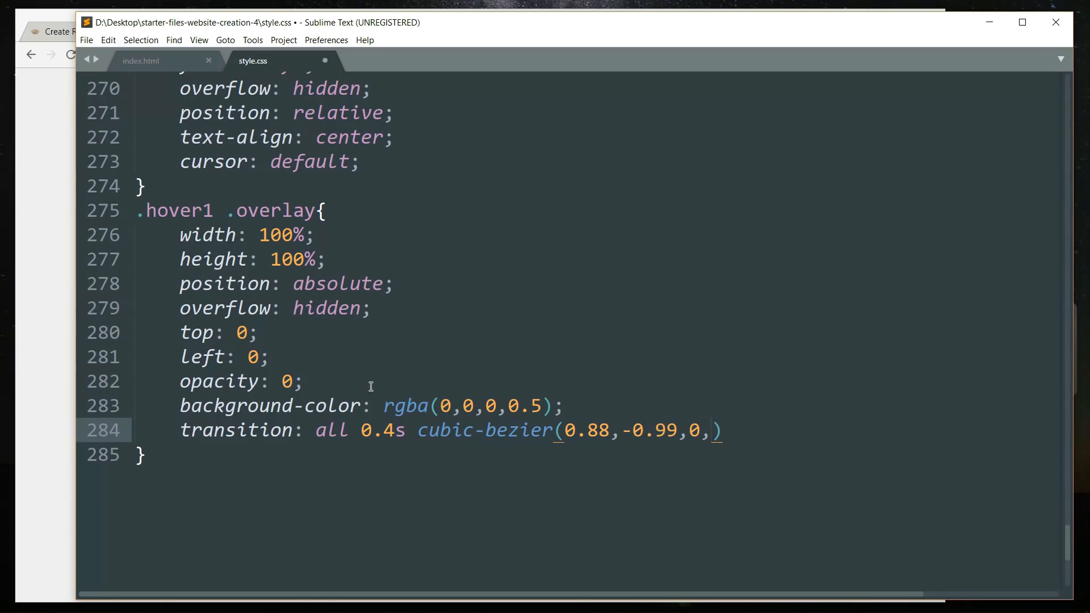
{"action": "type", "text": "1.81"}
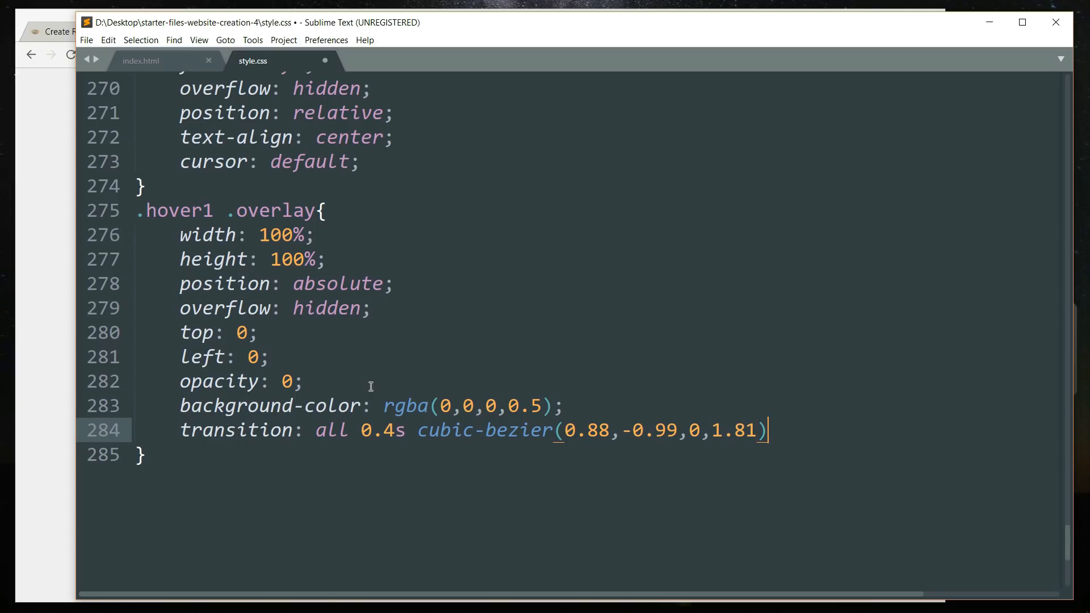
{"action": "type", "text": ";"}
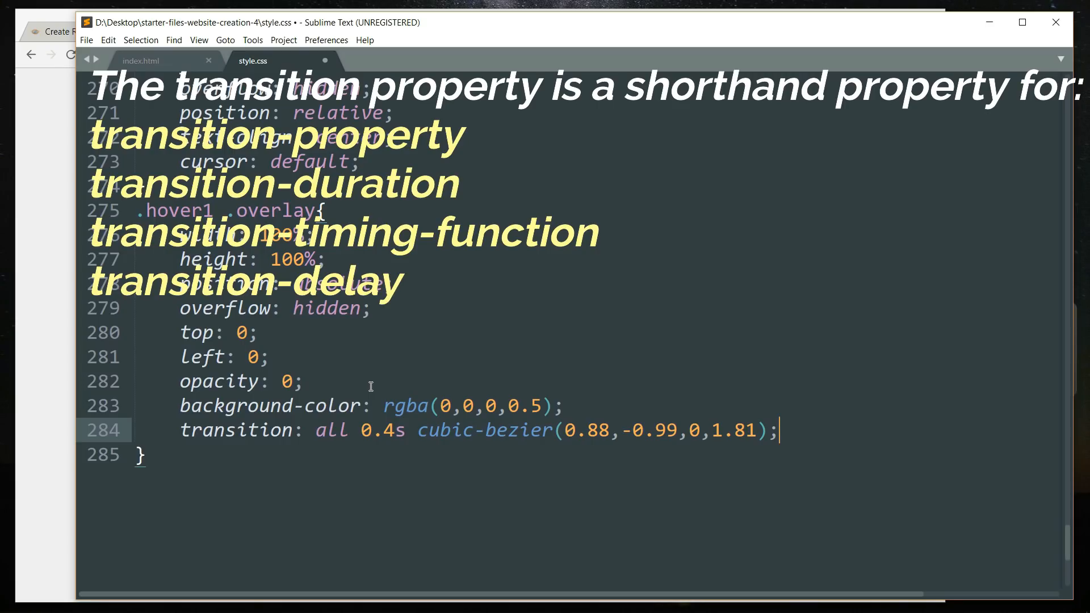
Save style.css with the finished .hover1 .overlay rule
{"action": "key", "text": "ctrl+s"}
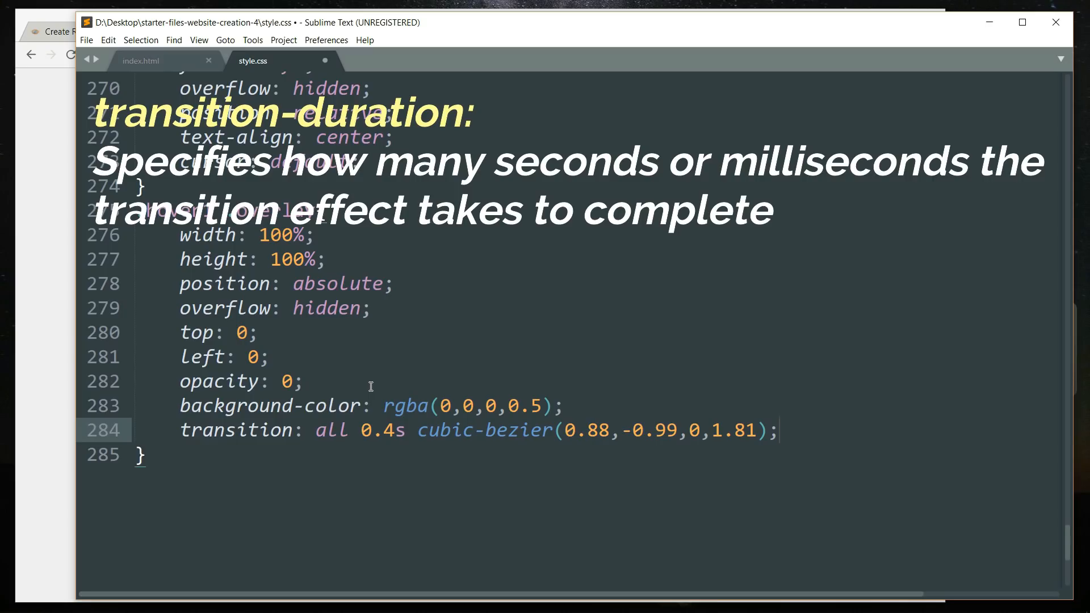
{"action": "left_click", "coordinate": [779, 429]}
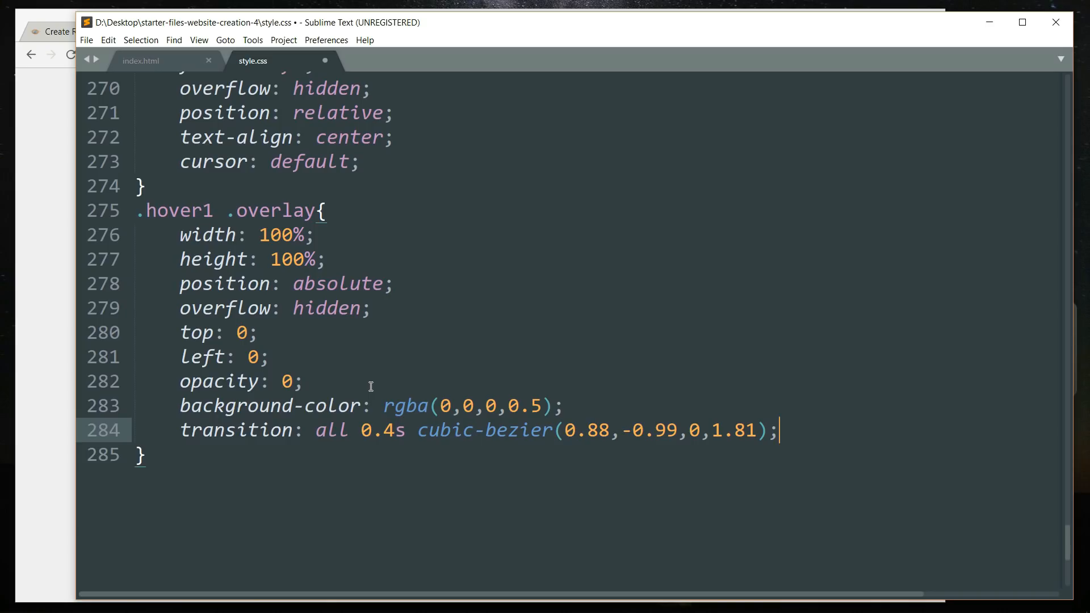
{"action": "key", "text": "ctrl+s"}
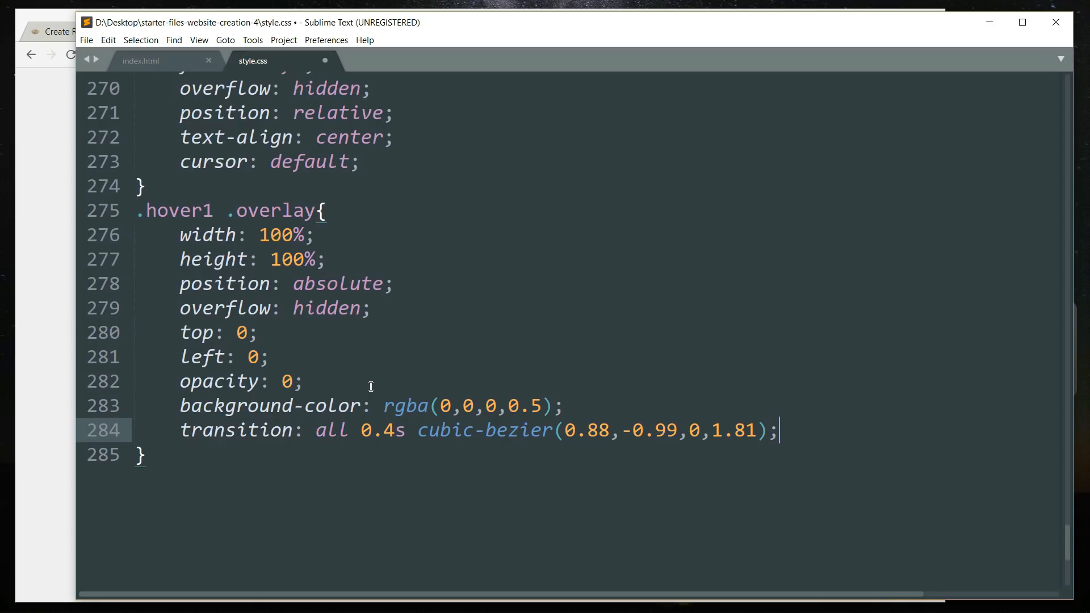
{"action": "key", "text": "ctrl+s"}
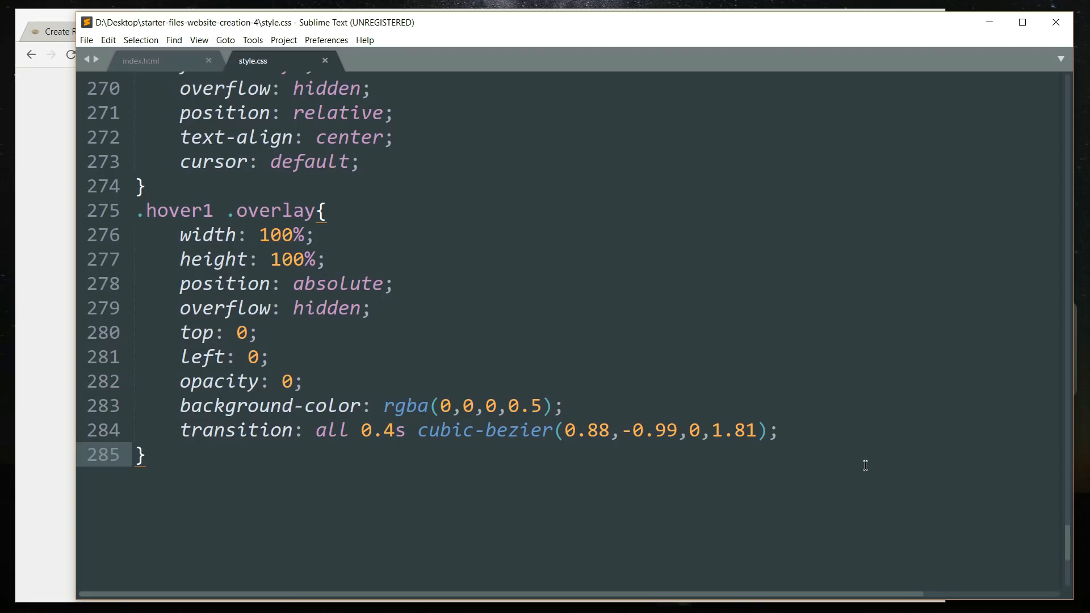
Add a .hover1 img rule with display block, position relative and the pasted cubic-bezier transition
{"action": "type", "text": "."}
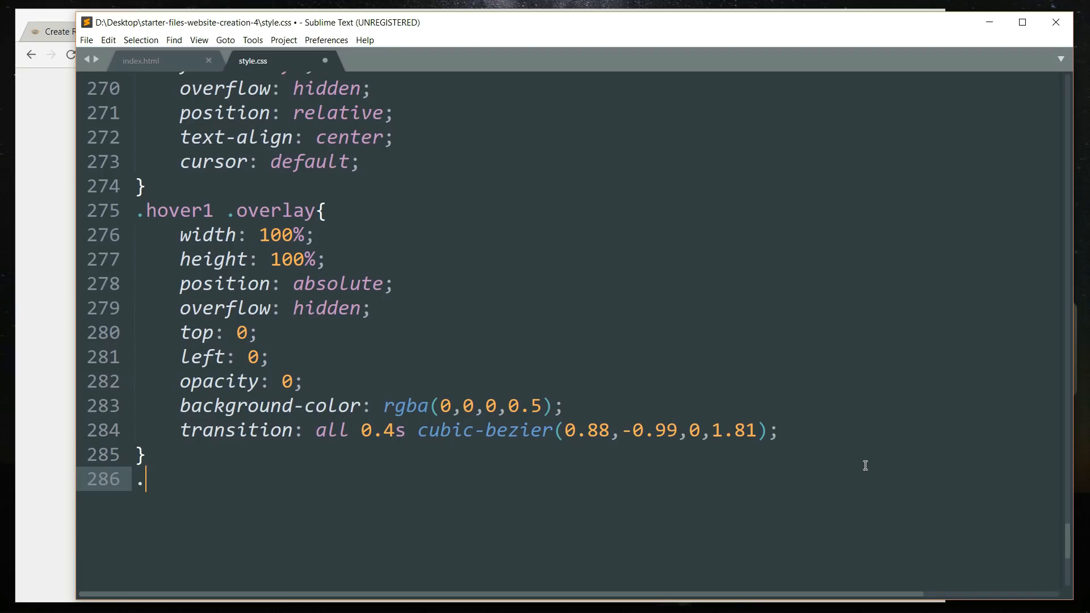
{"action": "type", "text": "hover1 img{"}
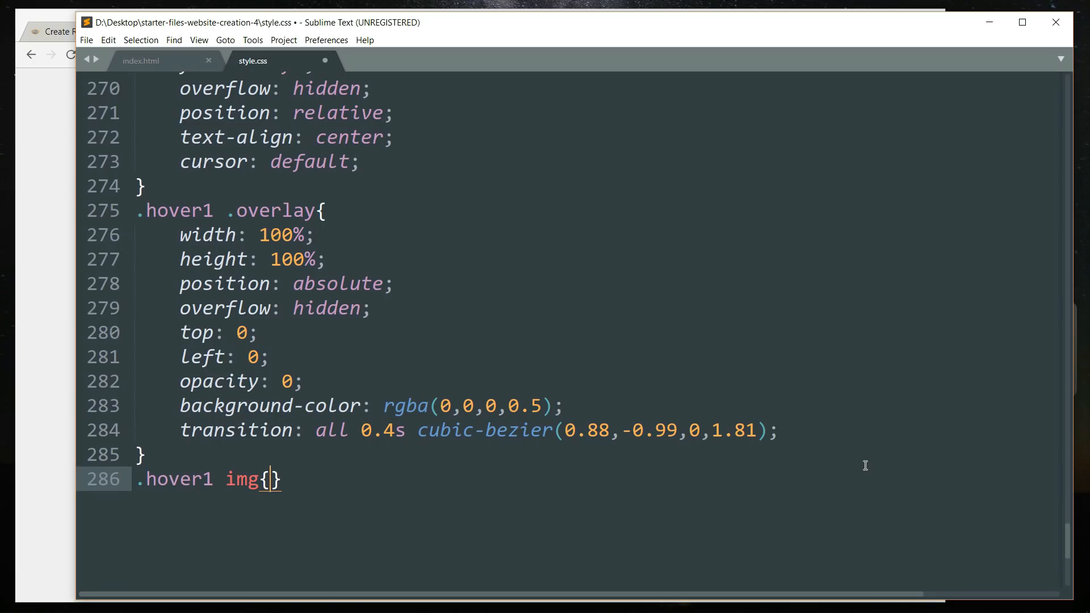
{"action": "key", "text": "enter"}
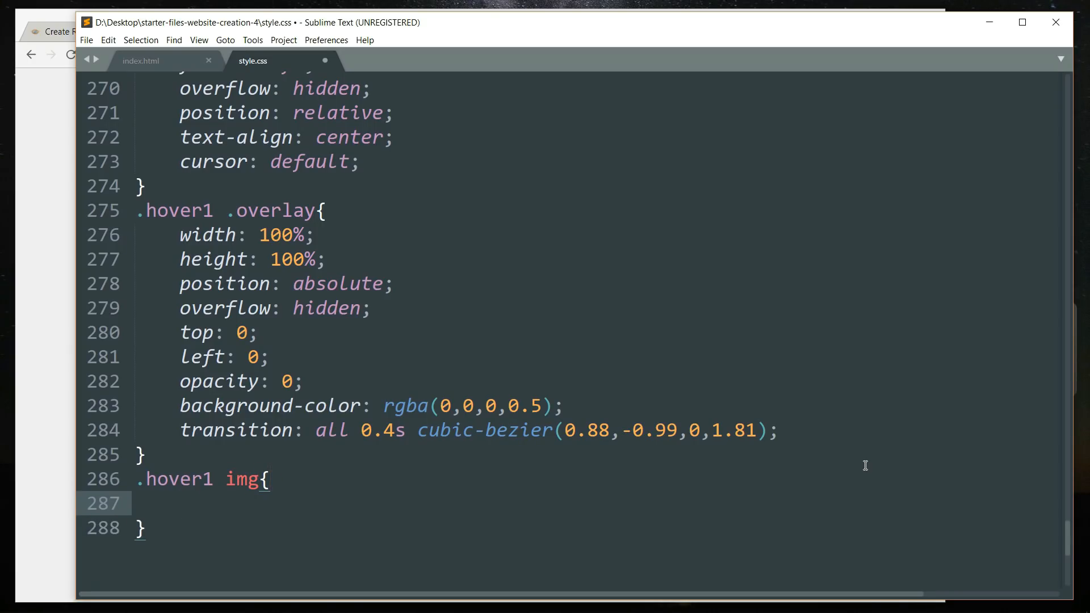
{"action": "type", "text": "display: block;"}
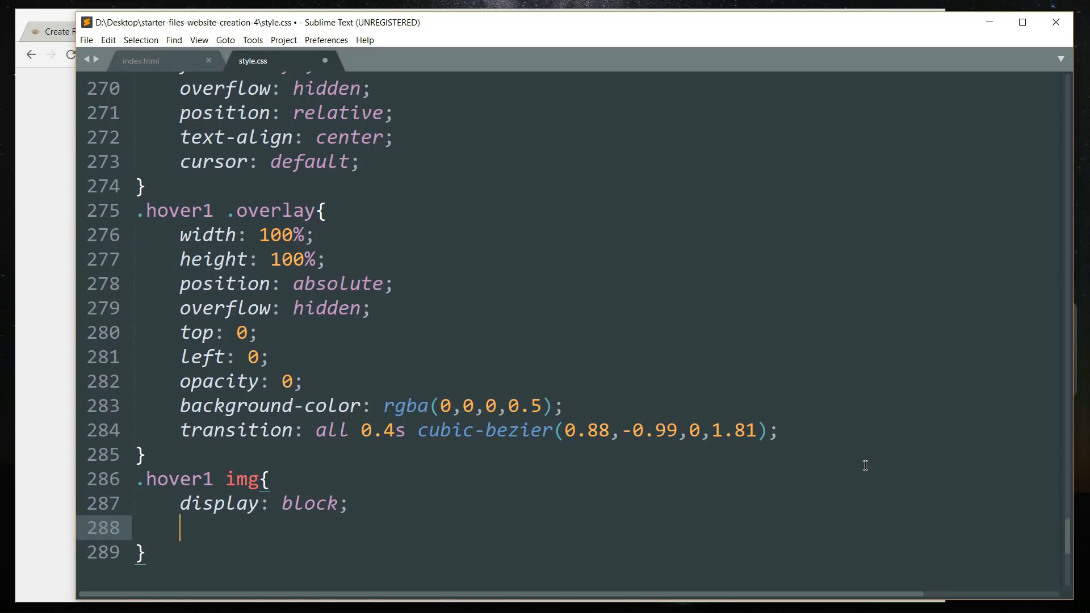
{"action": "type", "text": "position: relative;"}
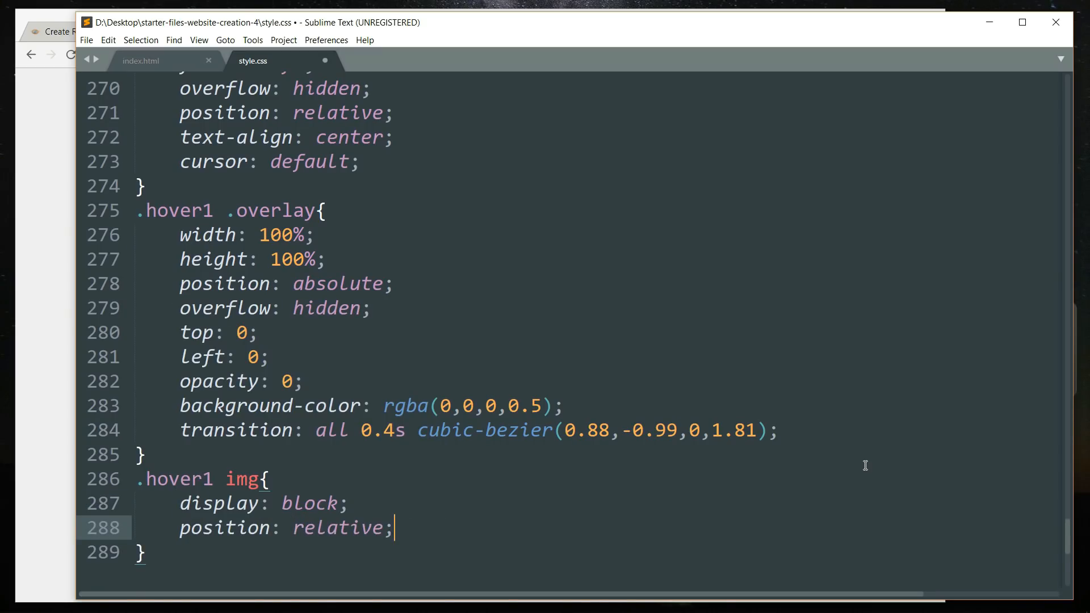
{"action": "scroll", "scroll_direction": "down", "scroll_amount": 3}
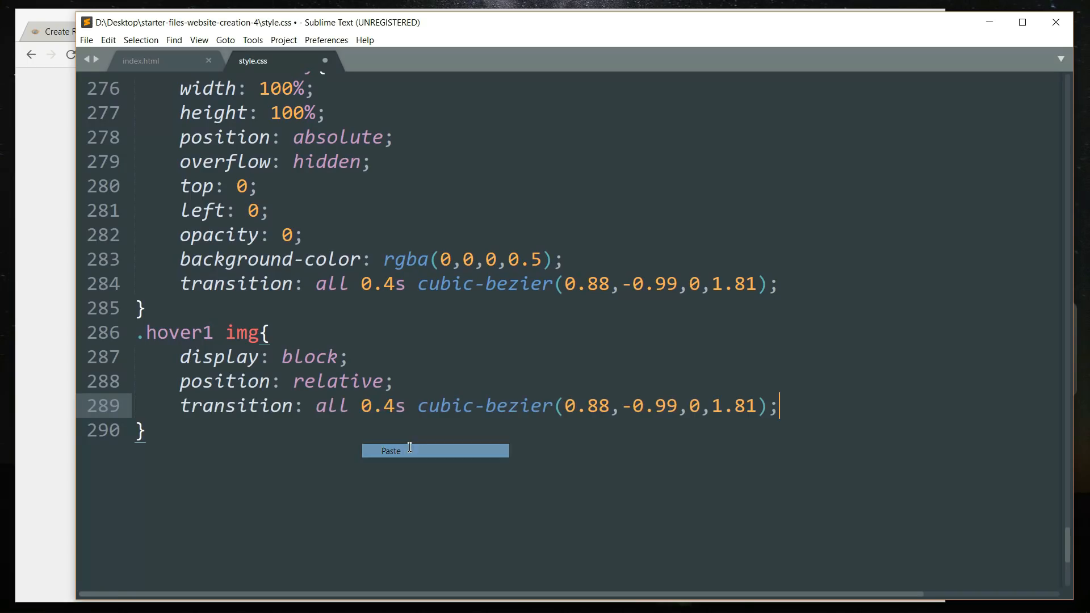
{"action": "left_click", "coordinate": [409, 447]}
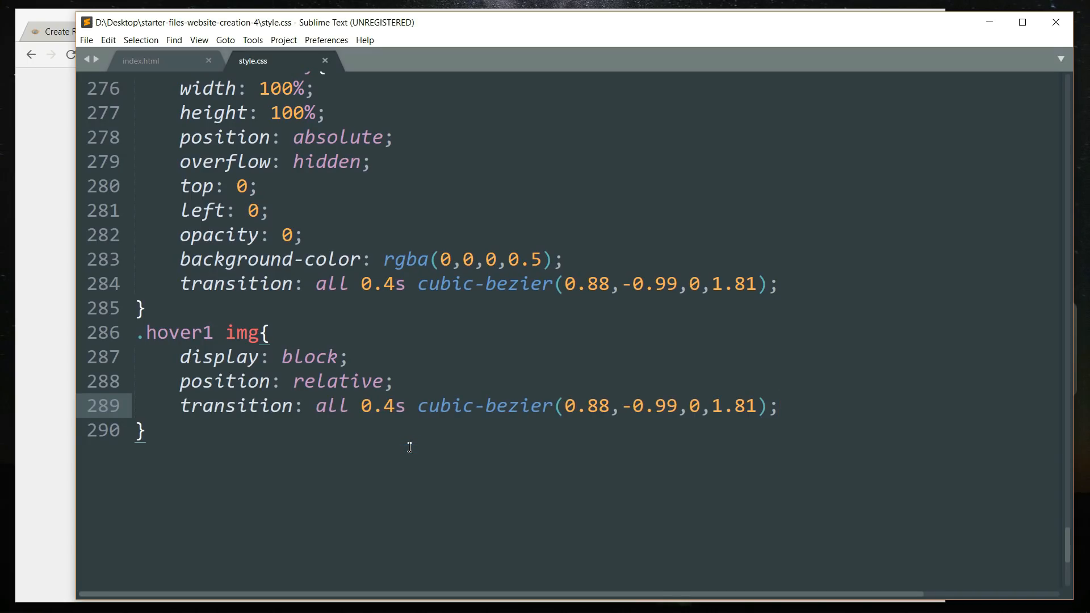
{"action": "scroll", "scroll_direction": "down", "scroll_amount": 3}
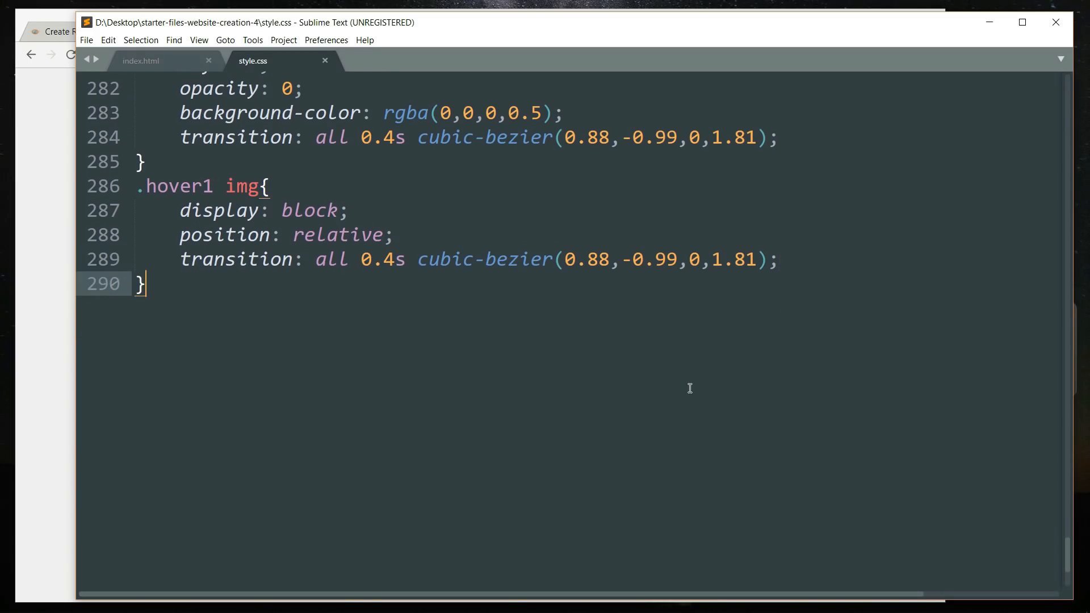
Open a .hover1 h2 rule with uppercase text, color #FFF and centred alignment
{"action": "type", "text": ".h"}
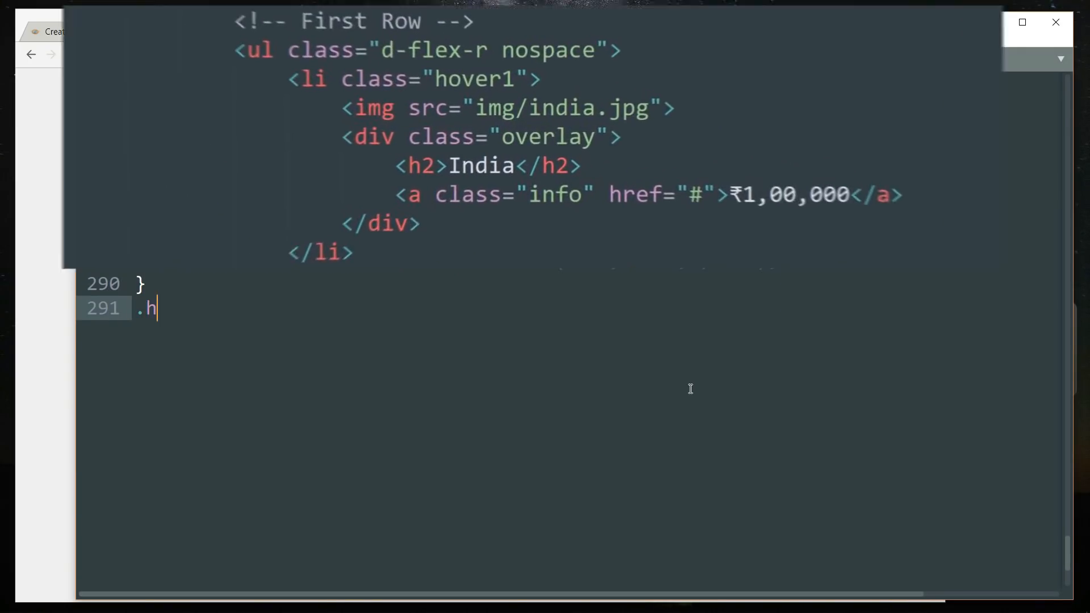
{"action": "type", "text": "over1"}
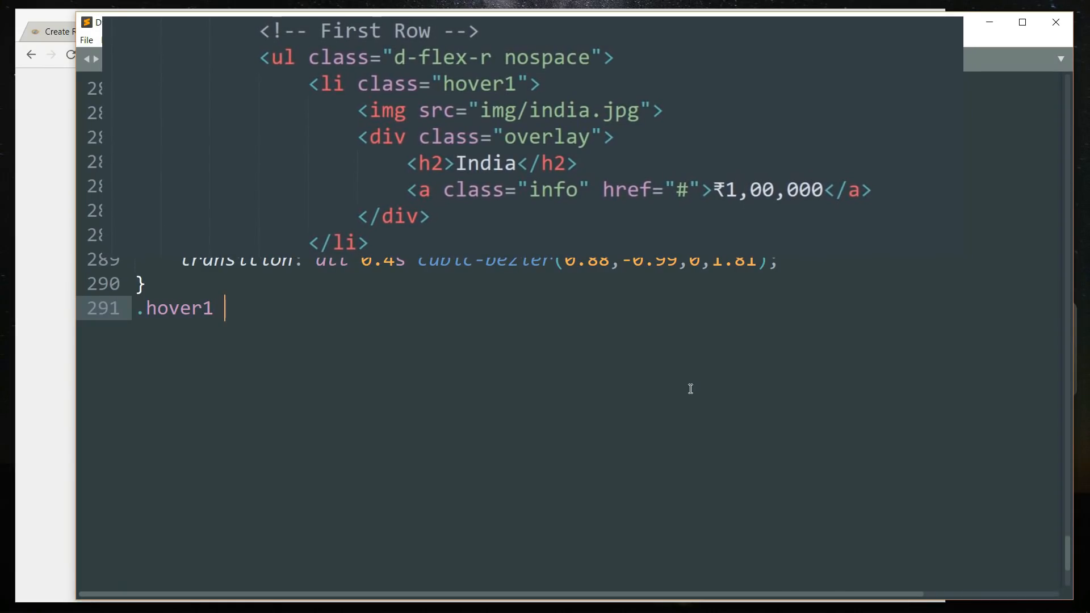
{"action": "type", "text": "h2{"}
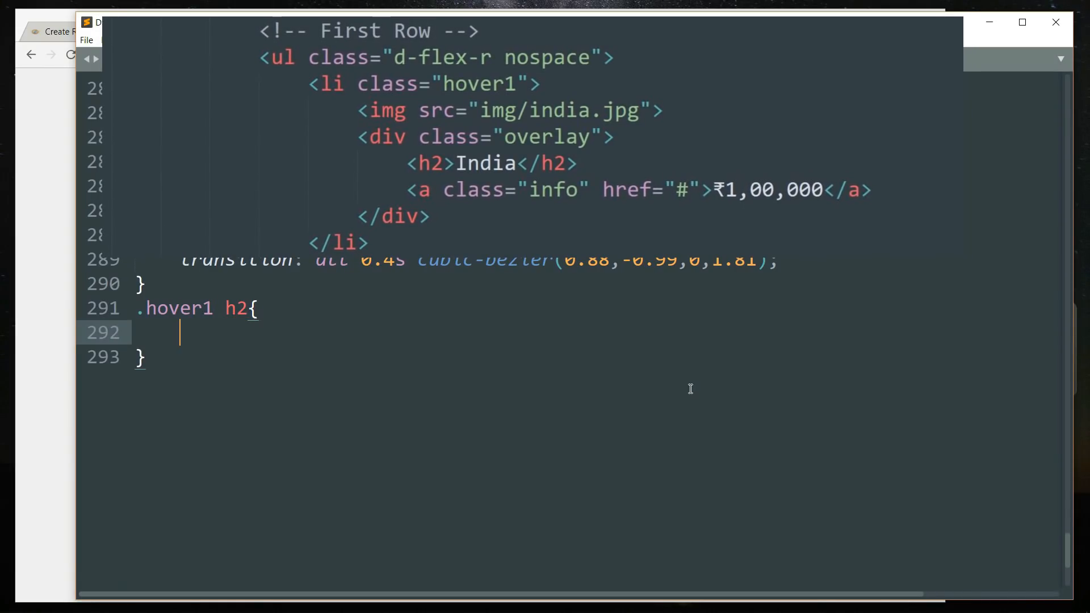
{"action": "type", "text": "text-transform:"}
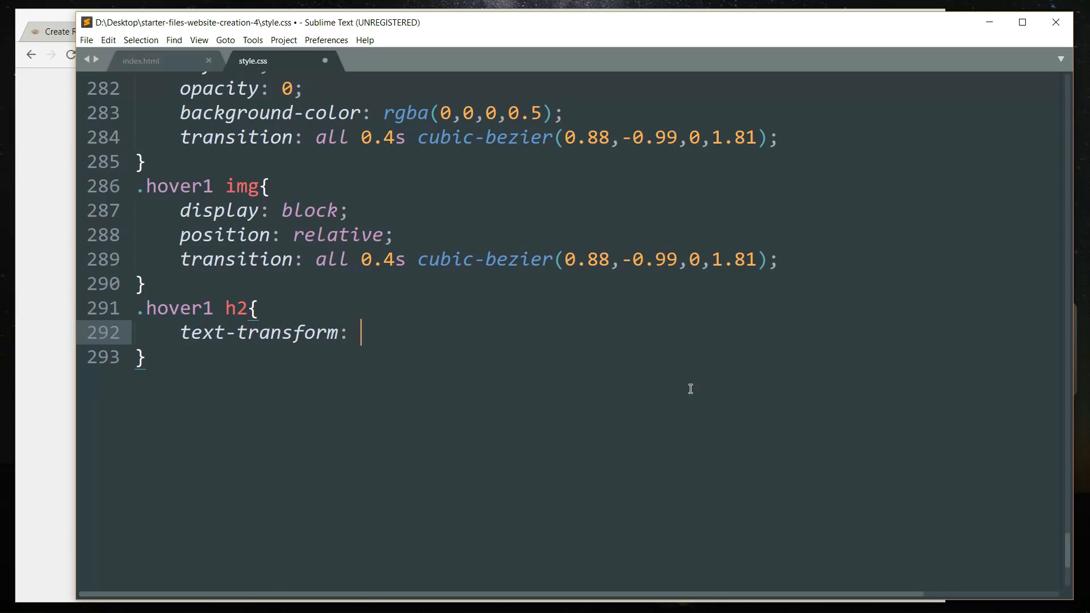
{"action": "type", "text": "uppercase;"}
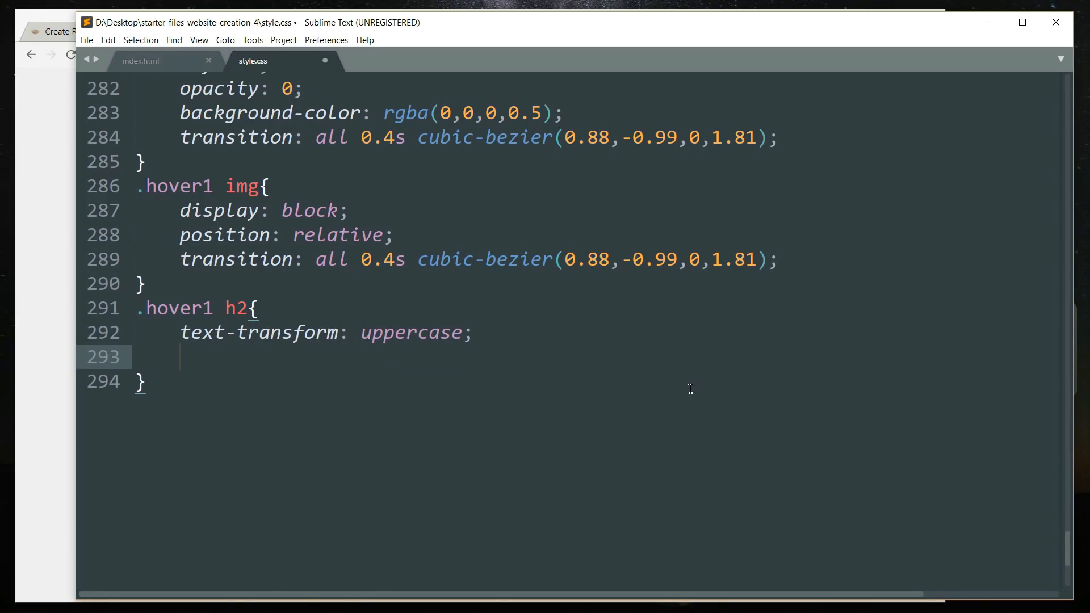
{"action": "type", "text": "color:"}
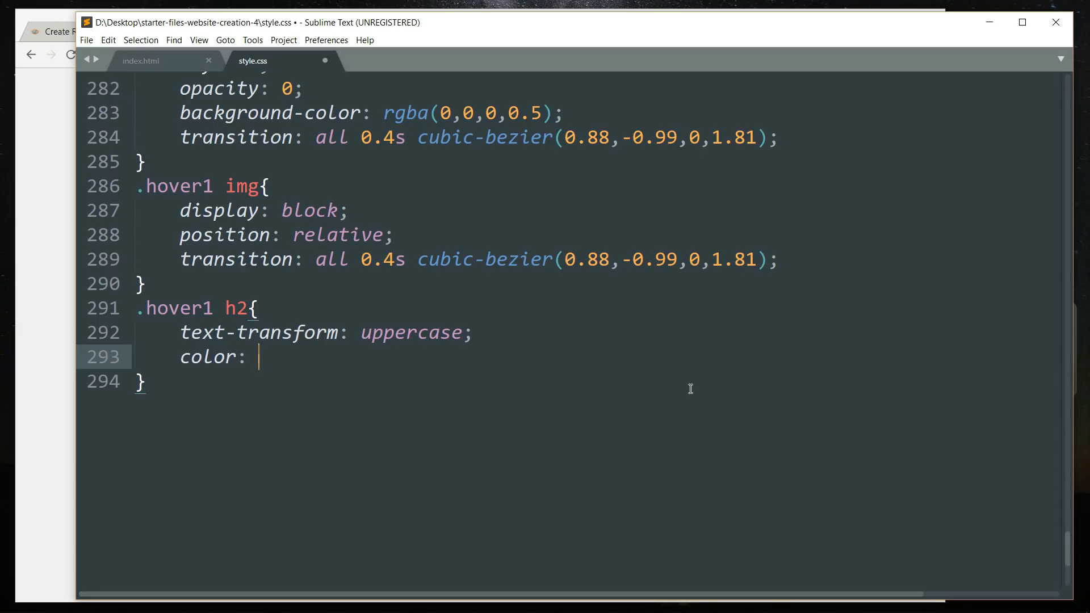
{"action": "type", "text": "#FFF;"}
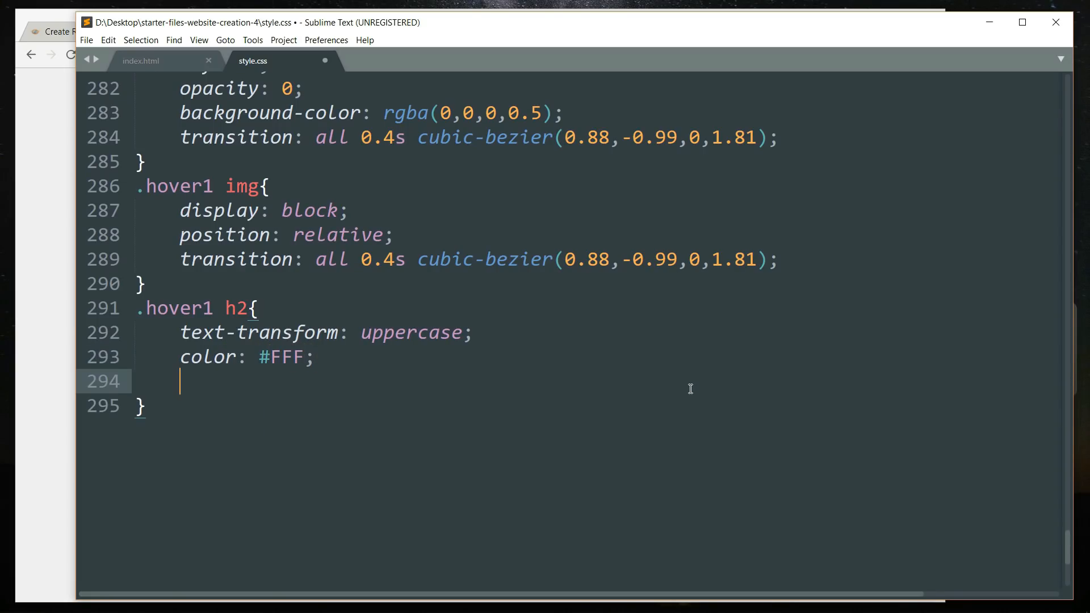
{"action": "type", "text": "text-align: center;"}
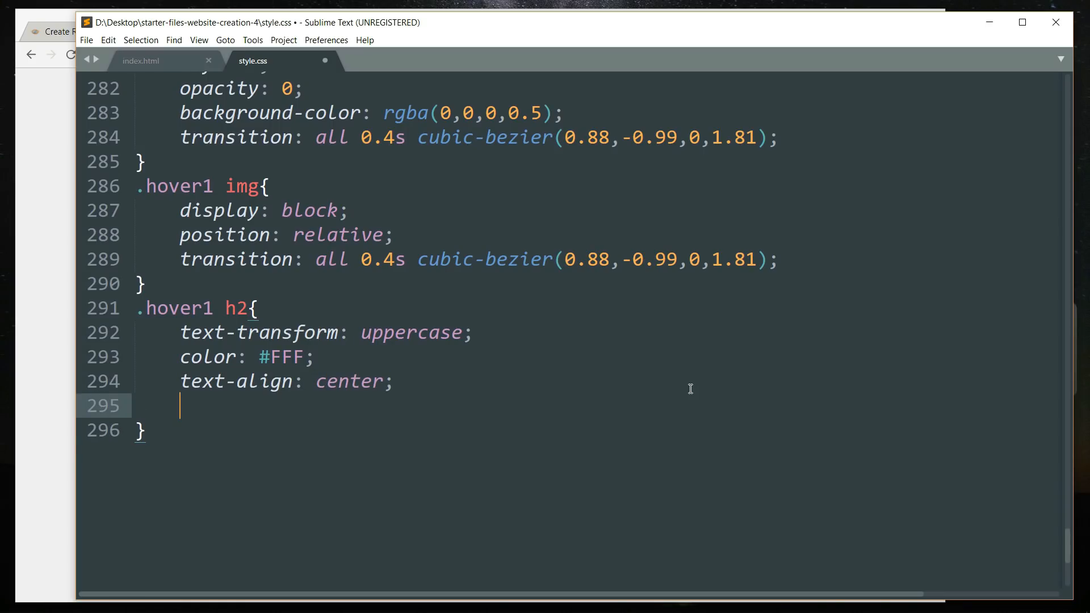
Give the heading relative position, 17px font size and an rgba(0,0,0,0.6) background
{"action": "type", "text": "position:"}
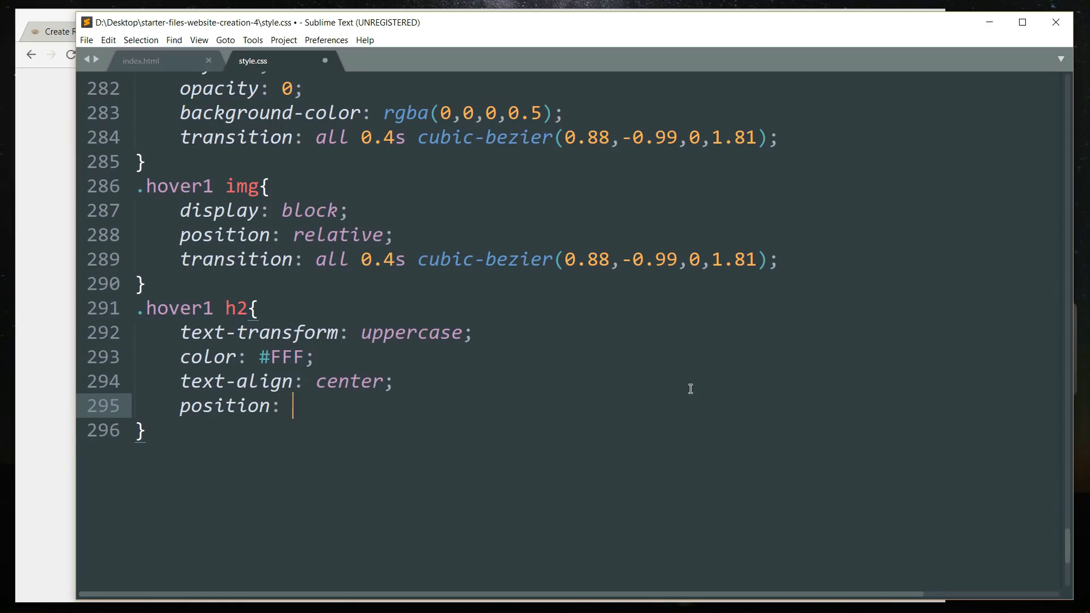
{"action": "type", "text": "relative;"}
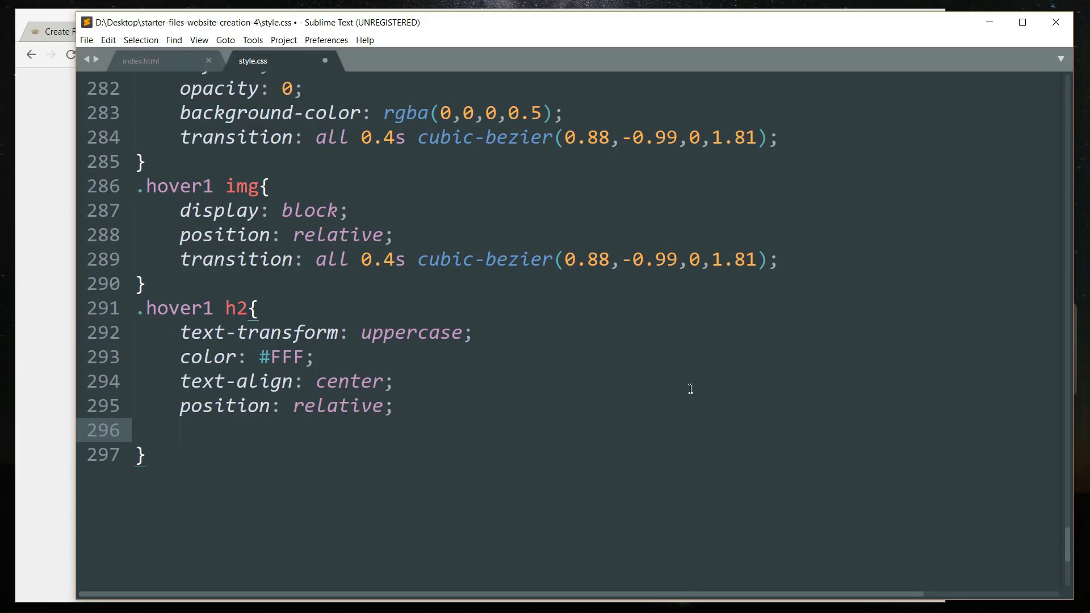
{"action": "type", "text": "font-size: 1"}
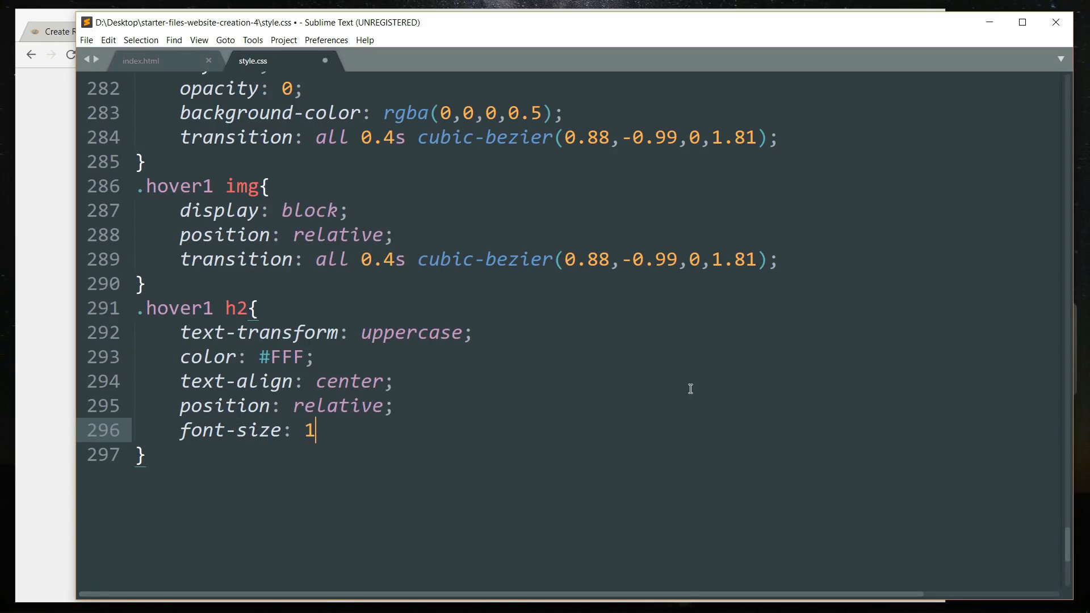
{"action": "type", "text": "7px;"}
{"action": "type", "text": "background: rgba(0,0,0,0.);"}
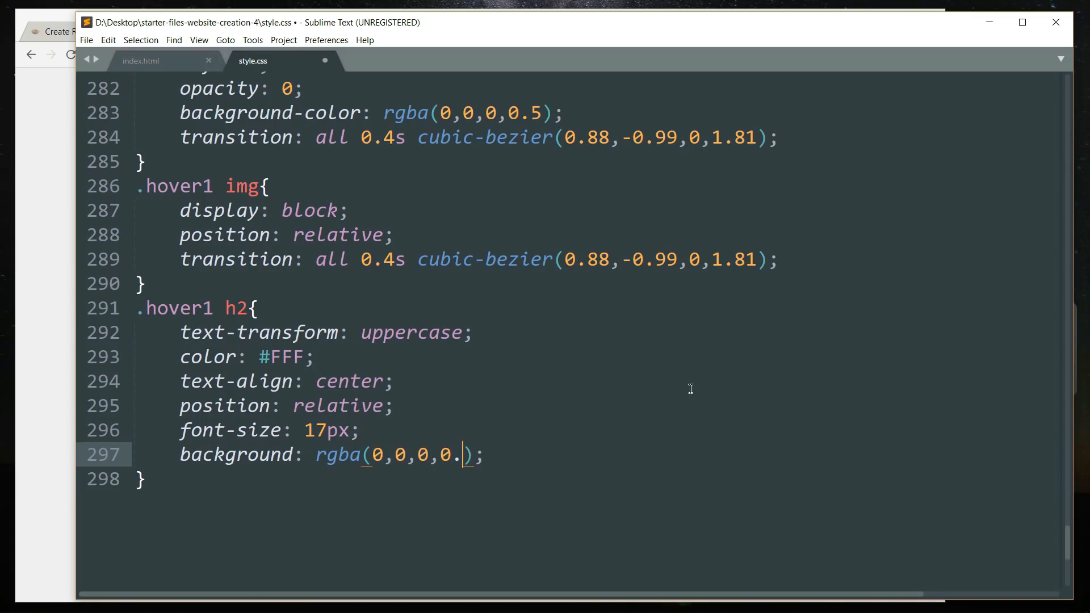
{"action": "type", "text": "6"}
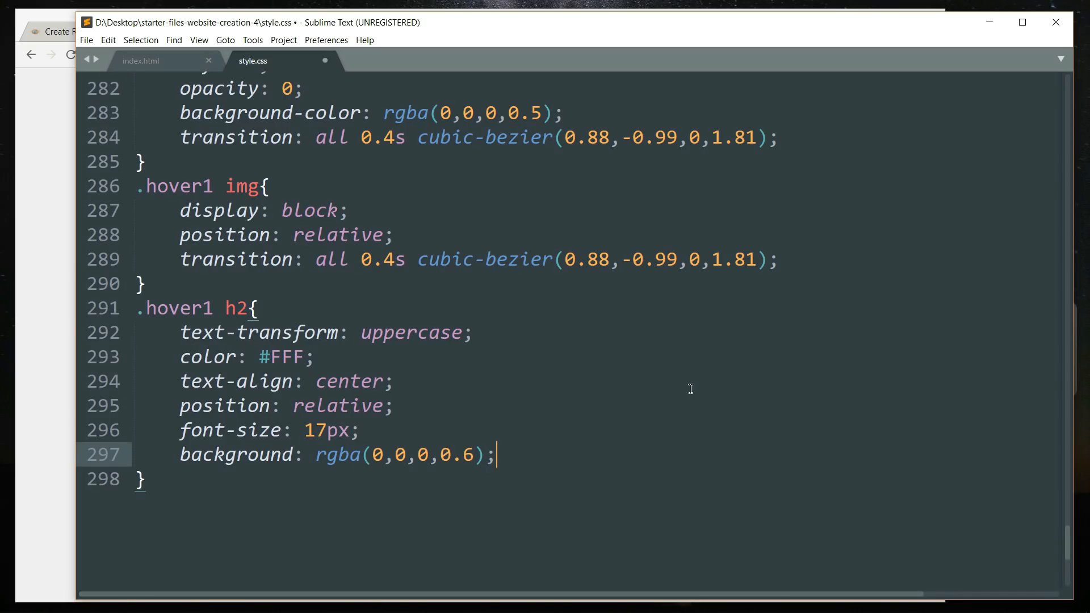
{"action": "key", "text": "enter"}
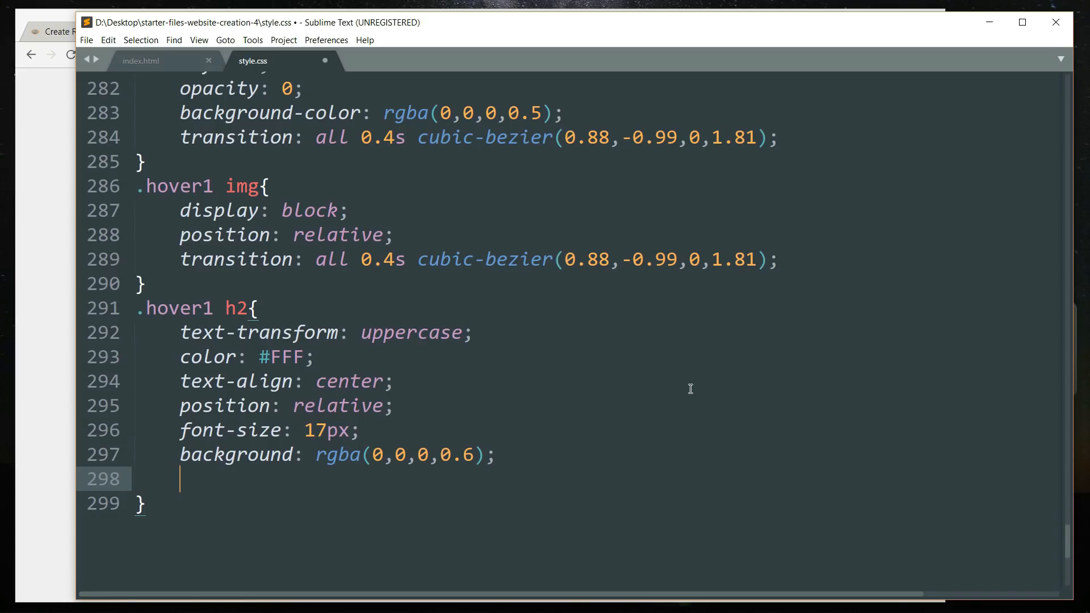
Add transform: translateY(-100px) and the shared 0.4s cubic-bezier transition to .hover1 h2
{"action": "type", "text": "tra"}
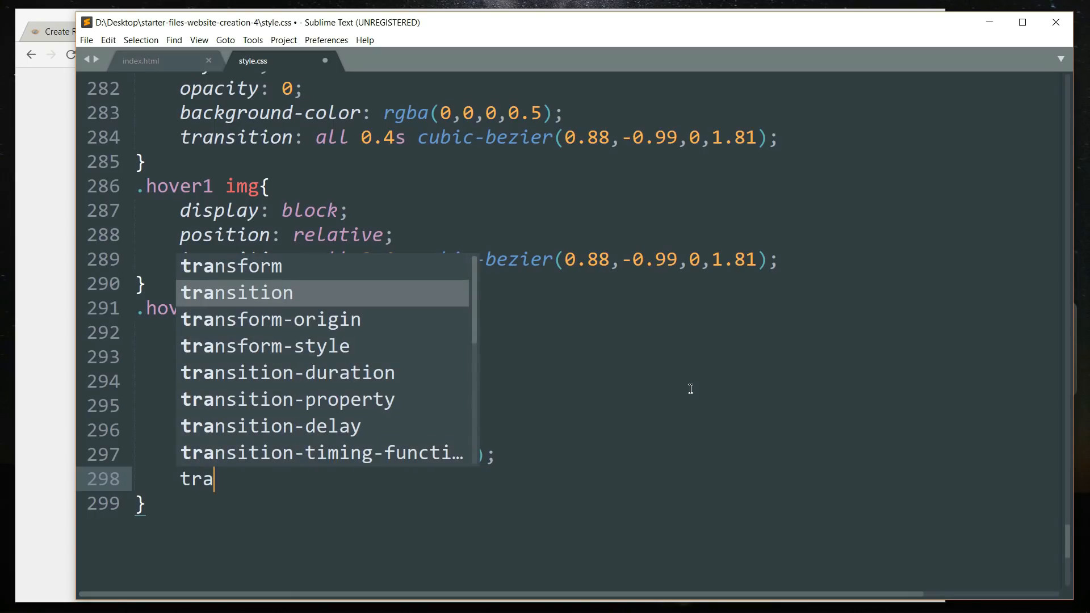
{"action": "type", "text": "sform: translateY();"}
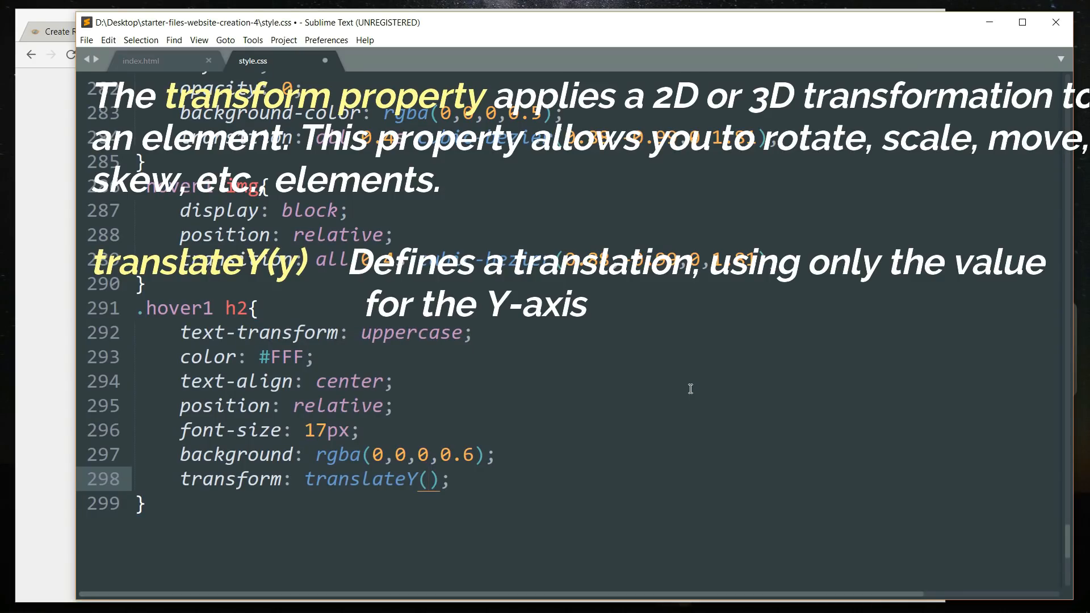
{"action": "type", "text": "-100"}
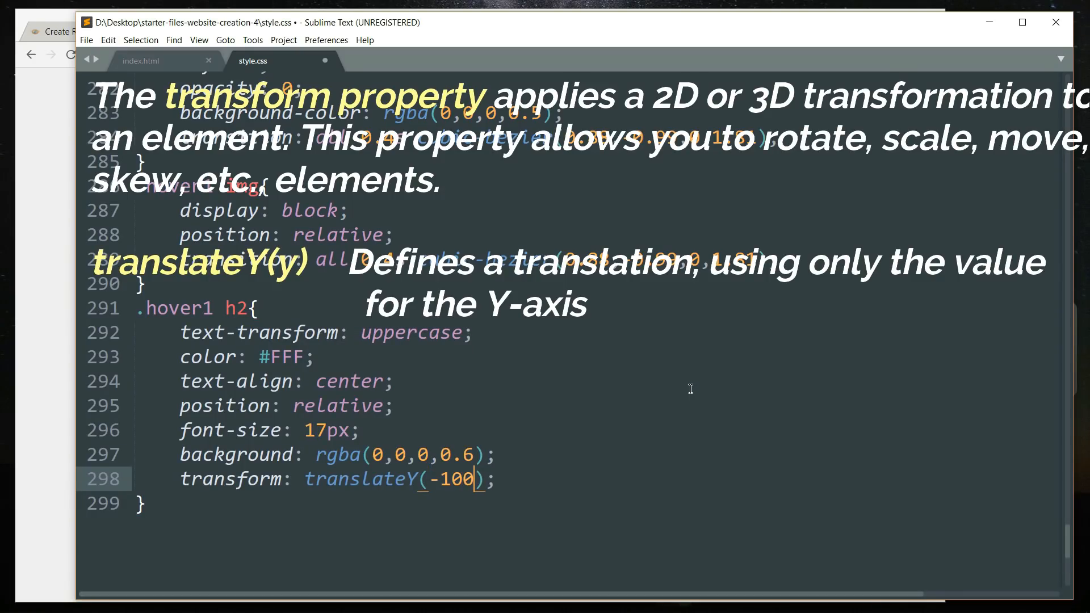
{"action": "type", "text": "px"}
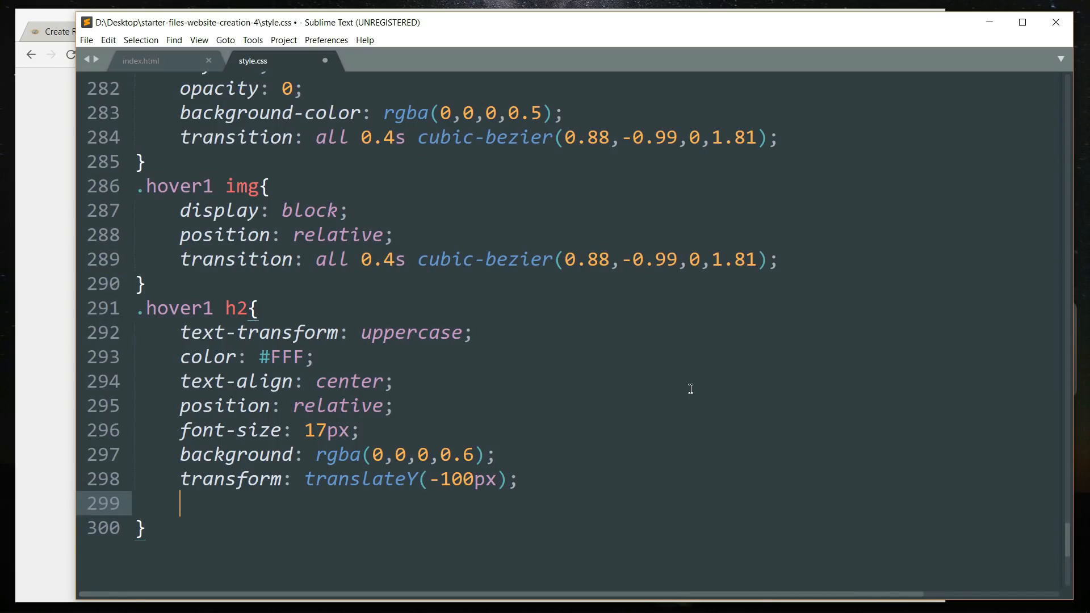
{"action": "type", "text": "transition: all 0.4s cubic-bezier(0.88,-0.99,0,1.81);"}
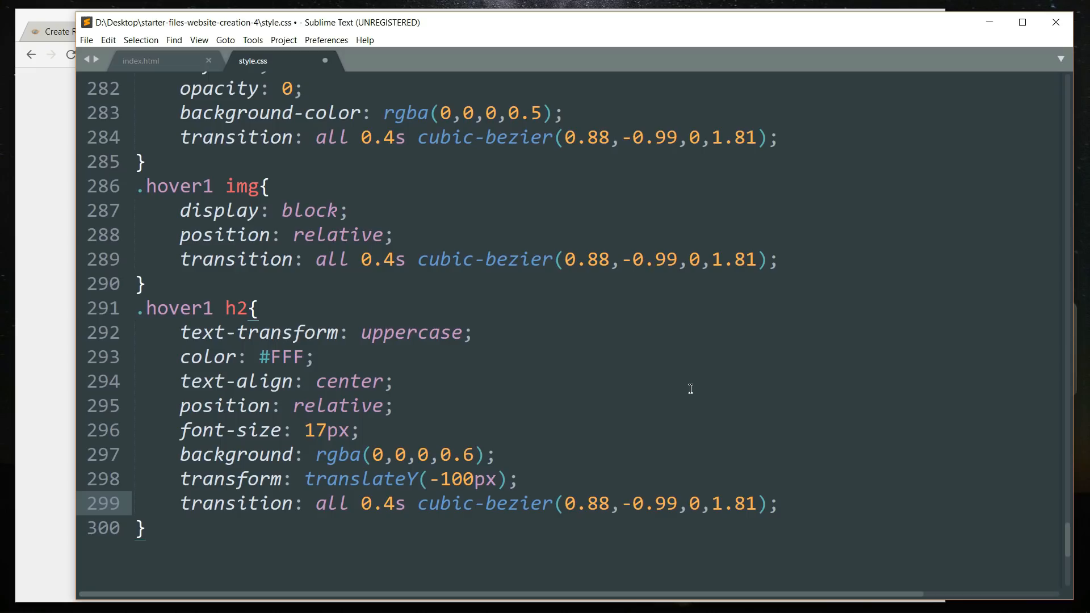
Give the heading 10px padding and save the stylesheet
{"action": "key", "text": "enter"}
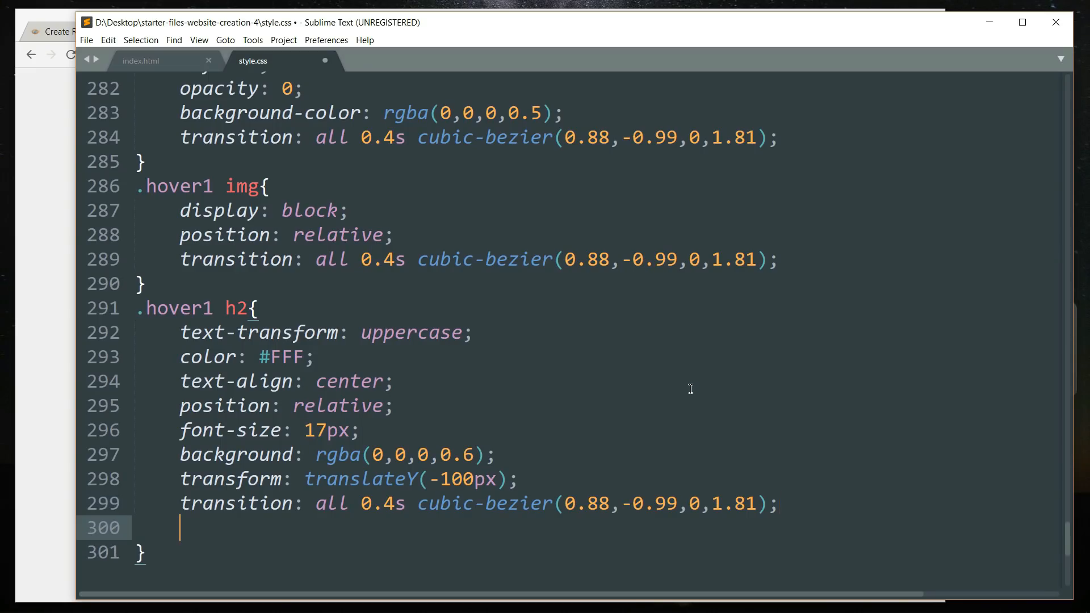
{"action": "type", "text": "padding:"}
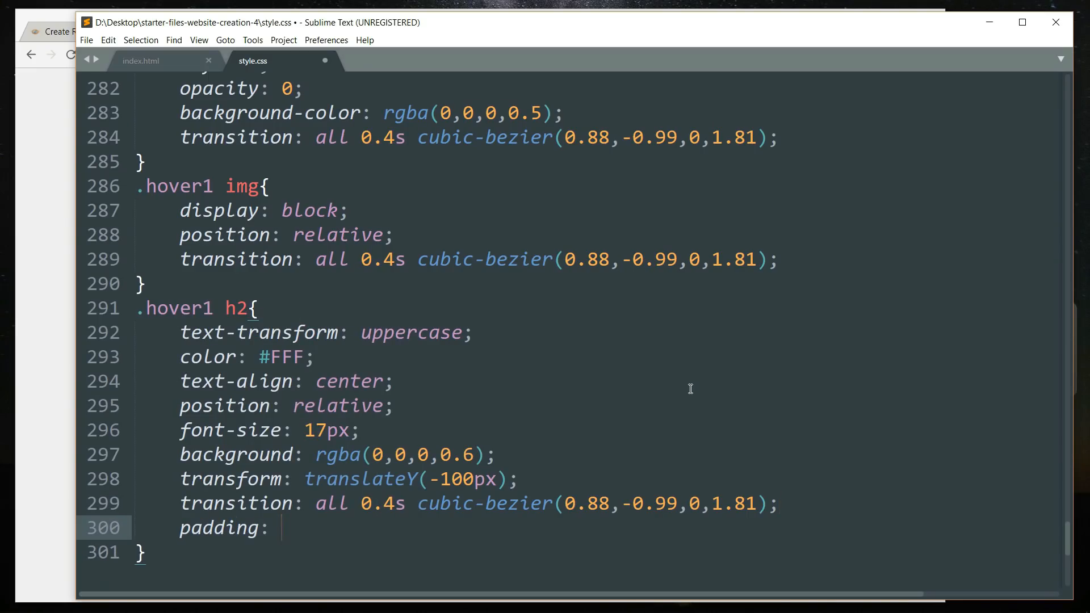
{"action": "type", "text": "10px;"}
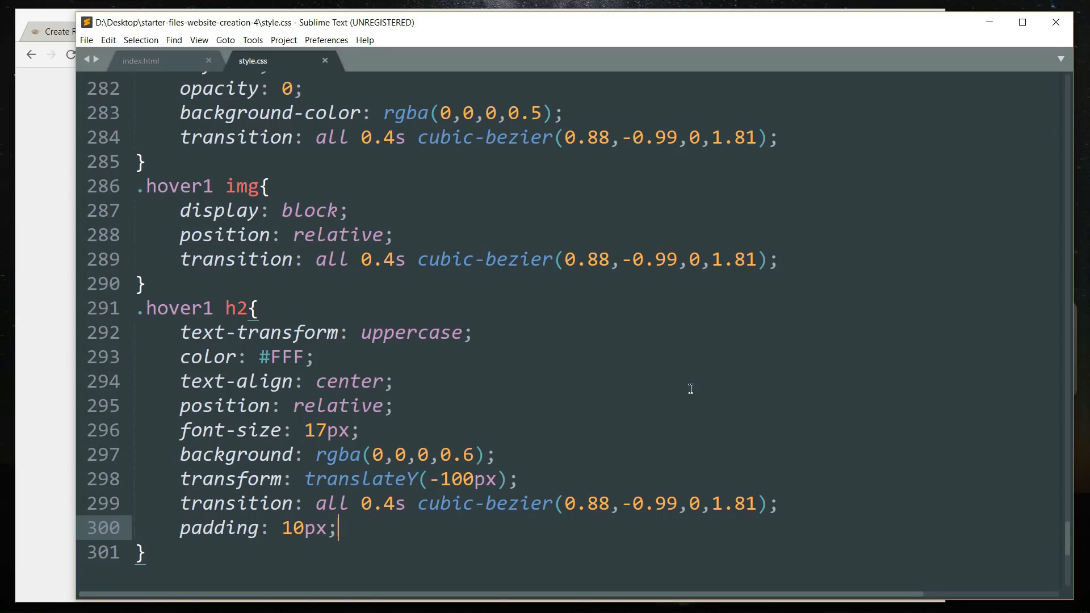
{"action": "left_click", "coordinate": [141, 60]}
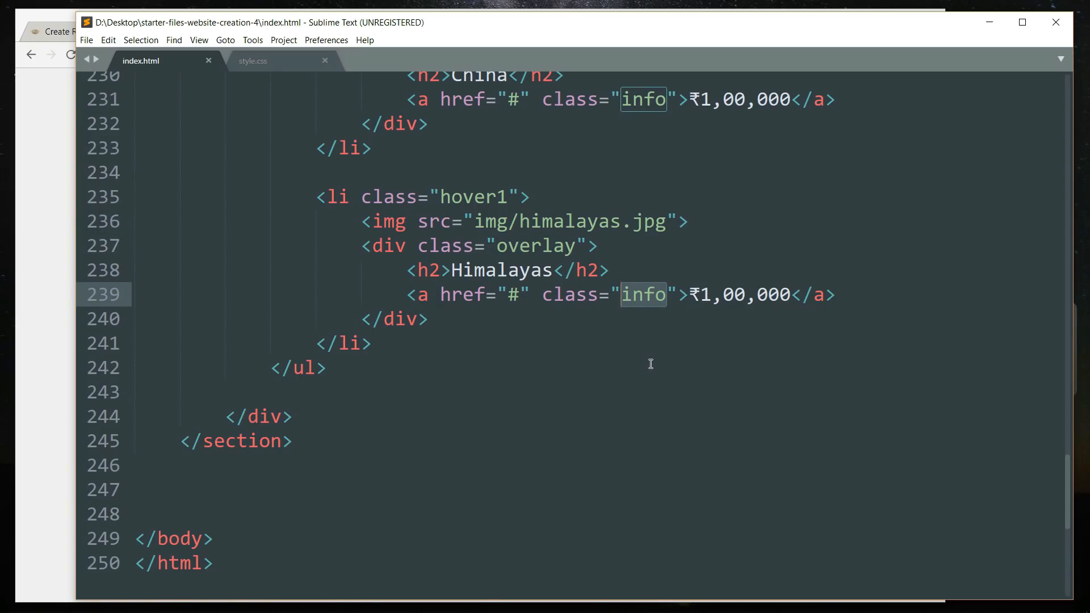
{"action": "left_click", "coordinate": [619, 295]}
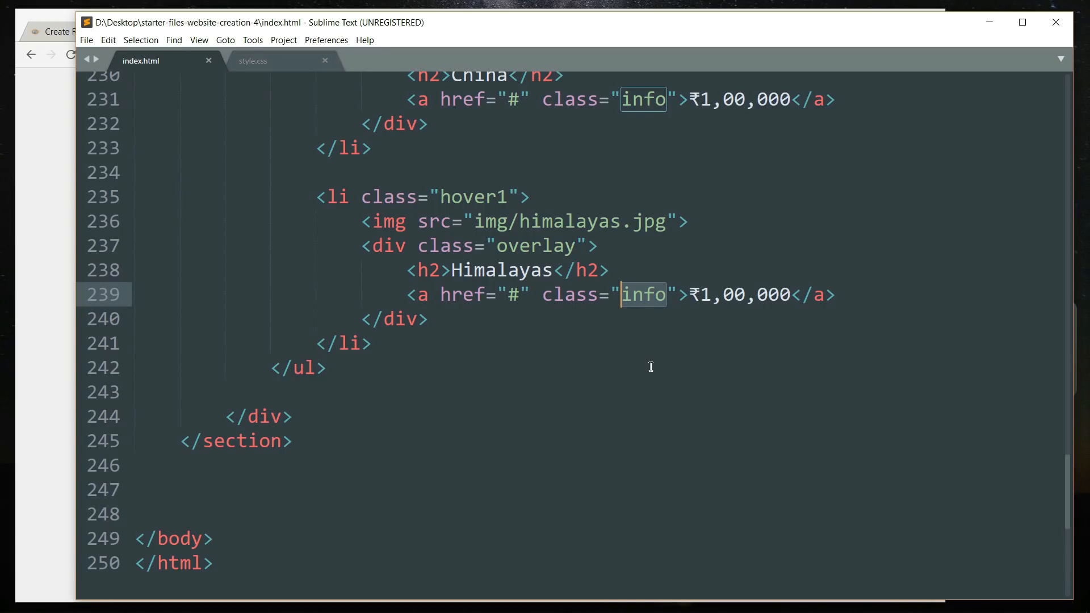
{"action": "mouse_move", "coordinate": [298, 65]}
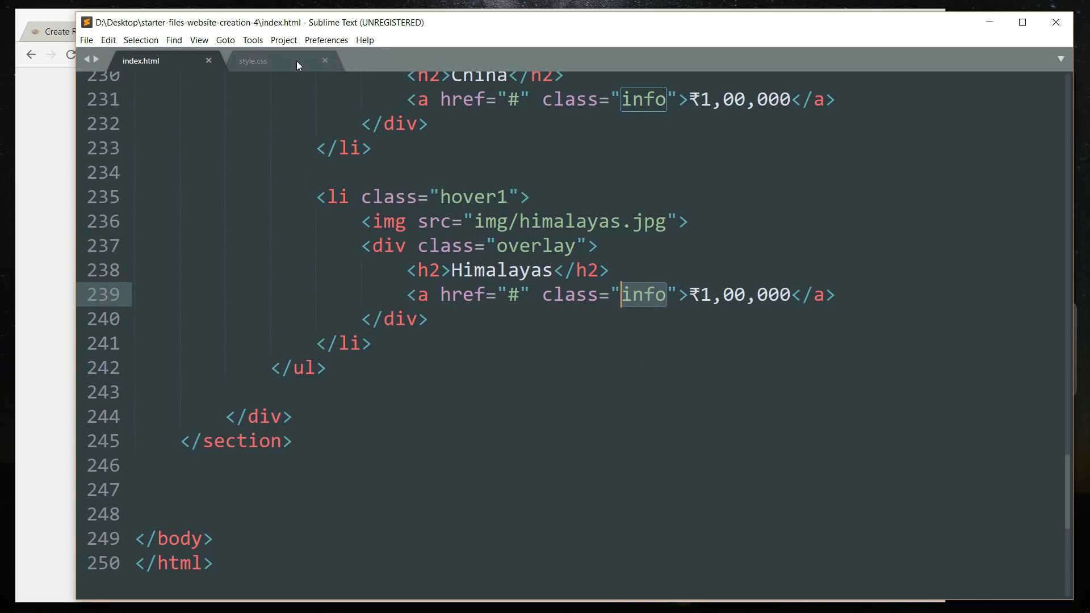
In style.css, open an empty .hover1 a.info rule below the heading rule
{"action": "left_click", "coordinate": [253, 60]}
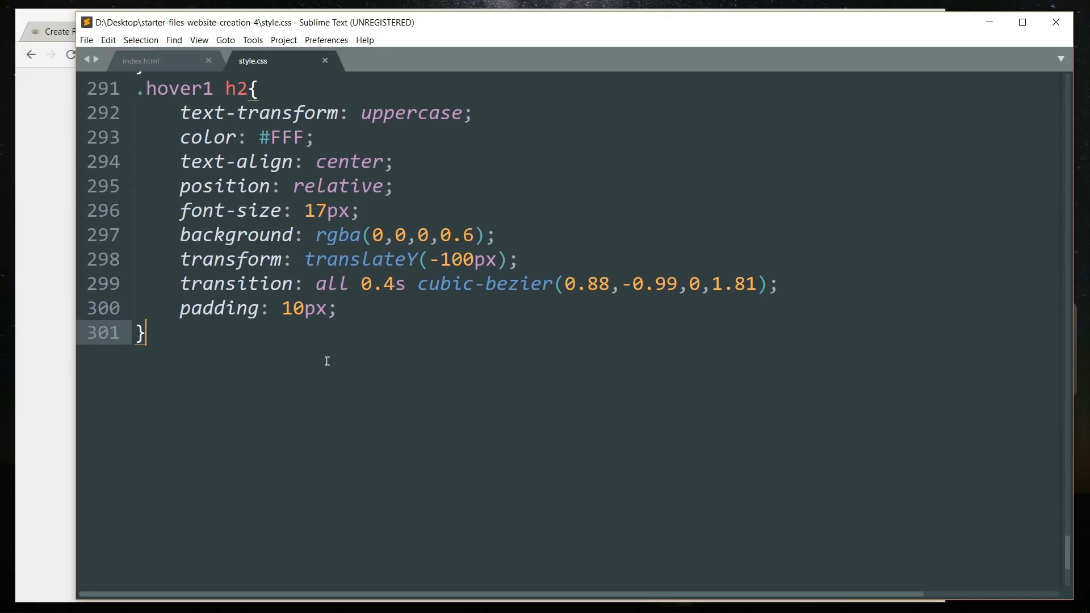
{"action": "type", "text": ".hov"}
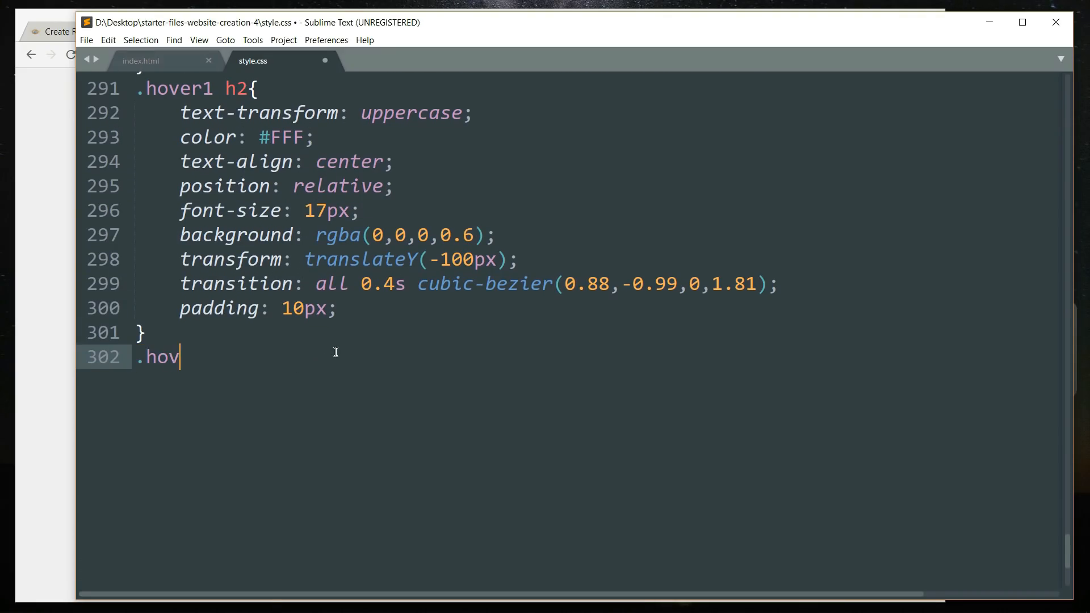
{"action": "type", "text": "er1"}
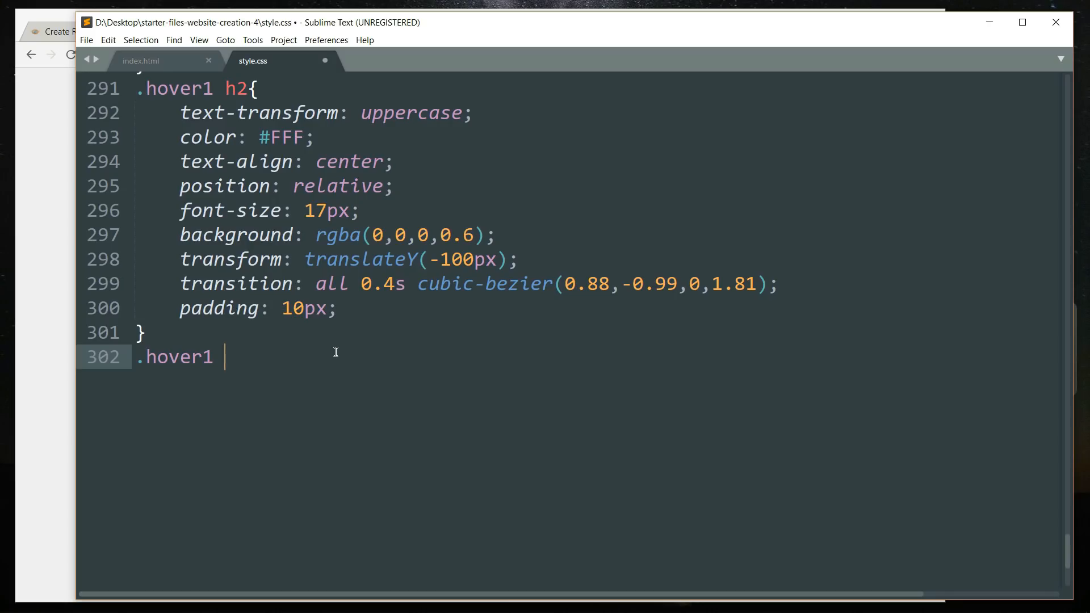
{"action": "type", "text": "a.info"}
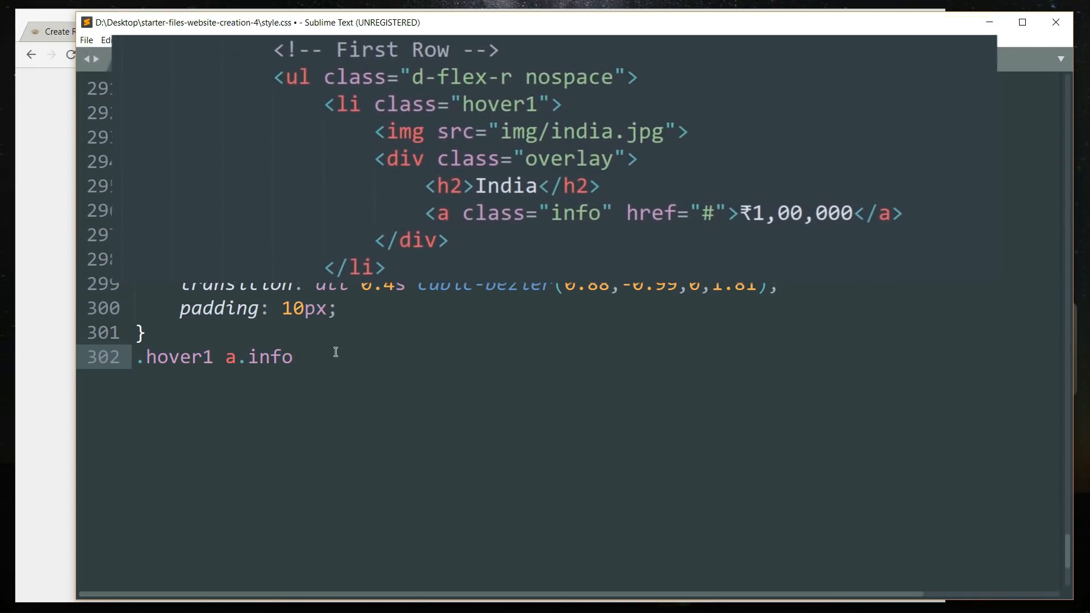
{"action": "type", "text": "{}"}
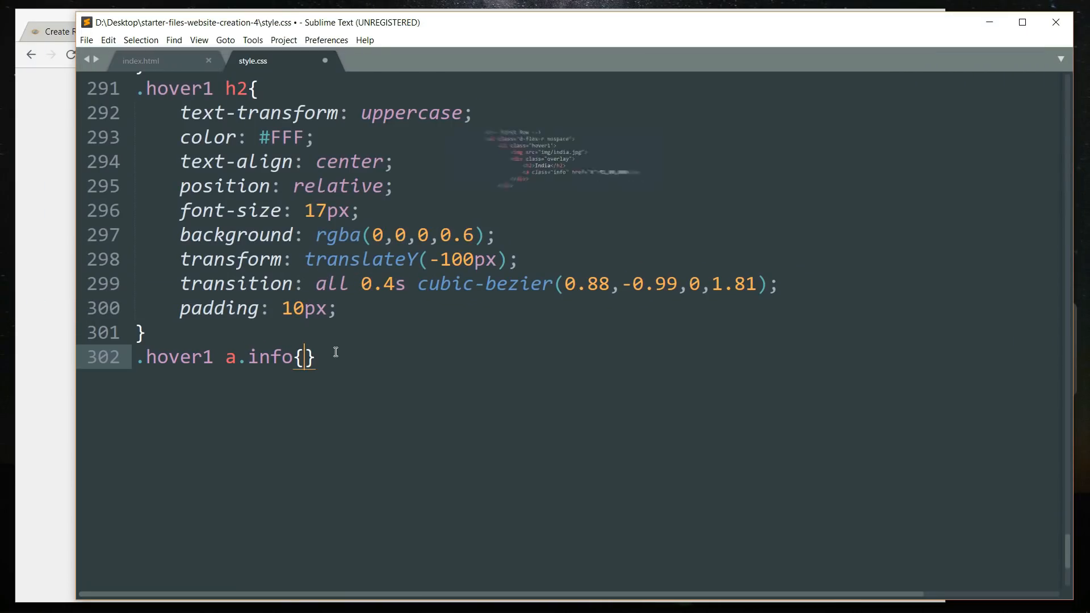
{"action": "key", "text": "enter"}
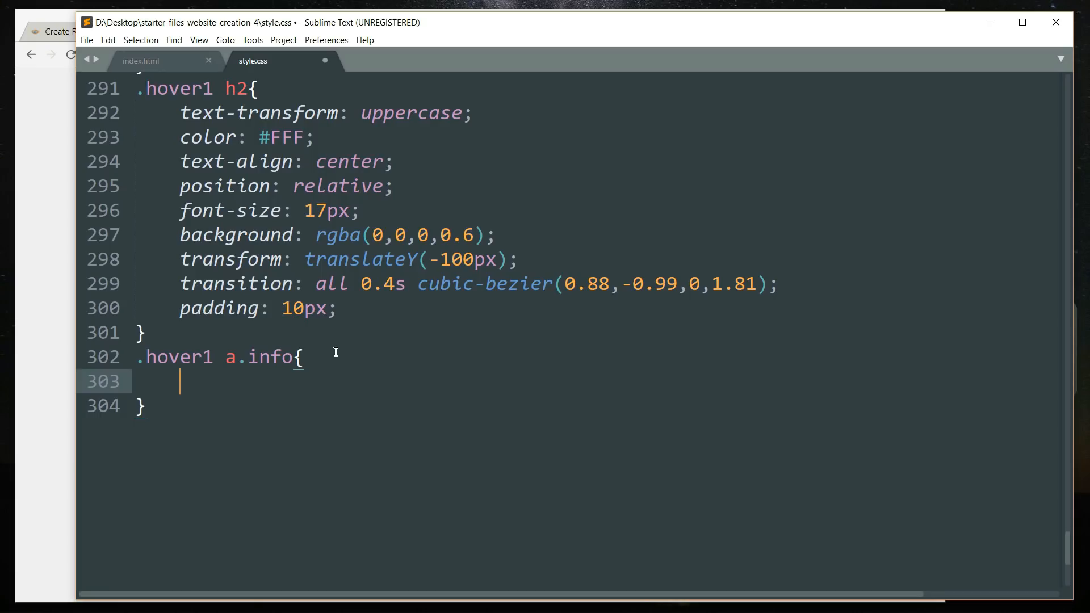
Style the info link with no text decoration, block display, uppercase, white color and a 1px solid #FFF border
{"action": "type", "text": "text-"}
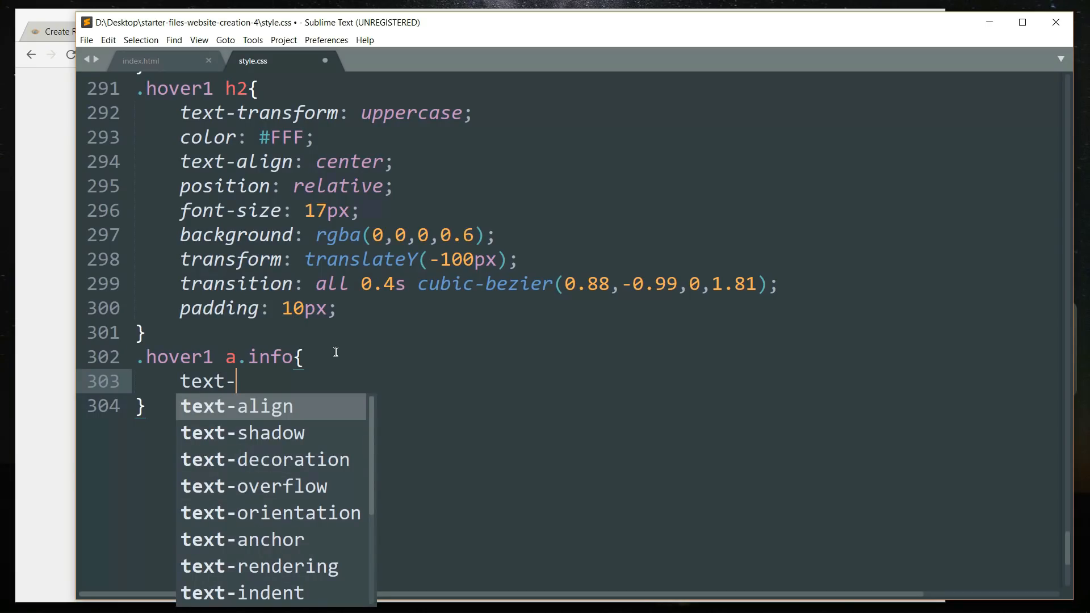
{"action": "type", "text": "decoration: none;"}
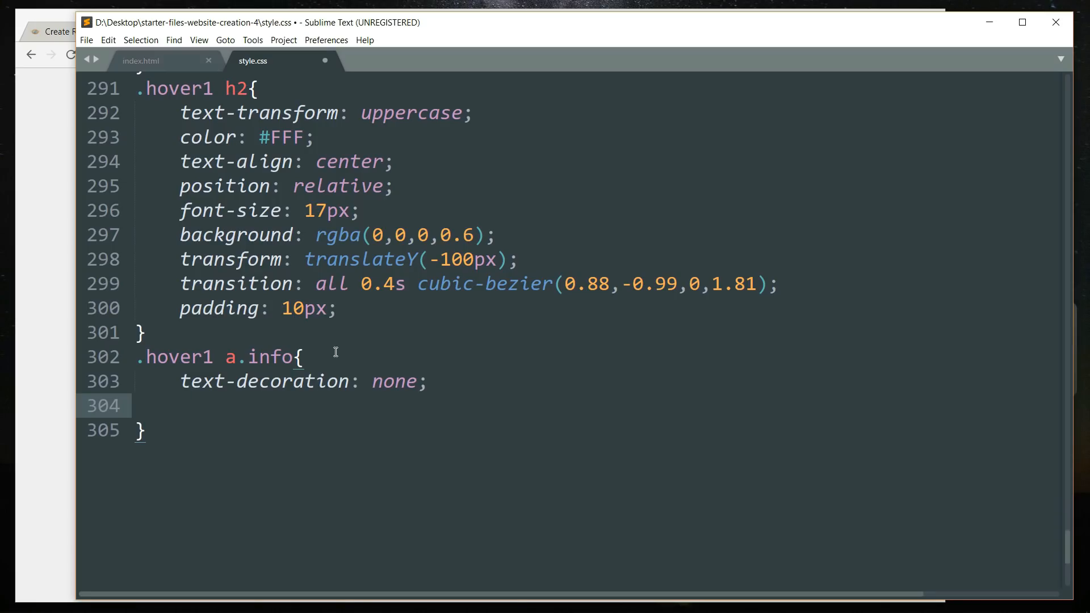
{"action": "type", "text": "display: inline-block;"}
{"action": "type", "text": "t"}
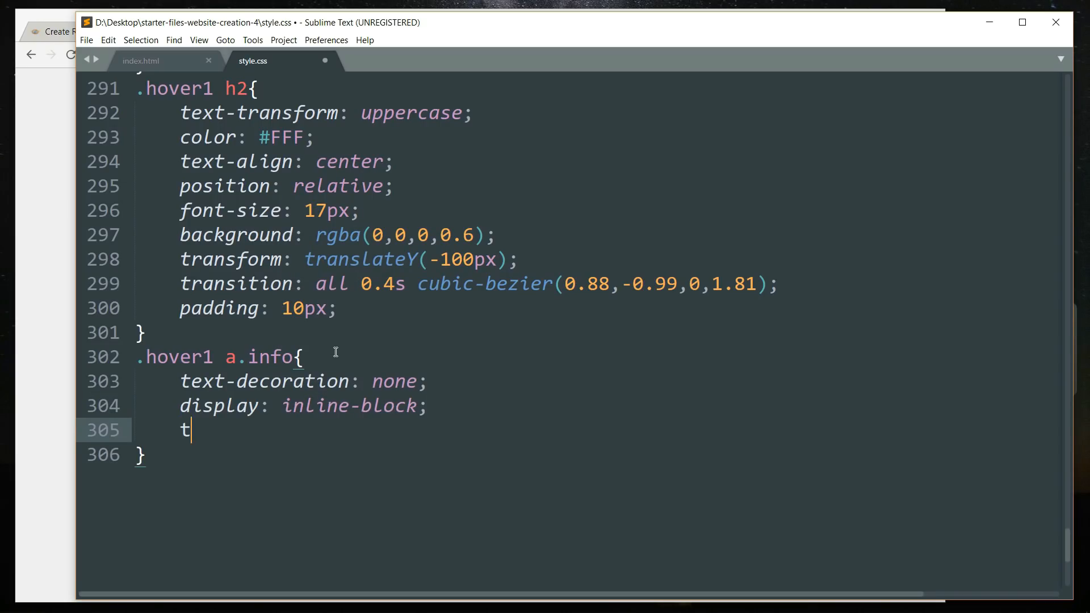
{"action": "type", "text": "ext-tr"}
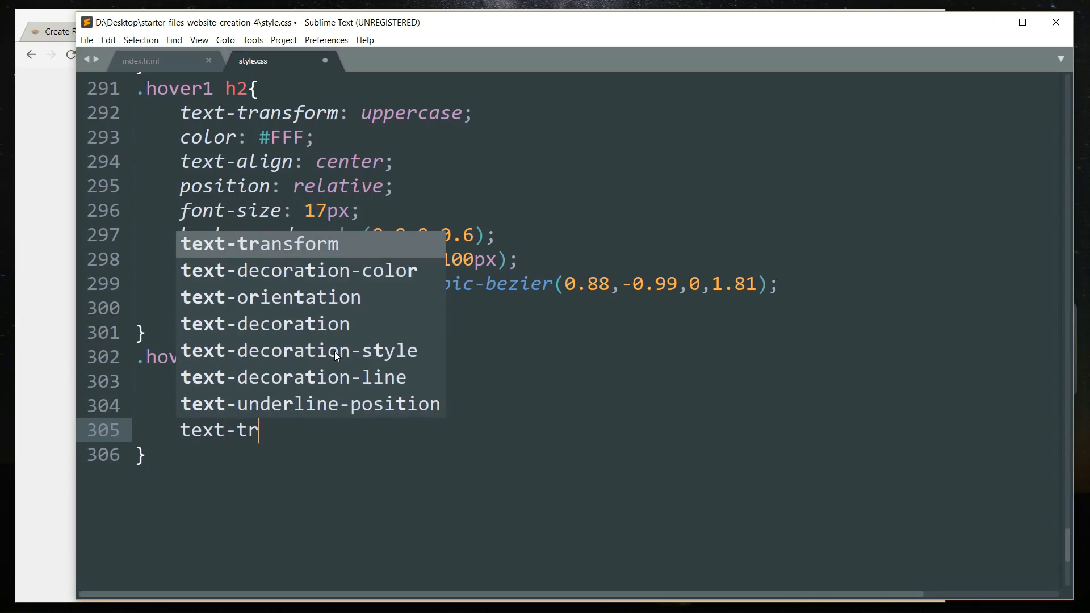
{"action": "key", "text": "enter"}
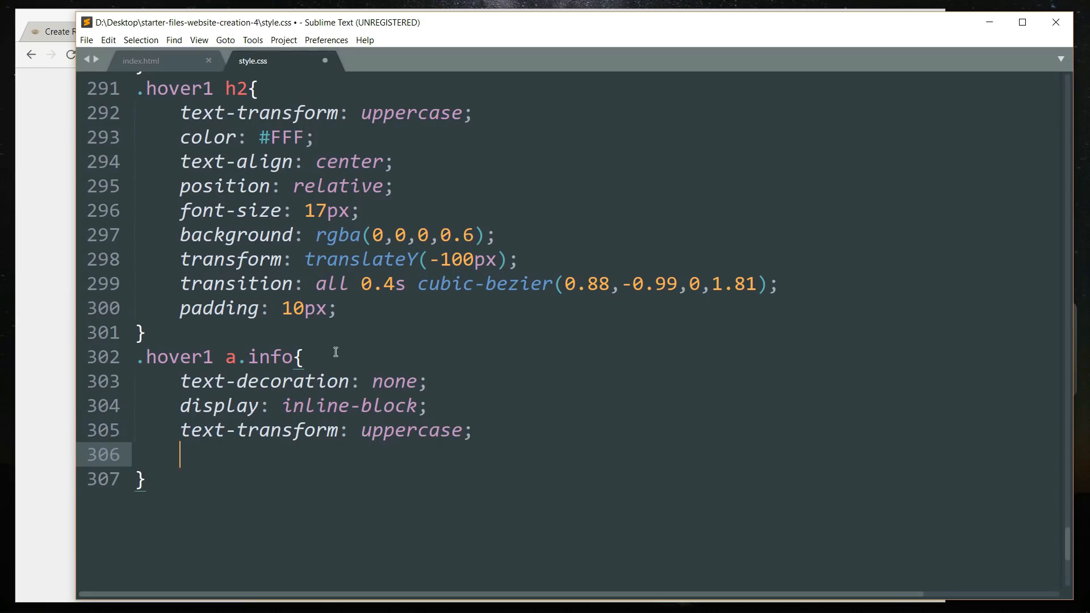
{"action": "type", "text": "color: #FFF"}
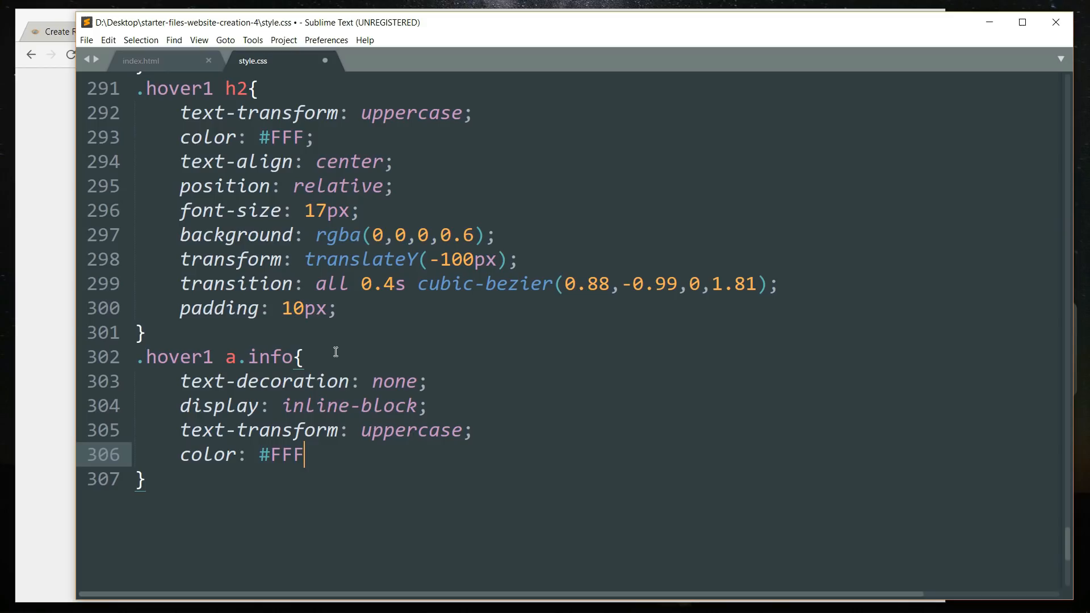
{"action": "type", "text": "border: 1"}
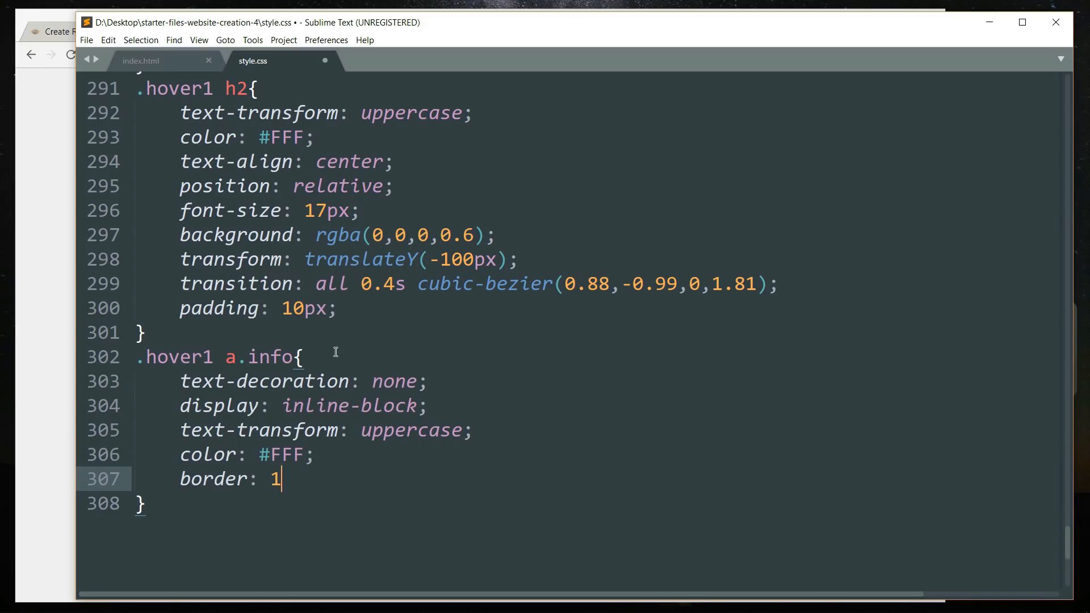
{"action": "type", "text": "px solid"}
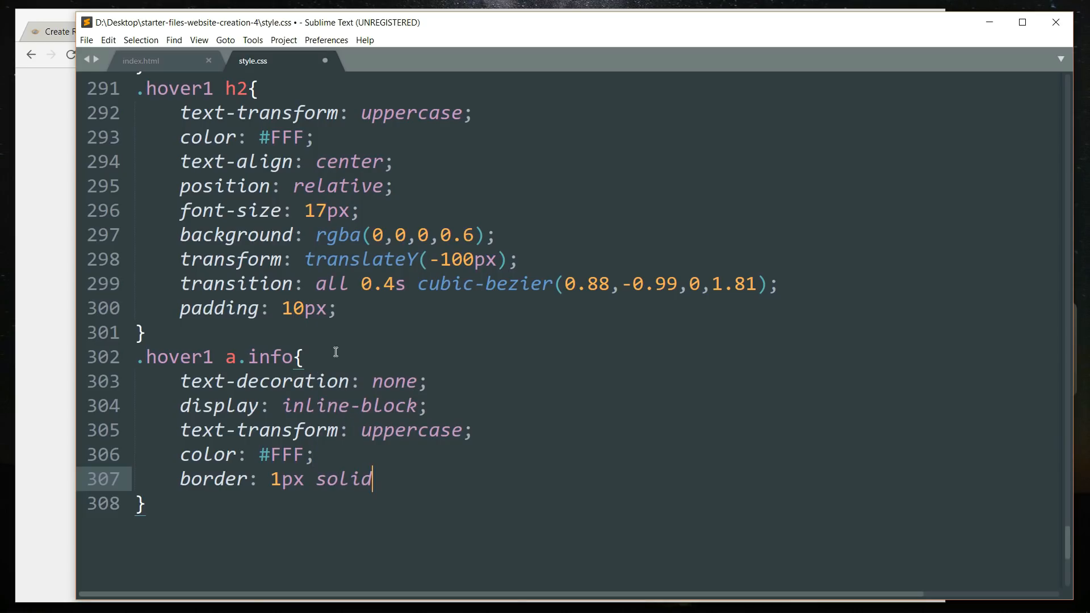
{"action": "type", "text": "#FFF"}
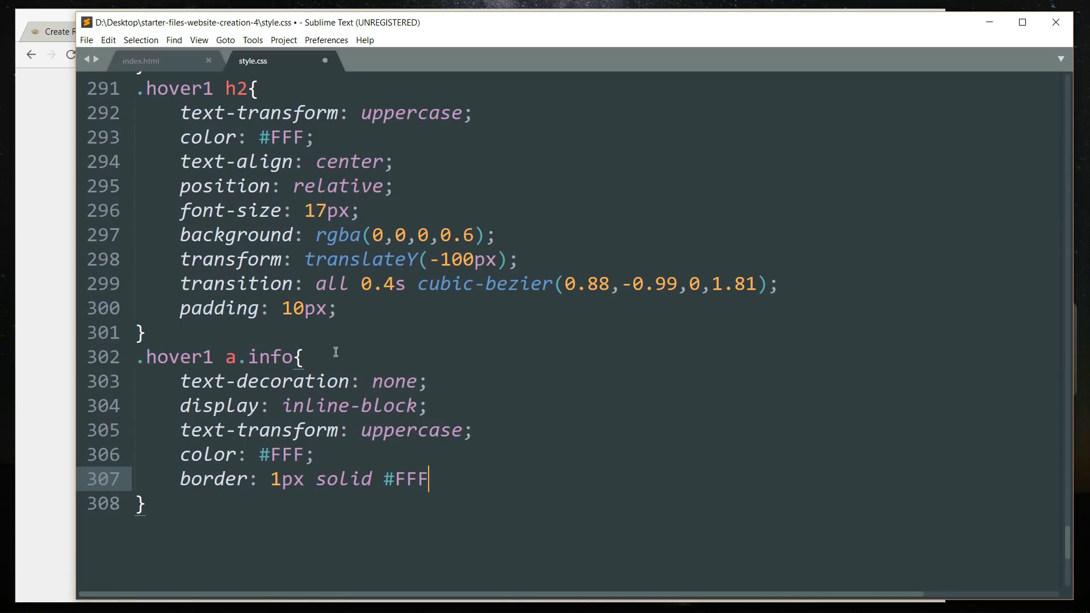
{"action": "type", "text": ";"}
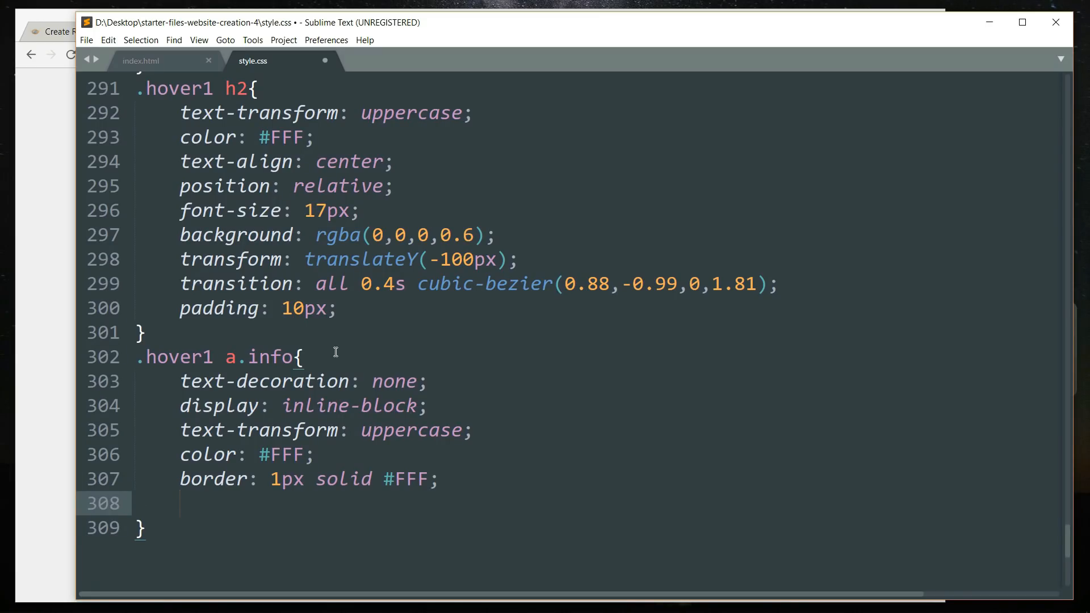
Give the link a transparent background, opacity 0 and an all 0.4s ease transition
{"action": "type", "text": "back"}
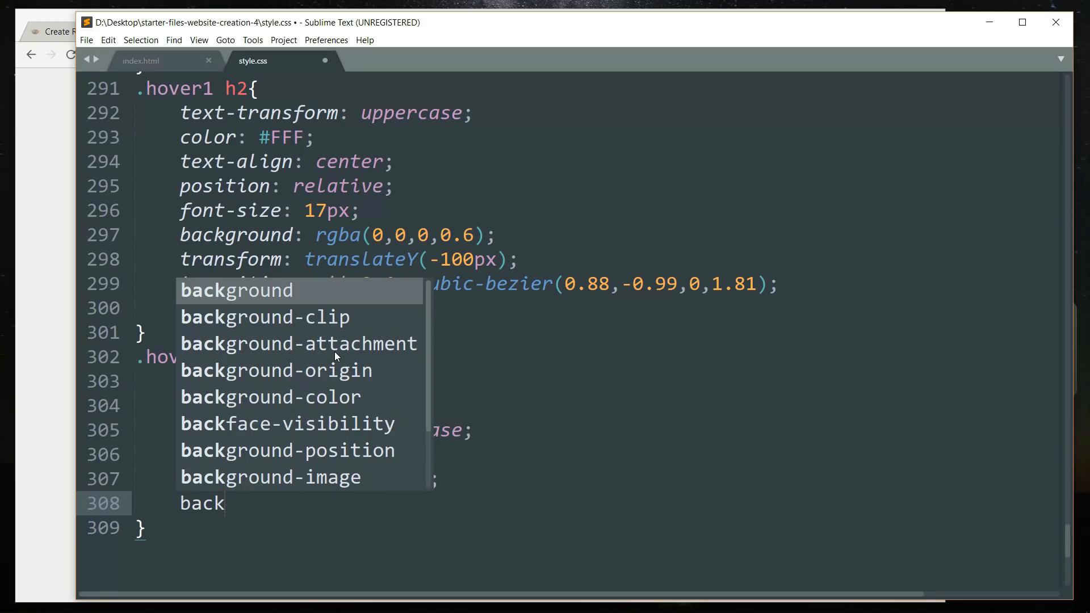
{"action": "type", "text": "r"}
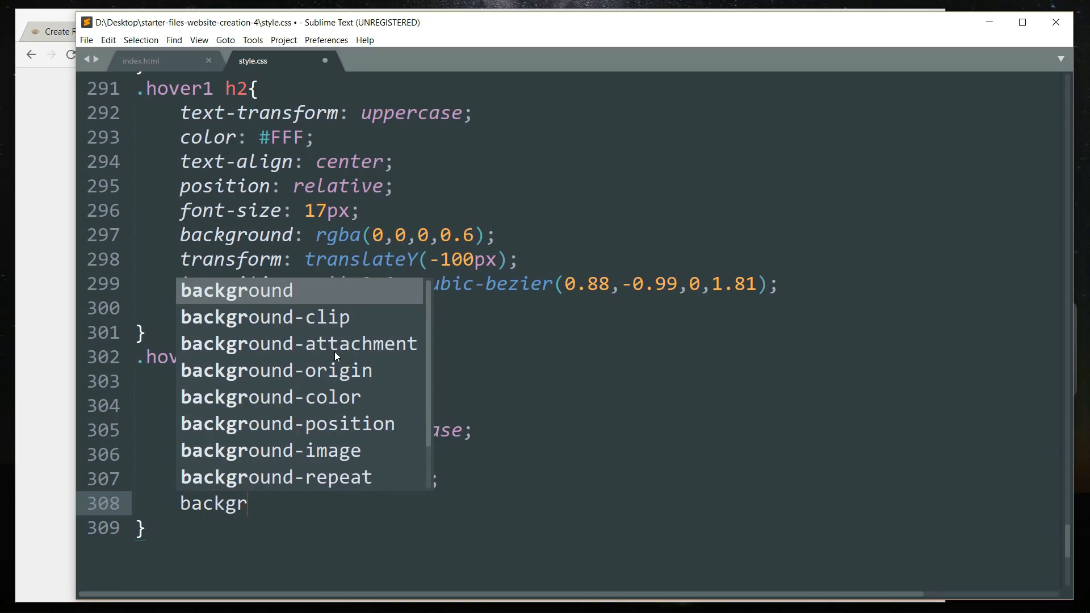
{"action": "type", "text": "background-color:"}
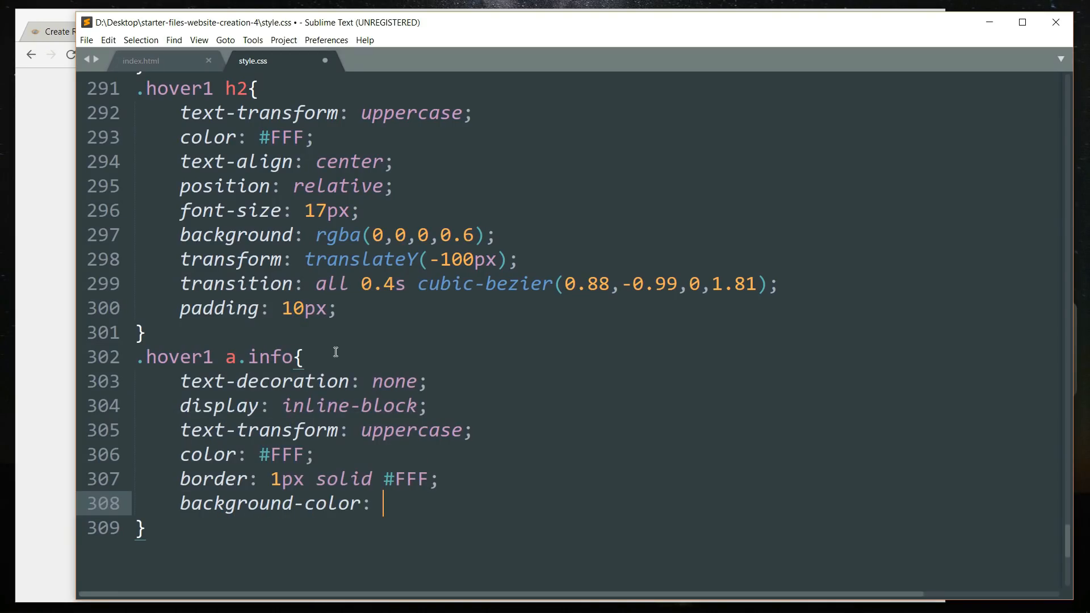
{"action": "type", "text": "tra"}
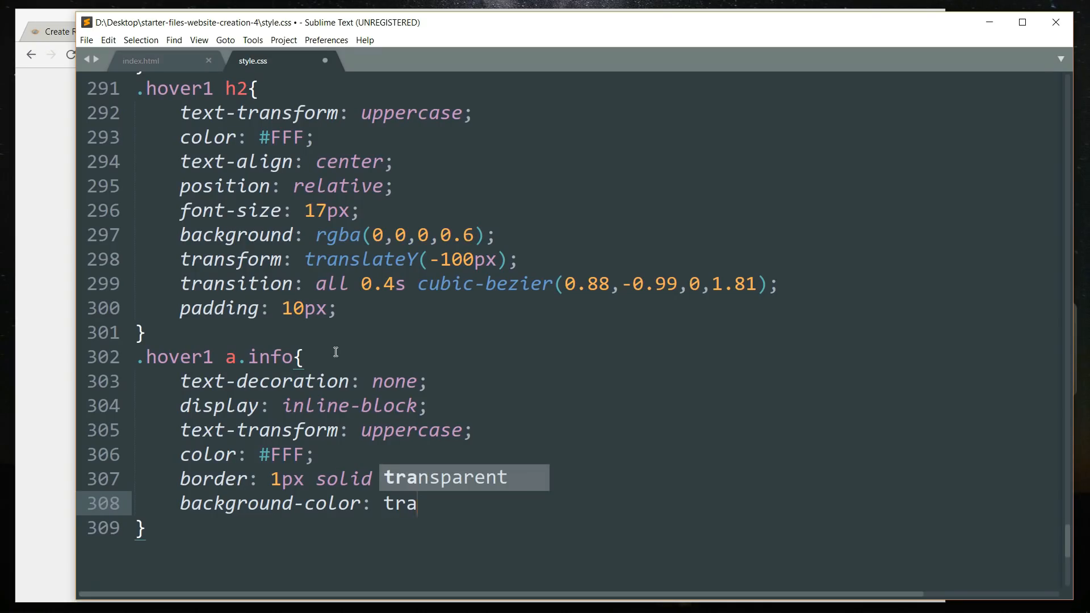
{"action": "key", "text": "Enter"}
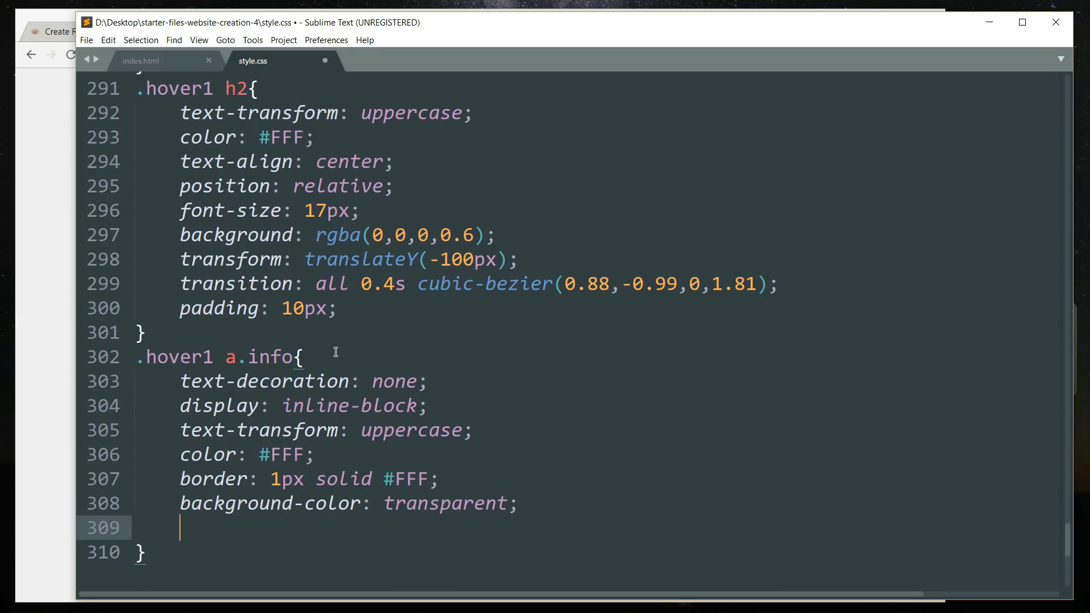
{"action": "type", "text": "opacity: 0"}
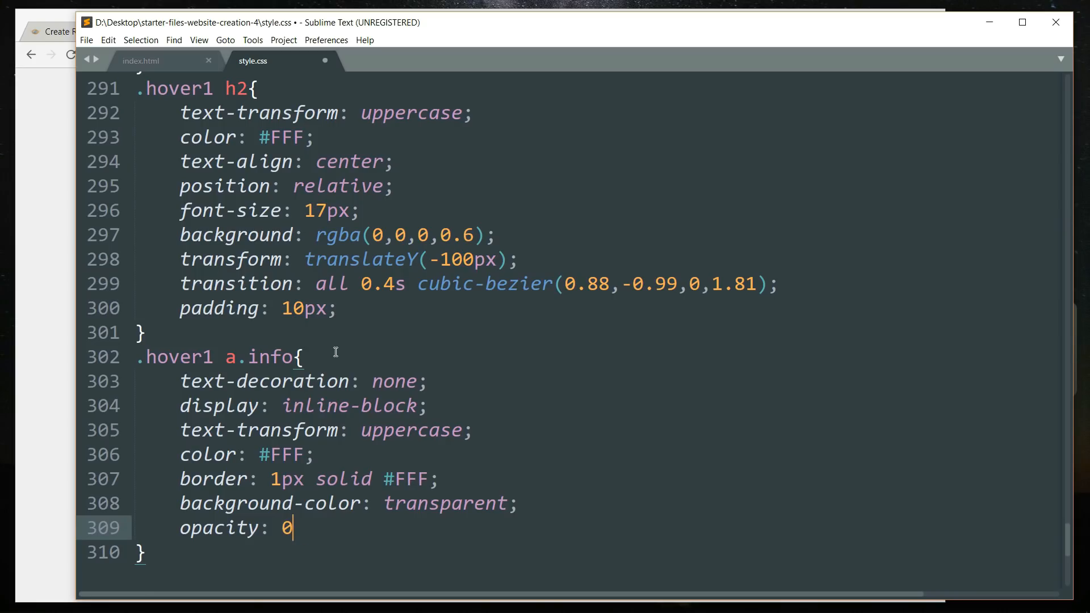
{"action": "type", "text": "transition: a"}
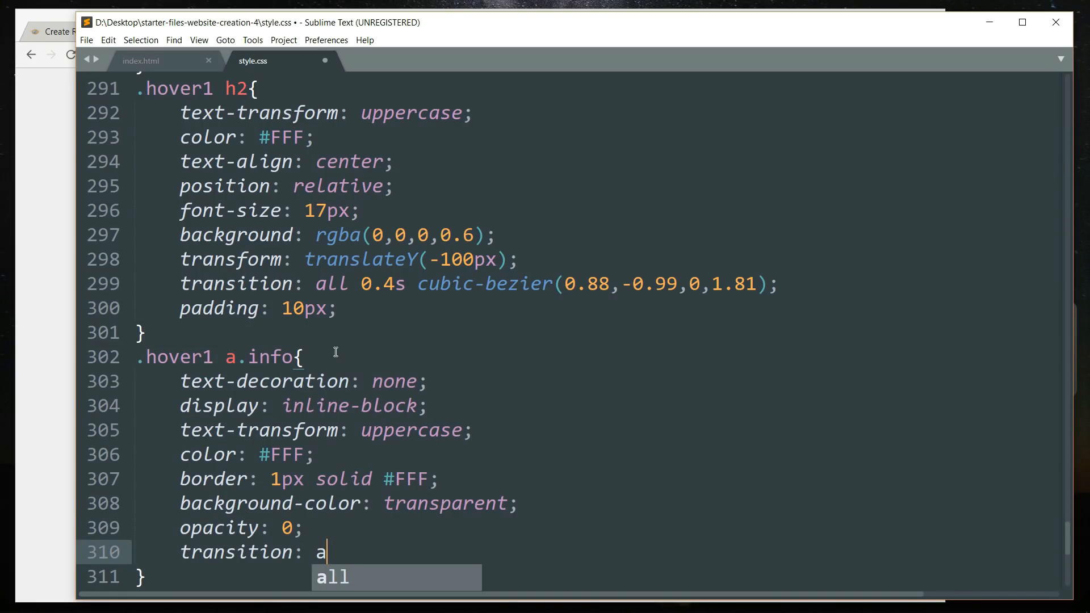
{"action": "type", "text": "ll 0."}
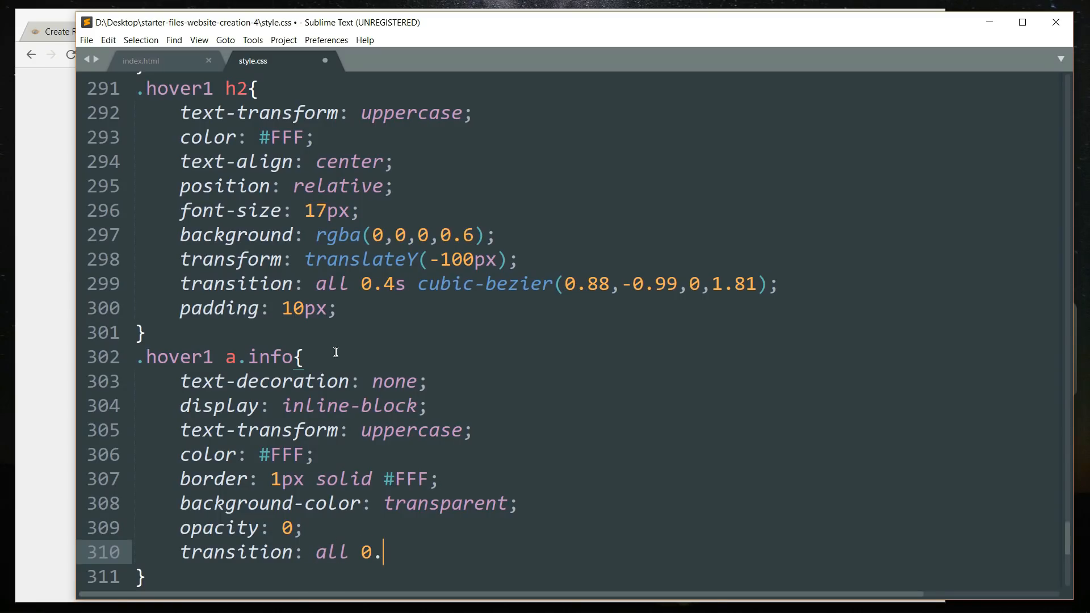
{"action": "type", "text": "4s ease;"}
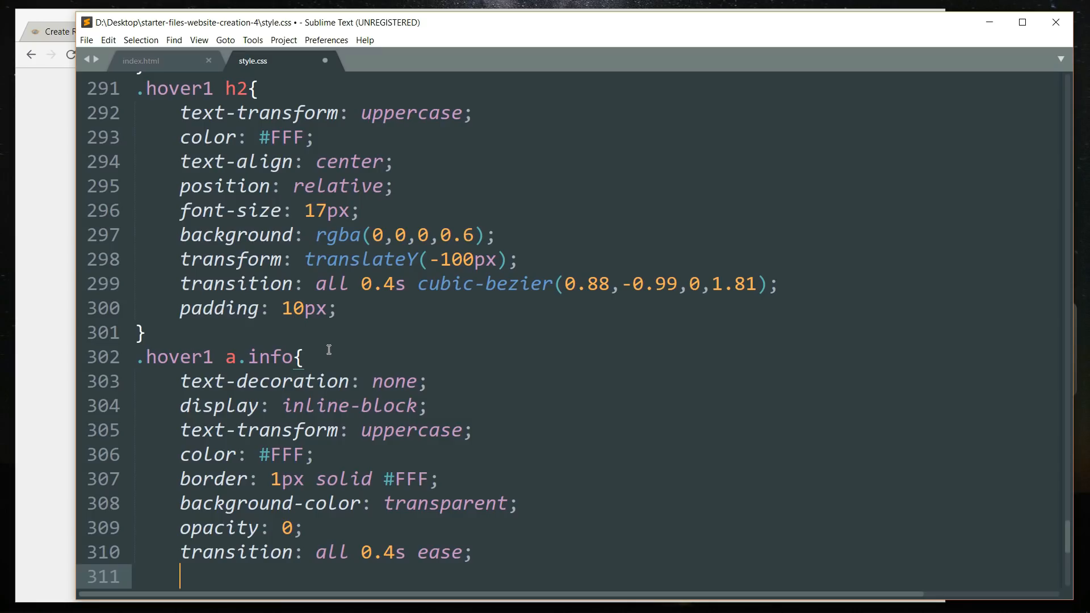
Add margin: 50px 0 0 and padding: 7px 14px, then close the rule
{"action": "type", "text": "margin: 5"}
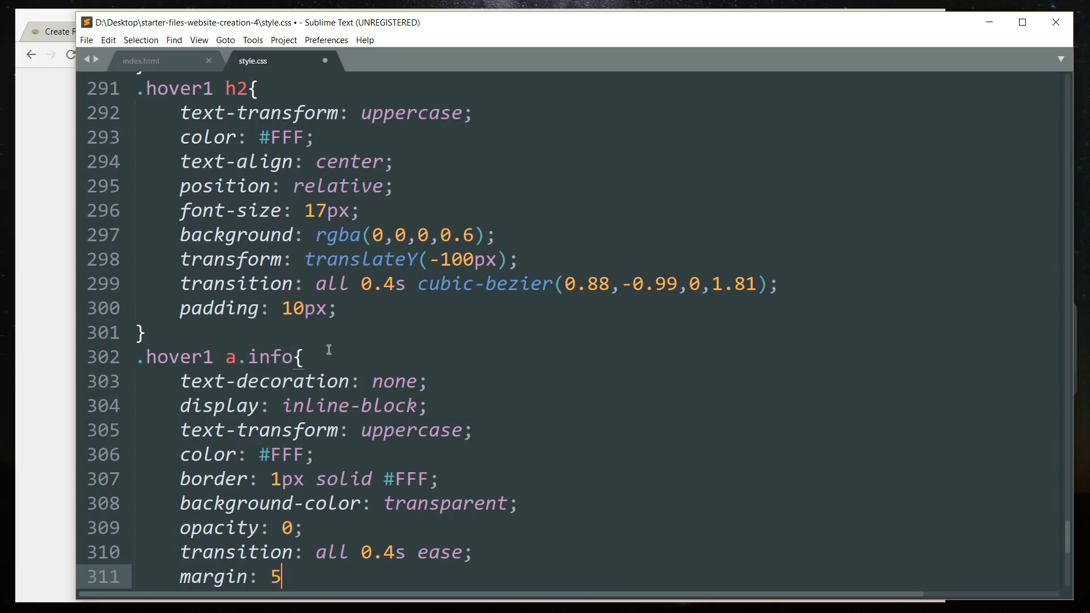
{"action": "type", "text": "0px"}
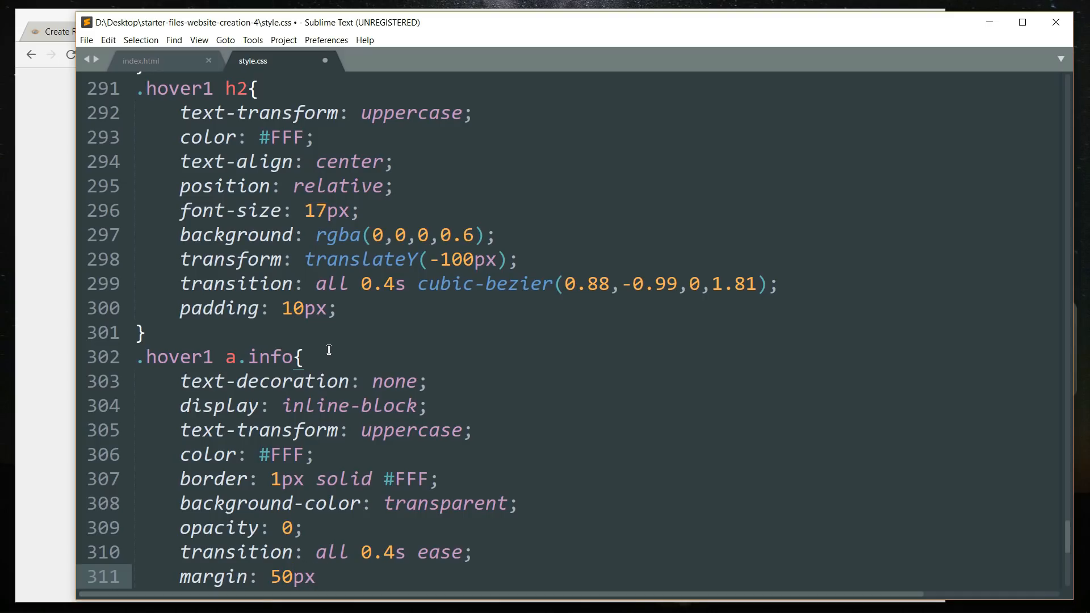
{"action": "type", "text": "0 0;"}
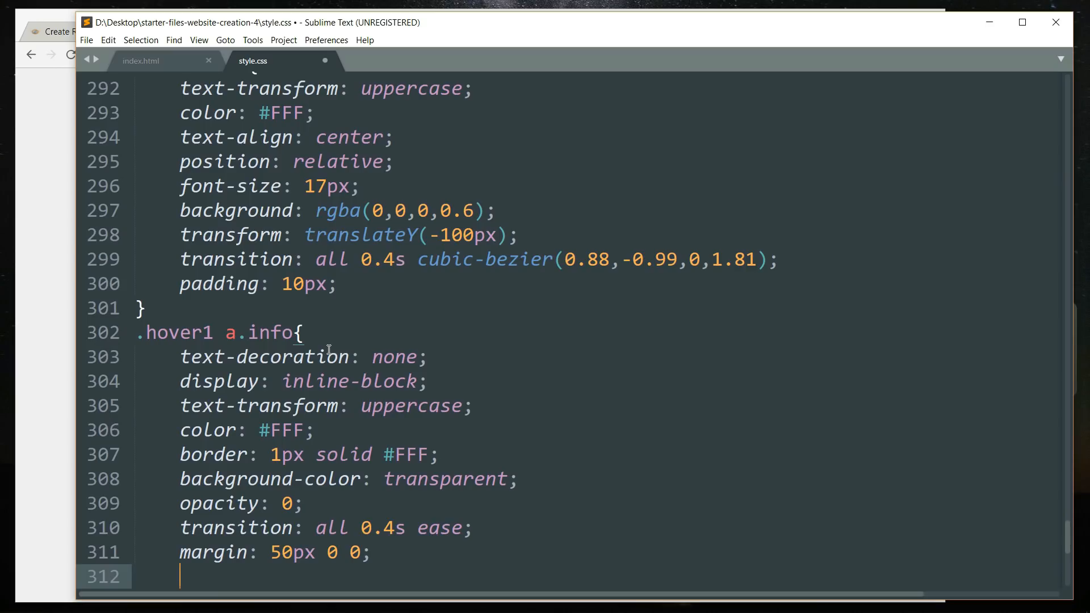
{"action": "type", "text": "padding:"}
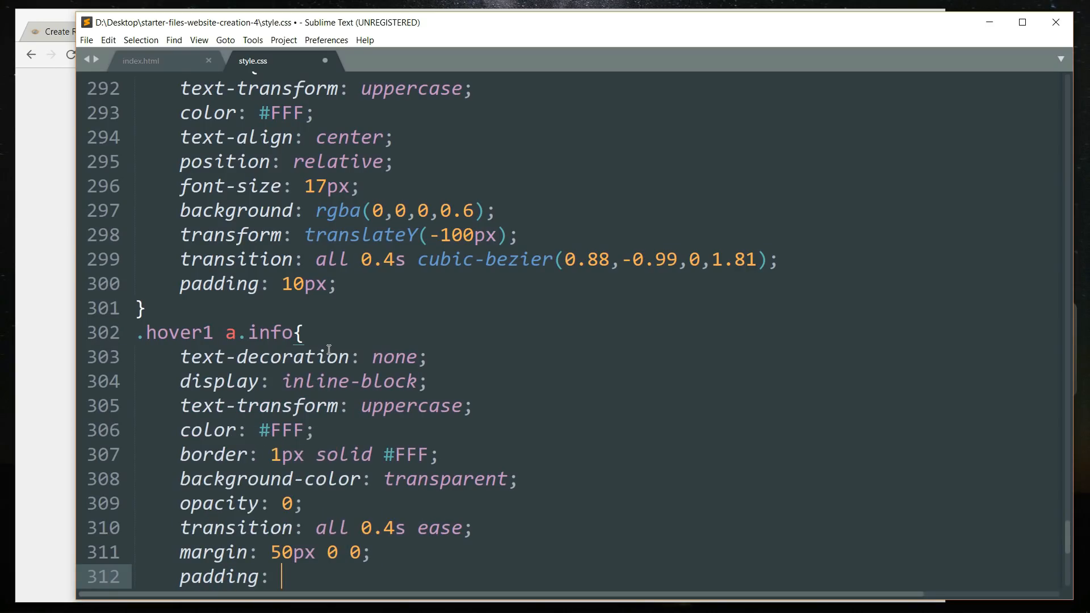
{"action": "type", "text": "7px"}
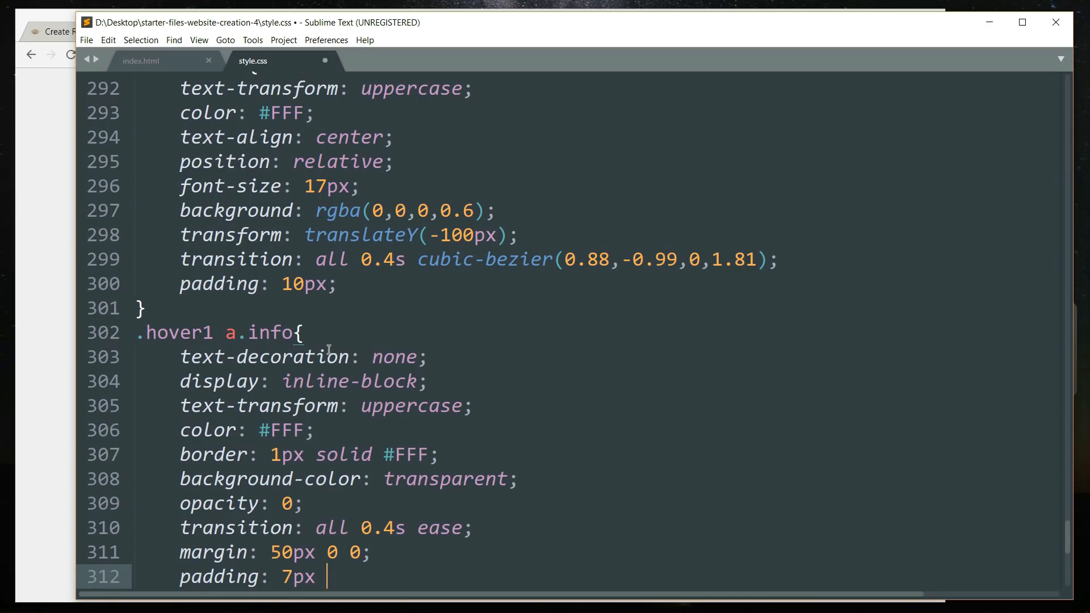
{"action": "type", "text": "14px;"}
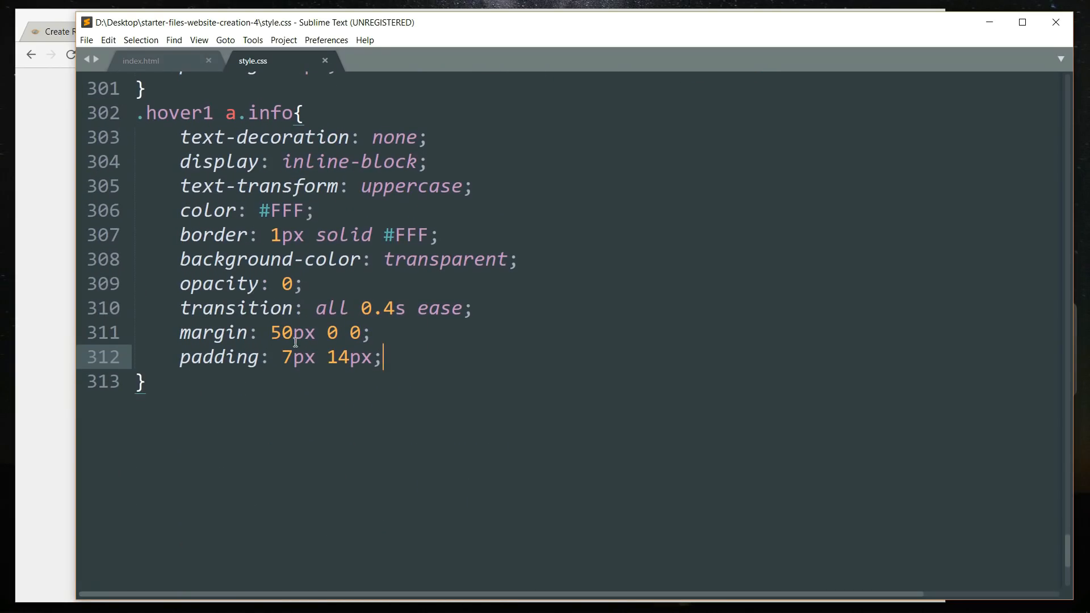
{"action": "type", "text": "."}
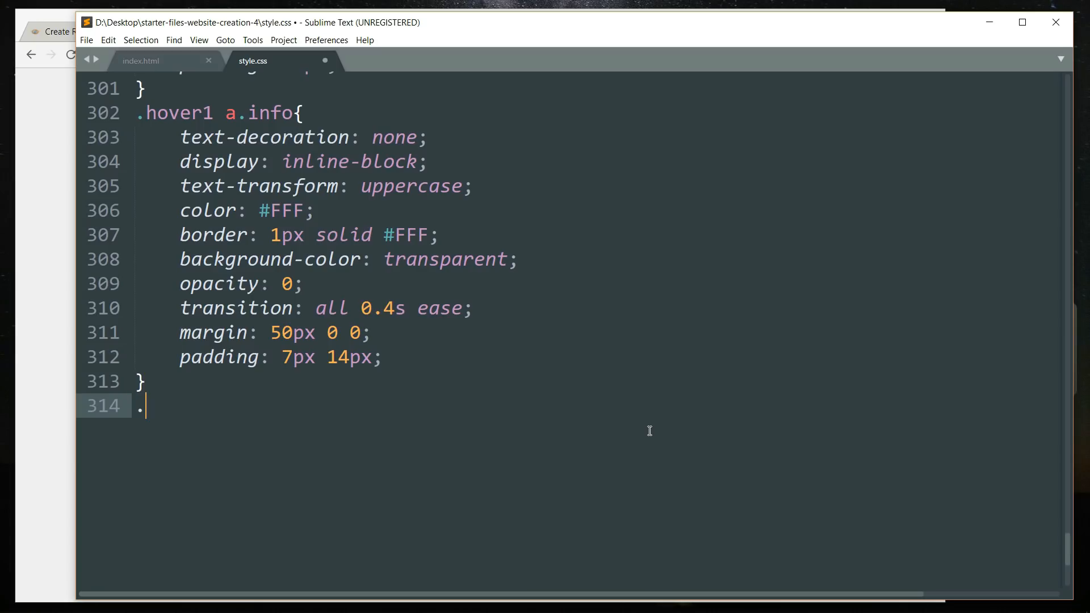
Add a .hover1 a.info:hover rule with box-shadow: 0 0 5px #FFF
{"action": "type", "text": "hover1 a"}
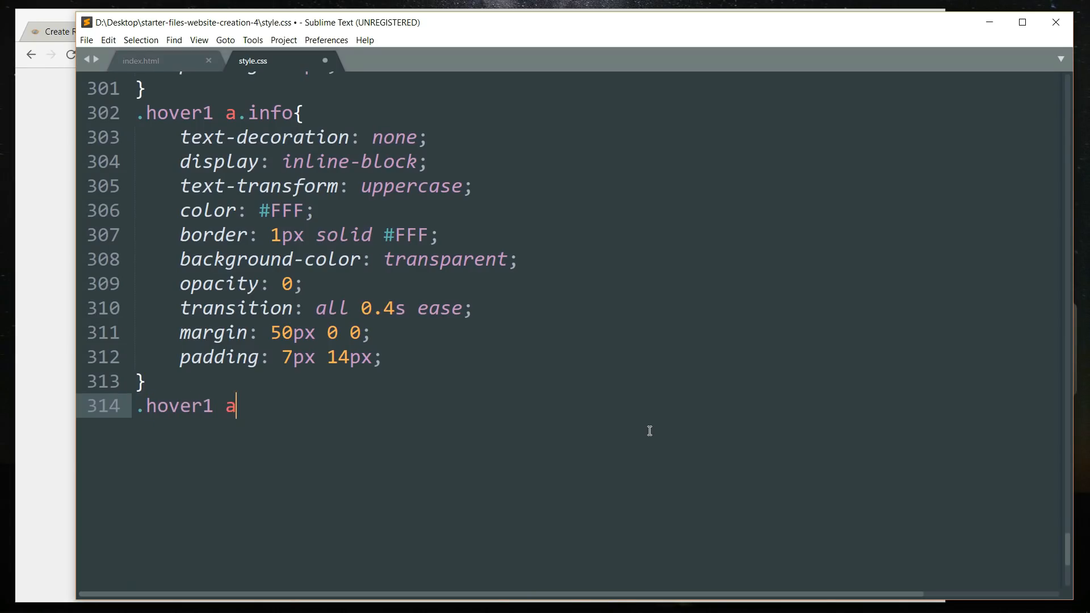
{"action": "type", "text": ".info:hov"}
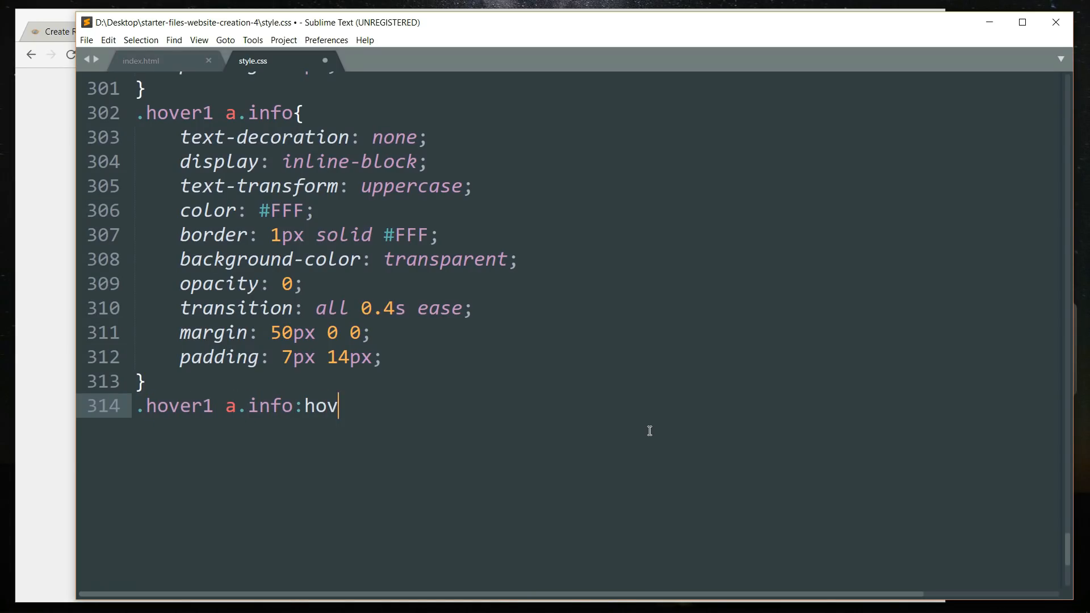
{"action": "type", "text": "er{"}
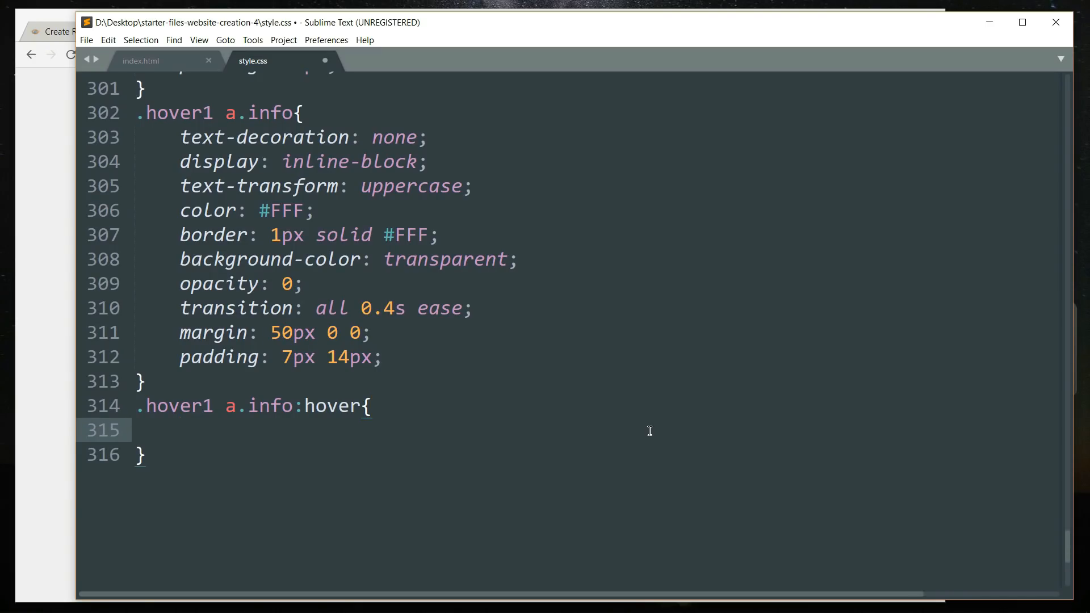
{"action": "type", "text": "box-shadow: 0 0"}
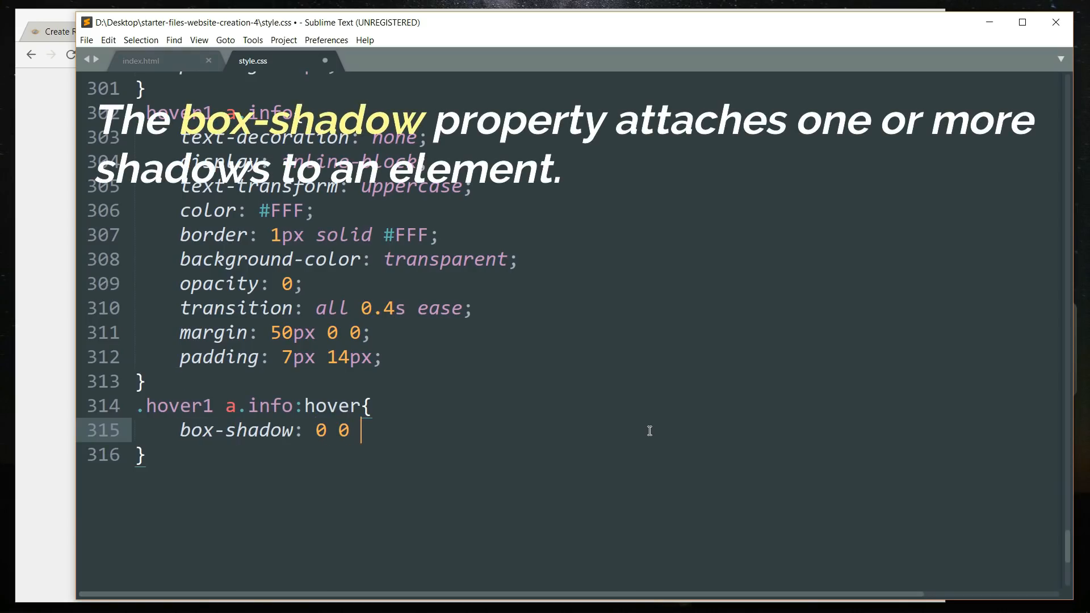
{"action": "type", "text": "5px"}
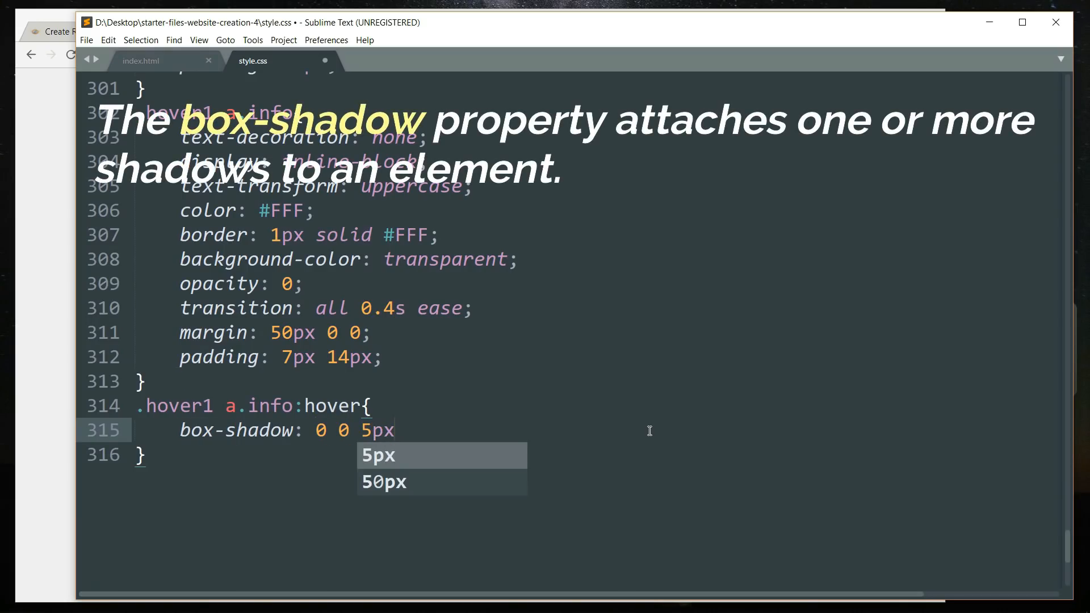
{"action": "type", "text": "#FFF"}
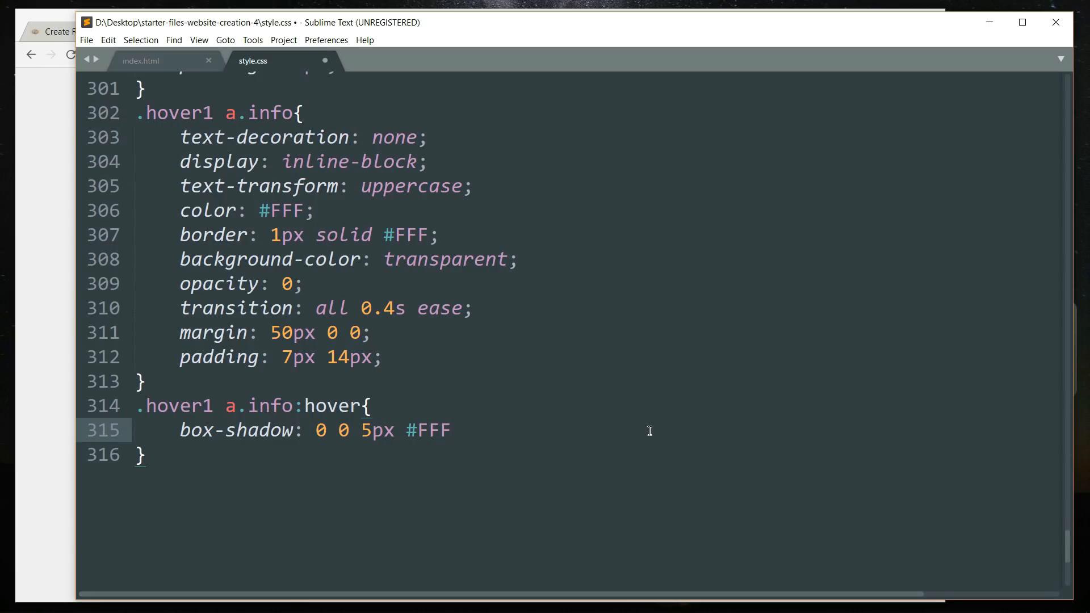
{"action": "type", "text": ";"}
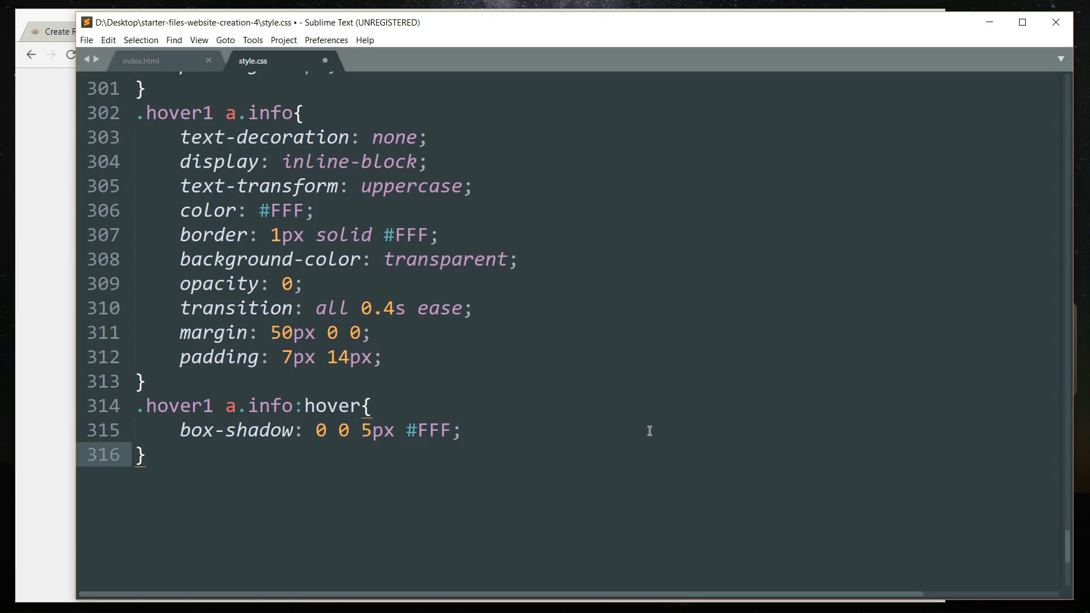
{"action": "key", "text": "enter"}
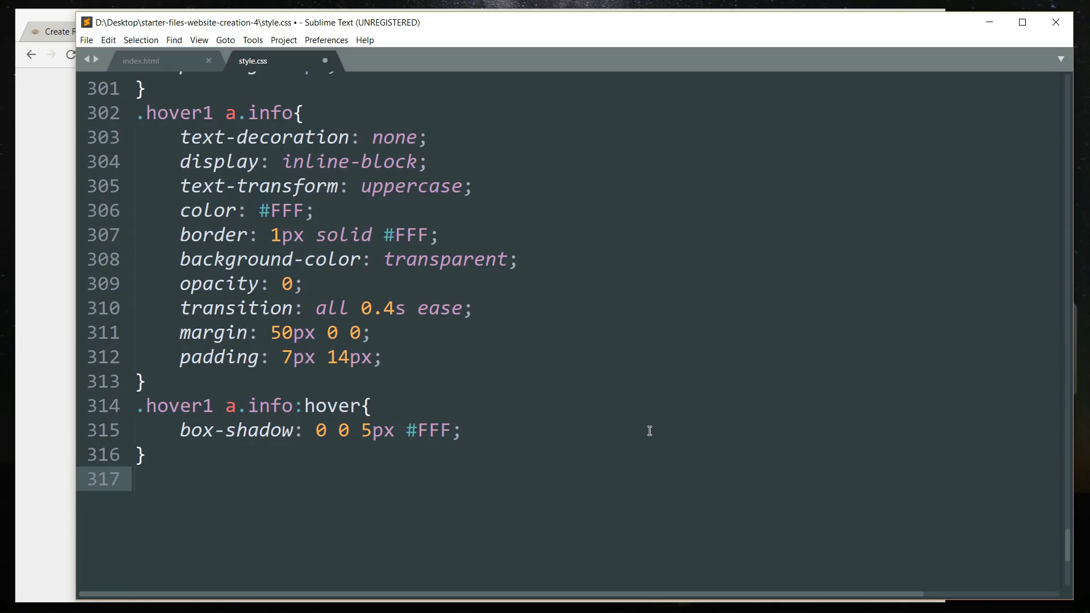
{"action": "type", "text": ".hover1"}
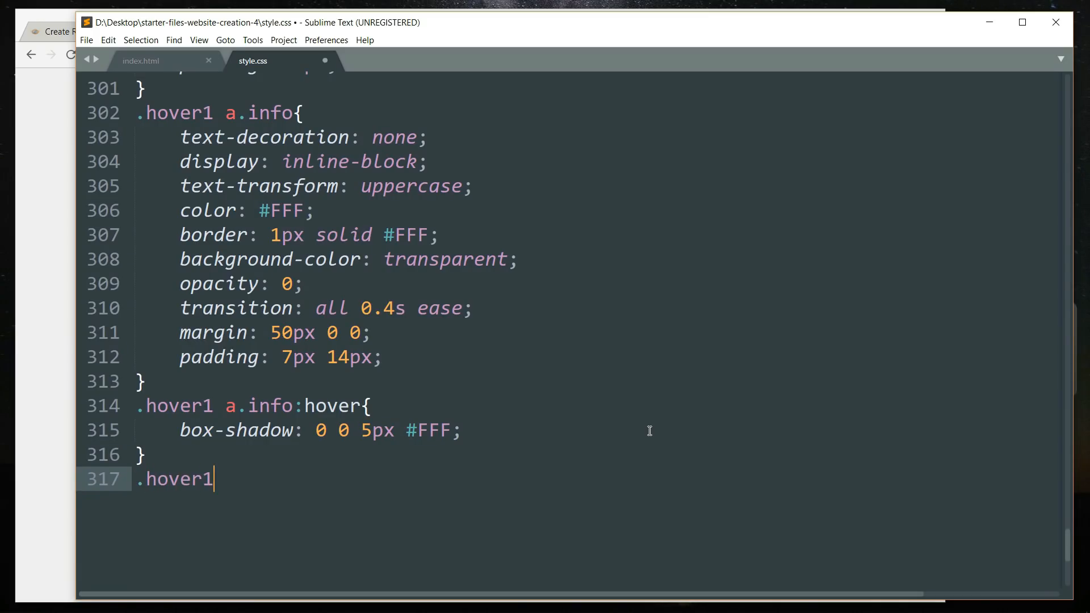
Add a .hover1:hover img rule with transform: scale(1.2) and start a new line below
{"action": "type", "text": ":hover"}
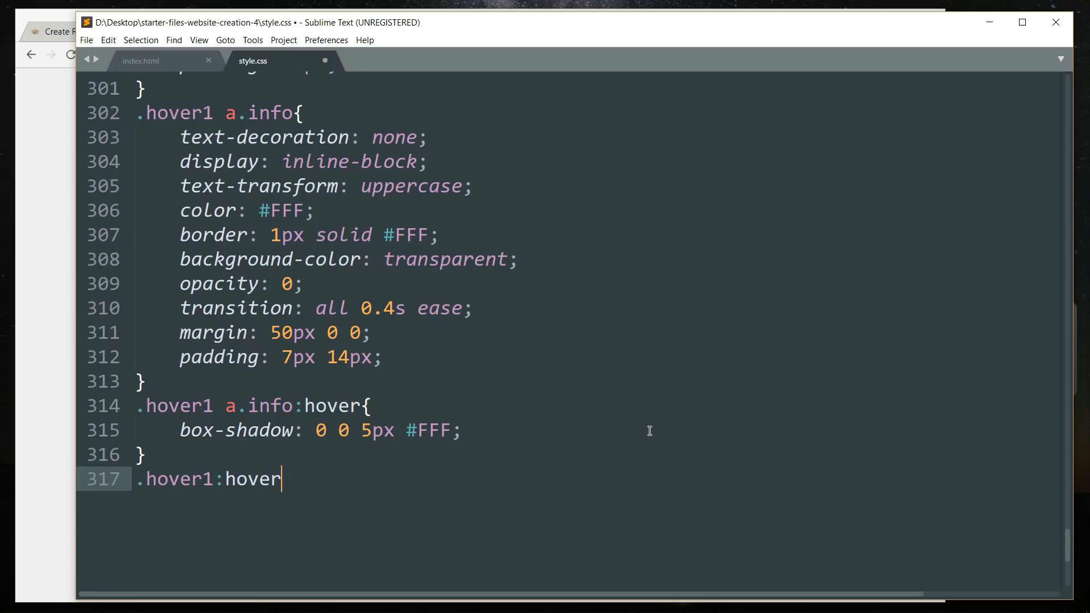
{"action": "type", "text": "img{"}
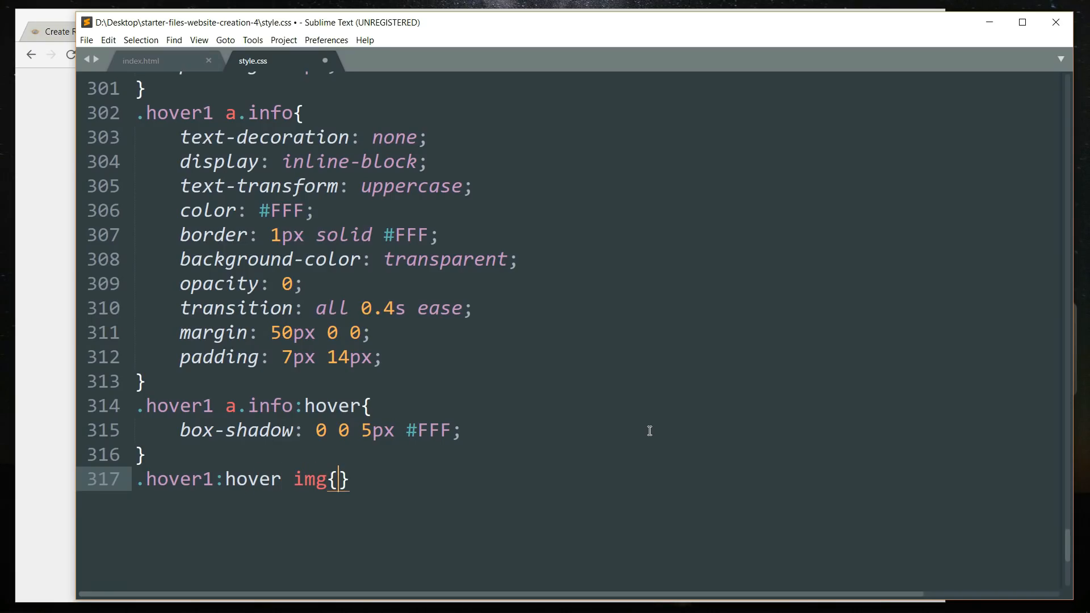
{"action": "type", "text": "trans"}
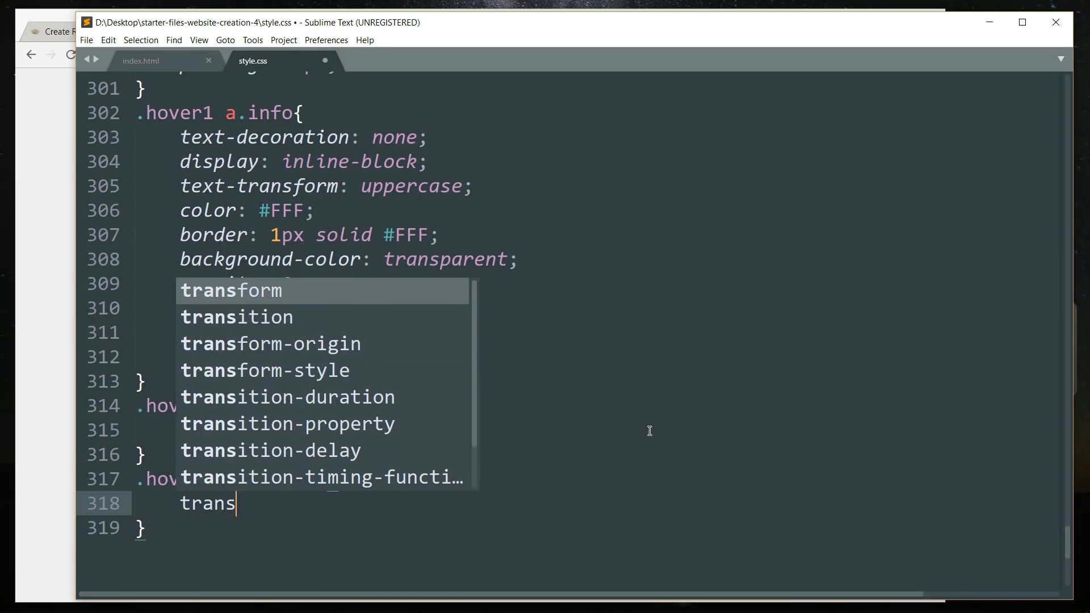
{"action": "type", "text": "scale(1);"}
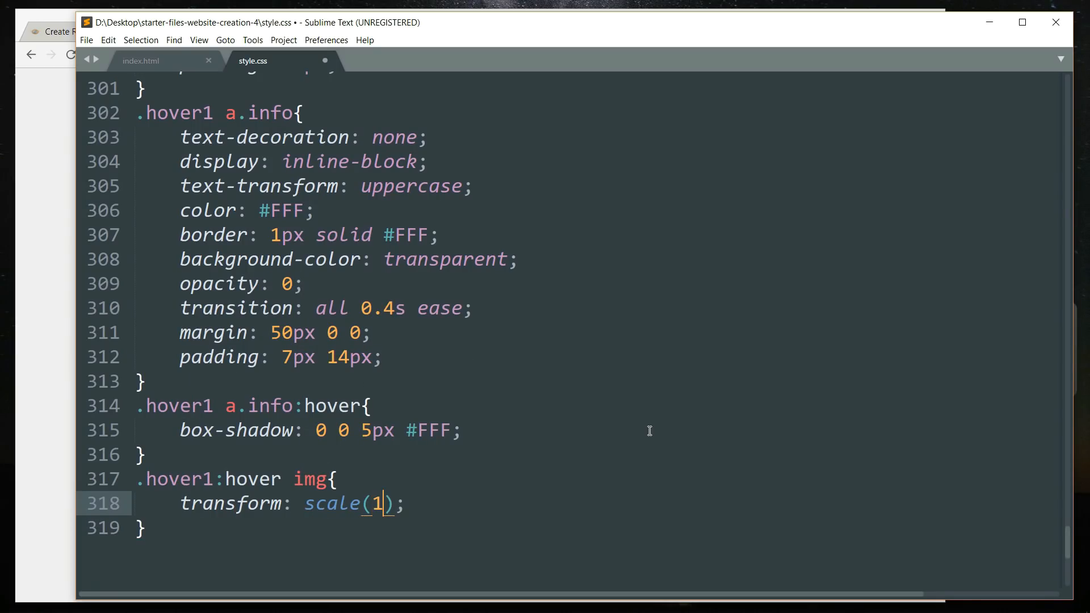
{"action": "type", "text": ".2"}
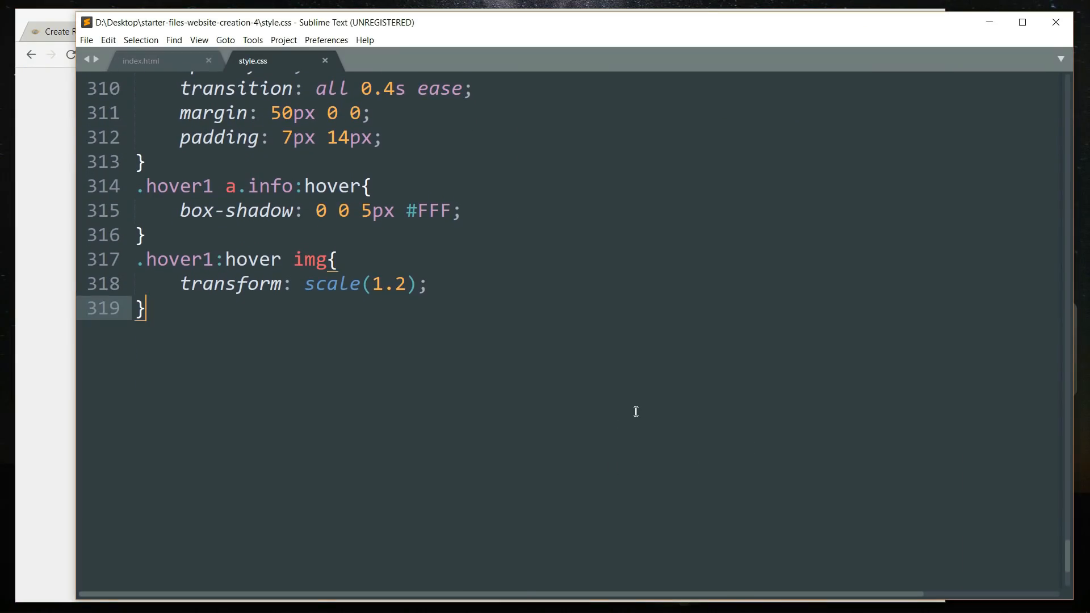
{"action": "key", "text": "enter"}
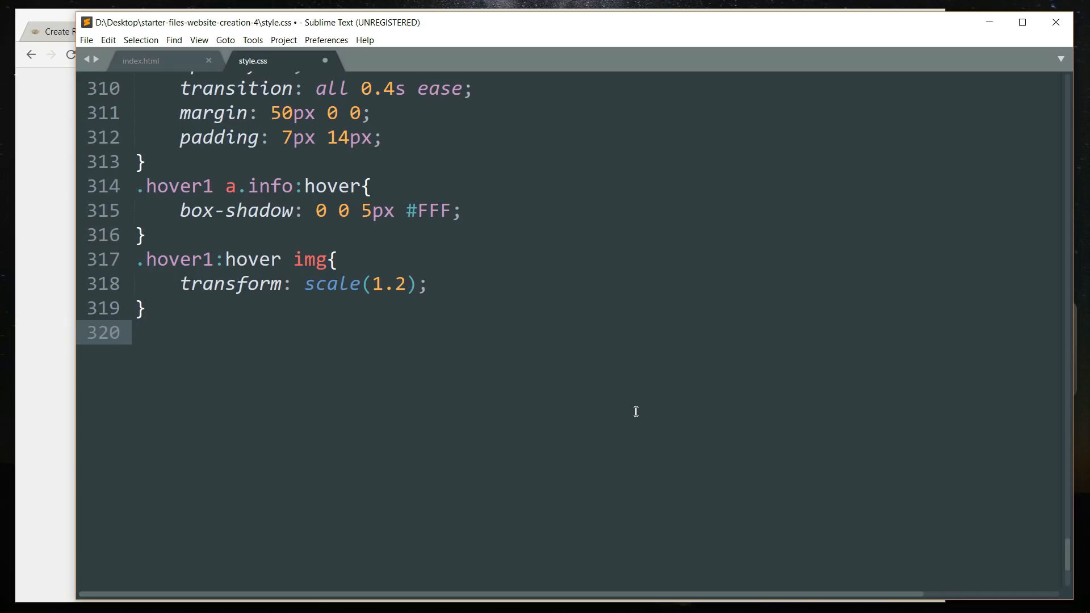
Add a .hover1:hover .overlay rule with opacity: 1, save, and begin the next rule
{"action": "type", "text": ".hover"}
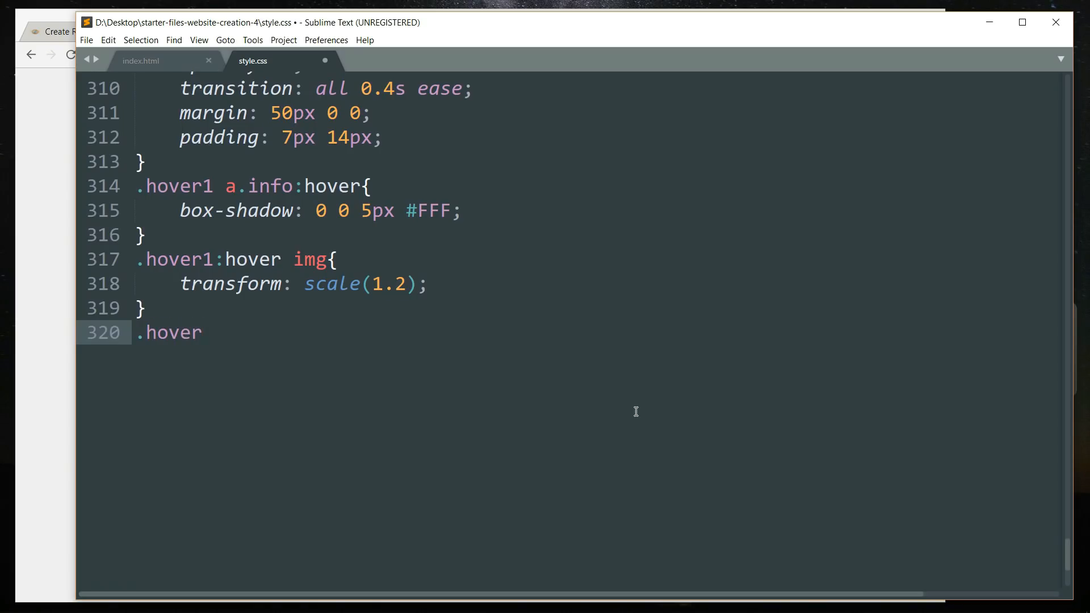
{"action": "type", "text": ":hover ."}
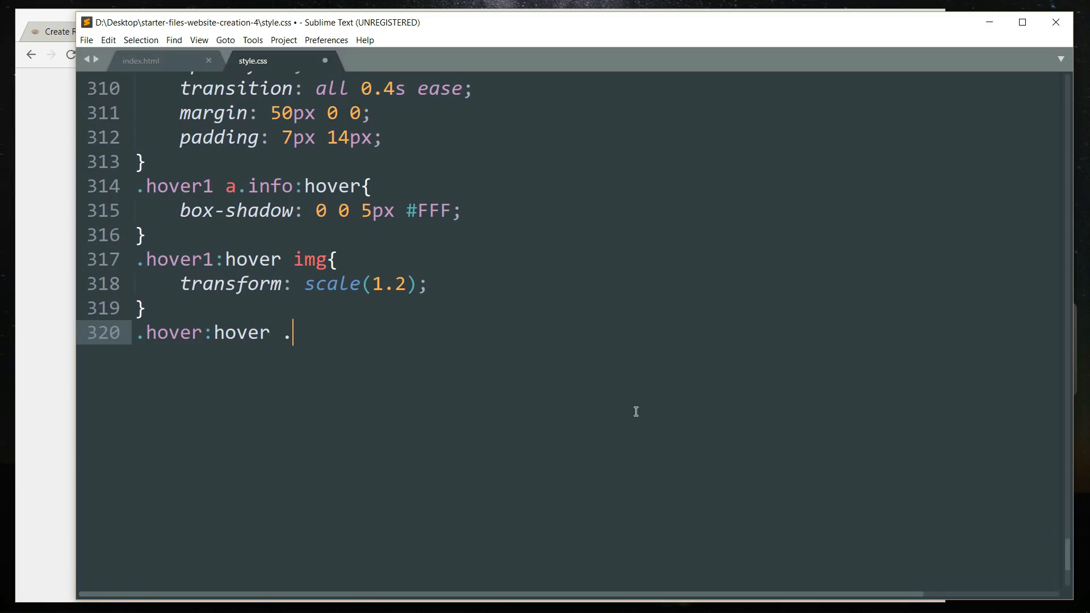
{"action": "type", "text": "overlay{"}
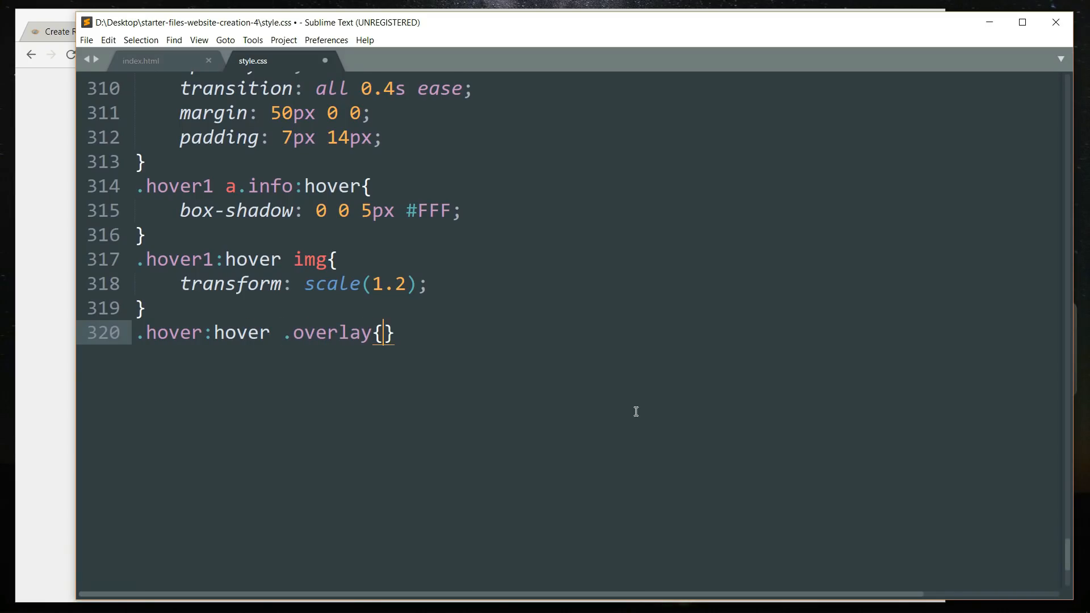
{"action": "type", "text": "opacity:"}
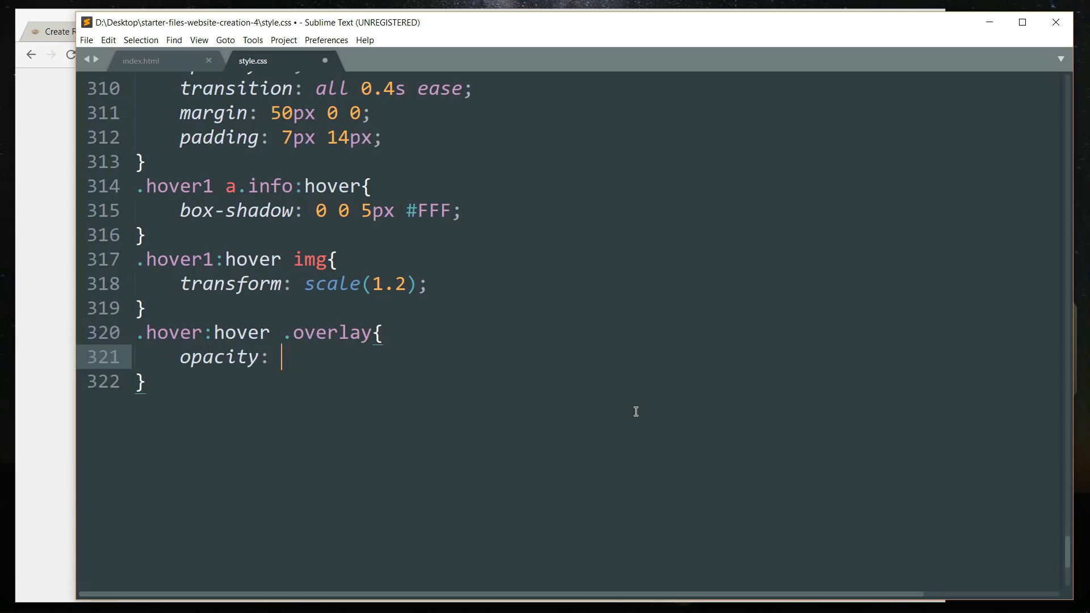
{"action": "type", "text": "1;"}
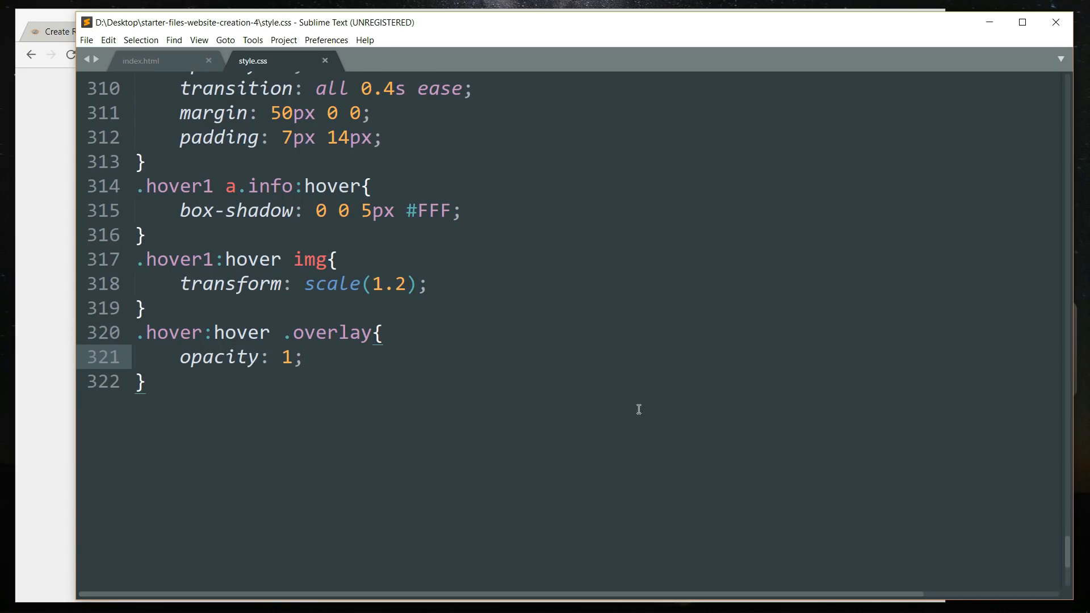
{"action": "left_click", "coordinate": [203, 332]}
{"action": "type", "text": "1"}
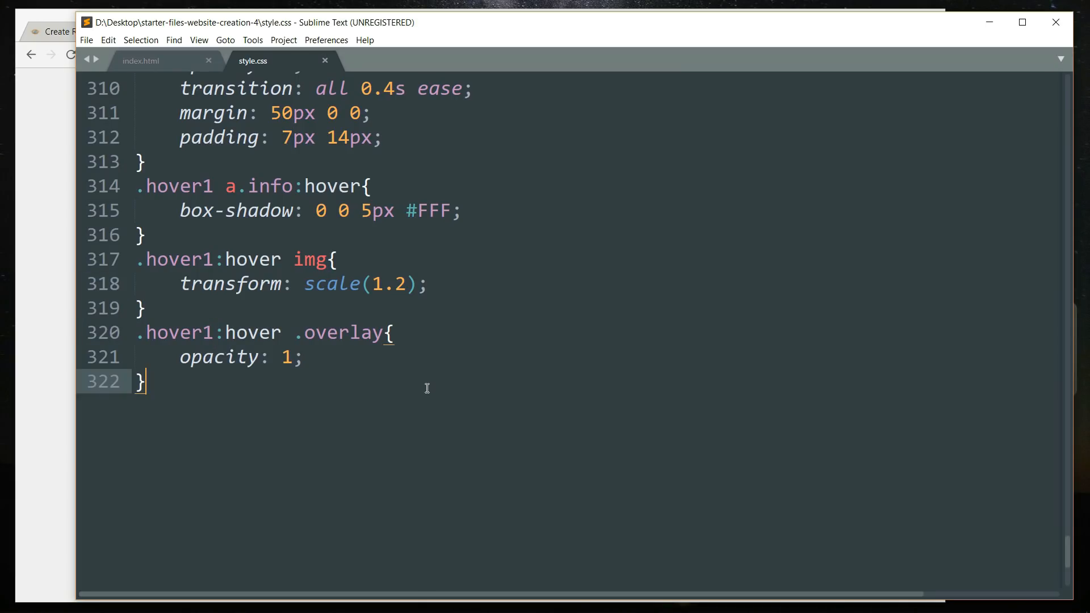
{"action": "key", "text": "enter"}
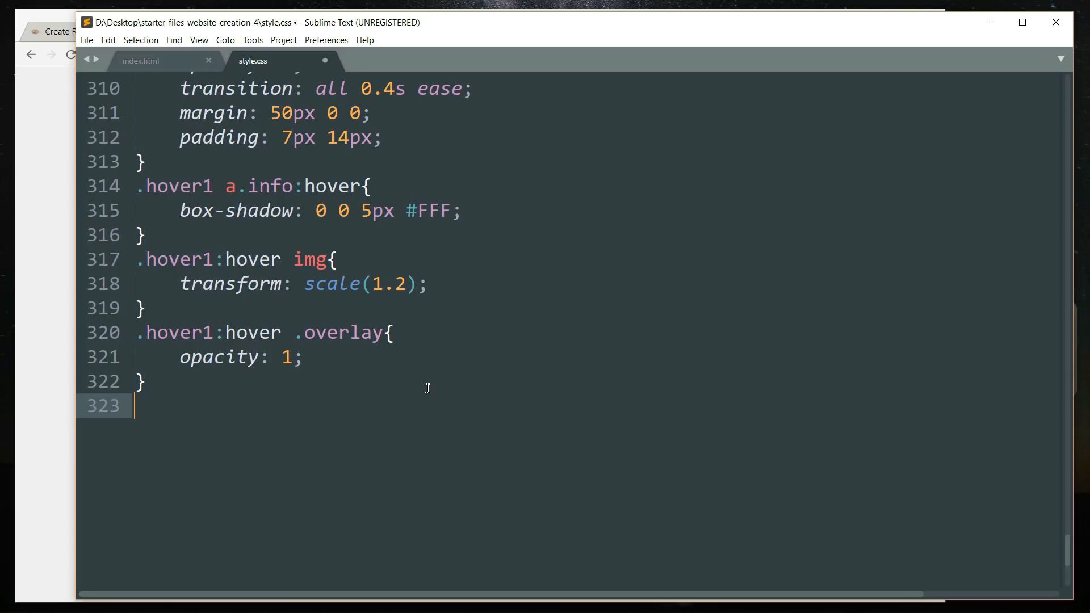
{"action": "type", "text": "."}
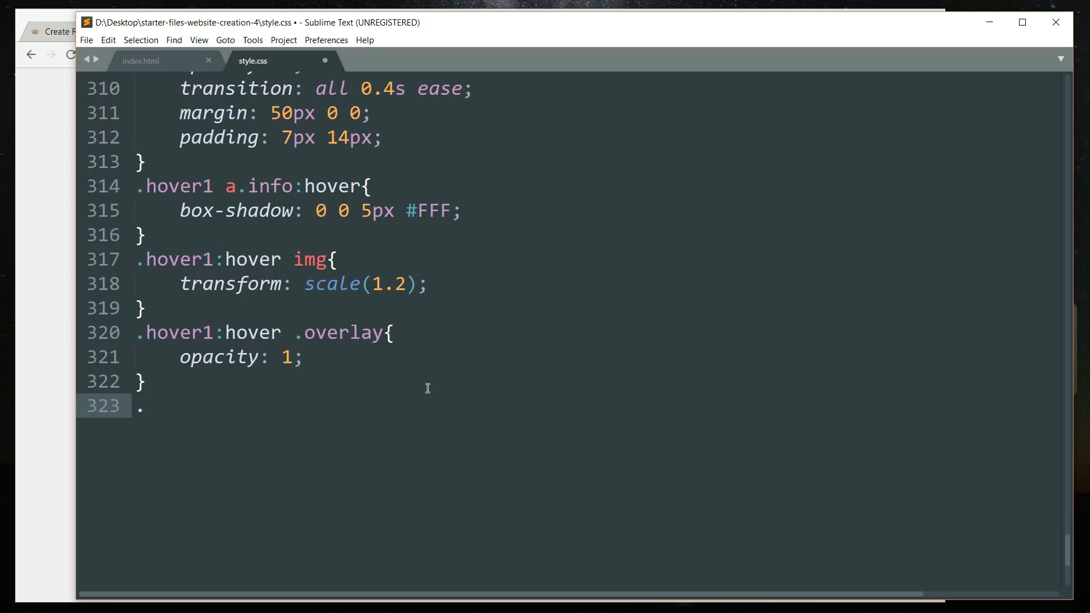
Write the combined selector .hover1:hover h2, .hover1:hover a.info with its braces
{"action": "type", "text": "hover1"}
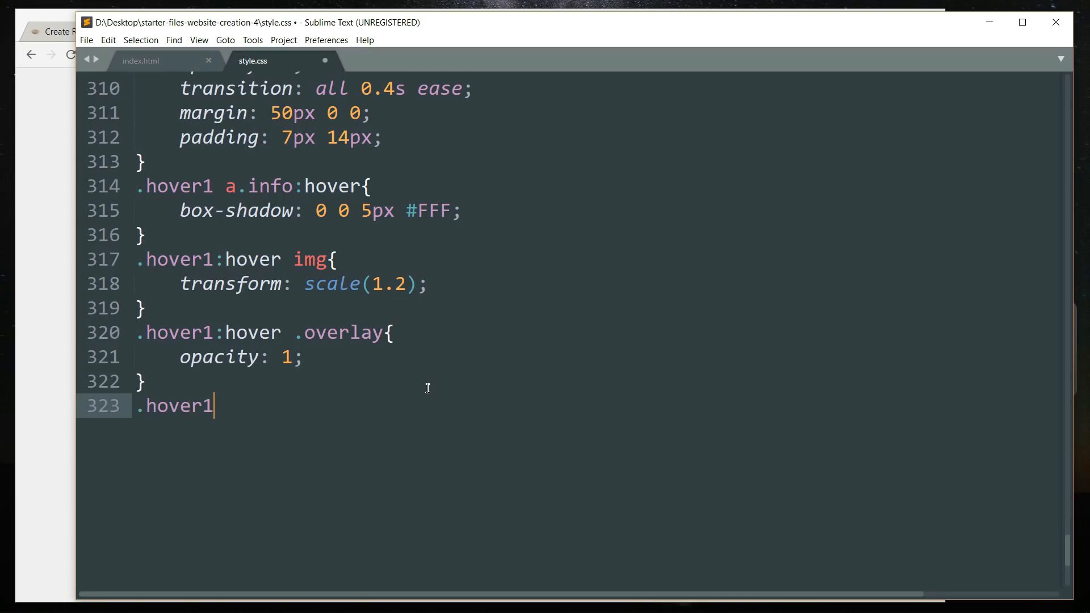
{"action": "type", "text": ":hov"}
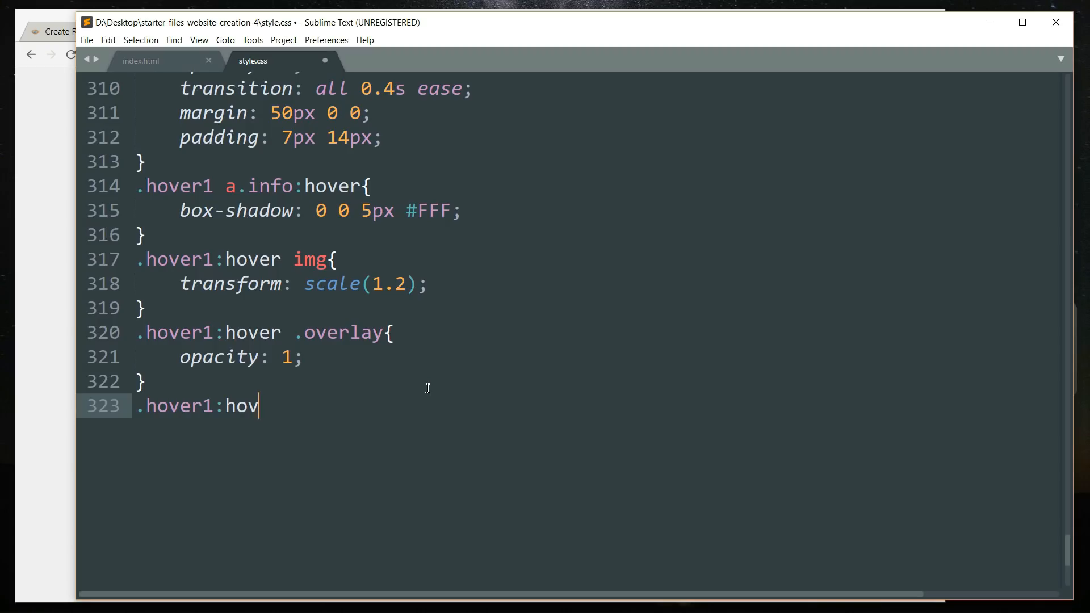
{"action": "type", "text": "er h2"}
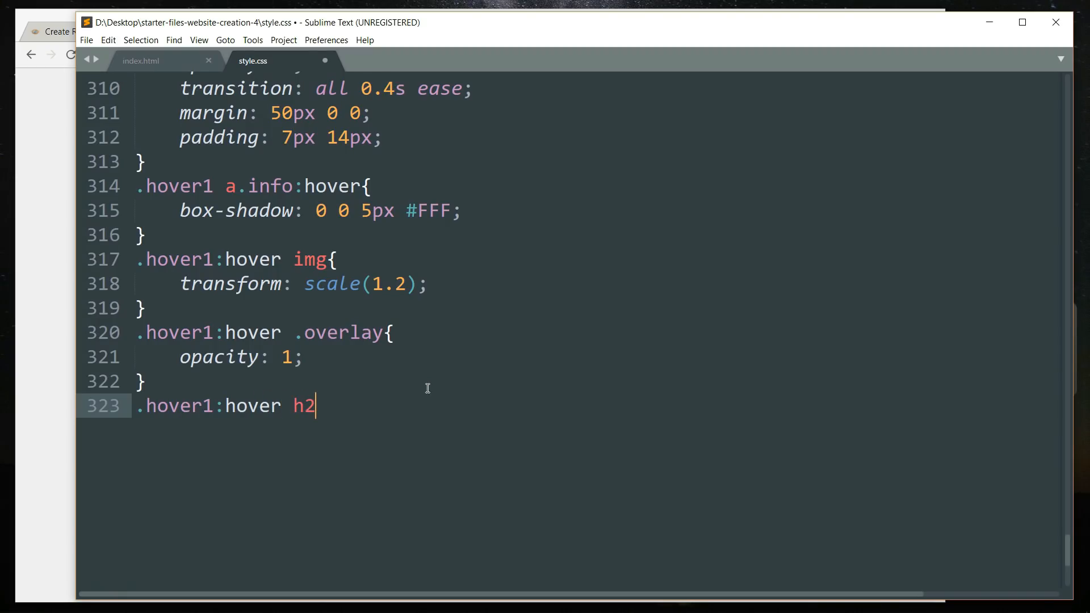
{"action": "type", "text": ", .ho"}
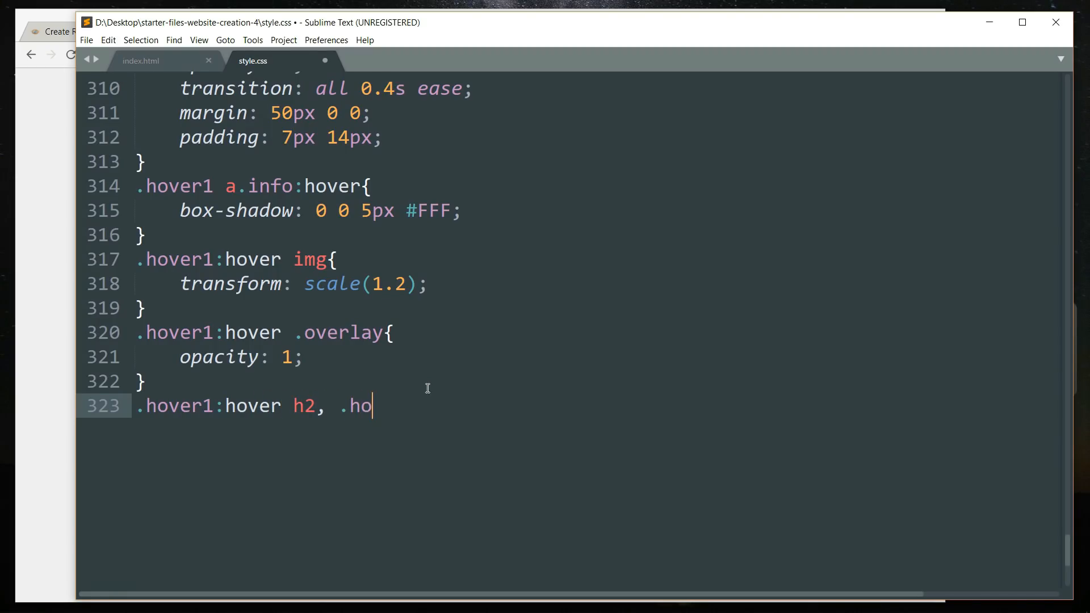
{"action": "type", "text": "ver1"}
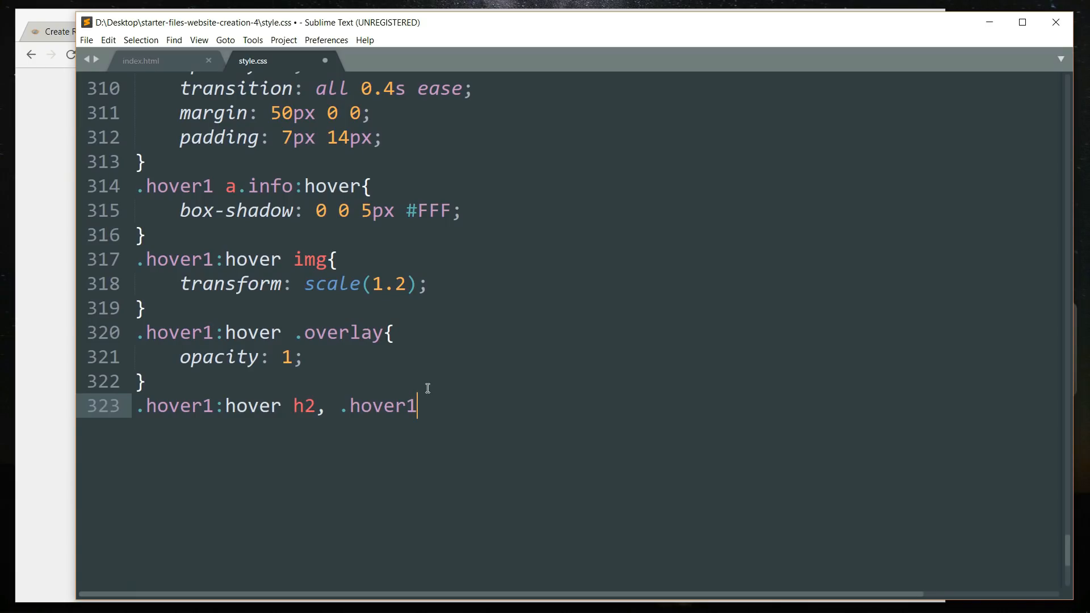
{"action": "type", "text": ":hover"}
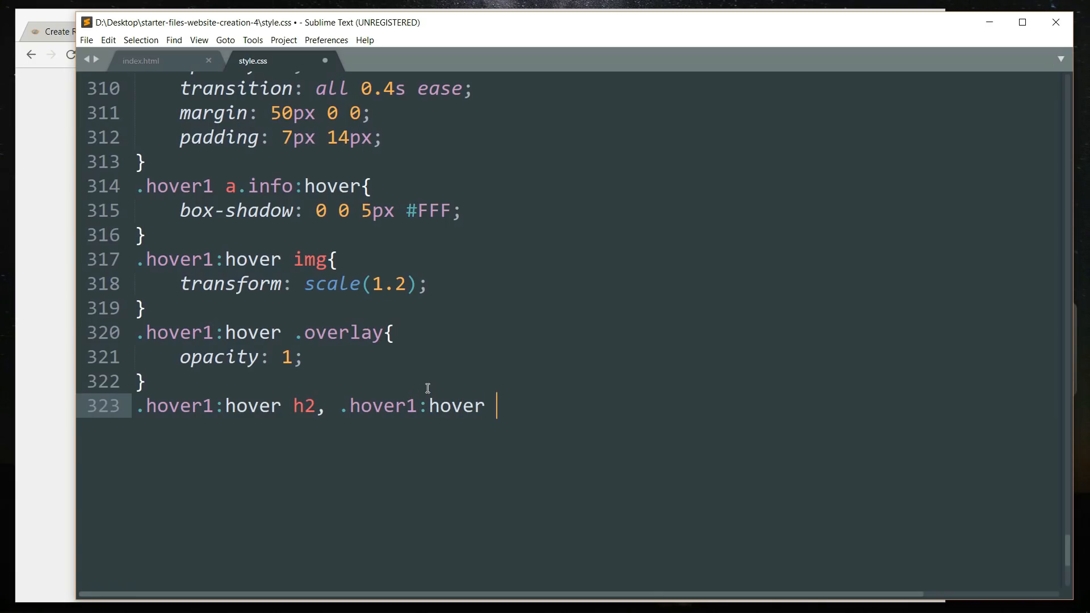
{"action": "type", "text": "a.info{}"}
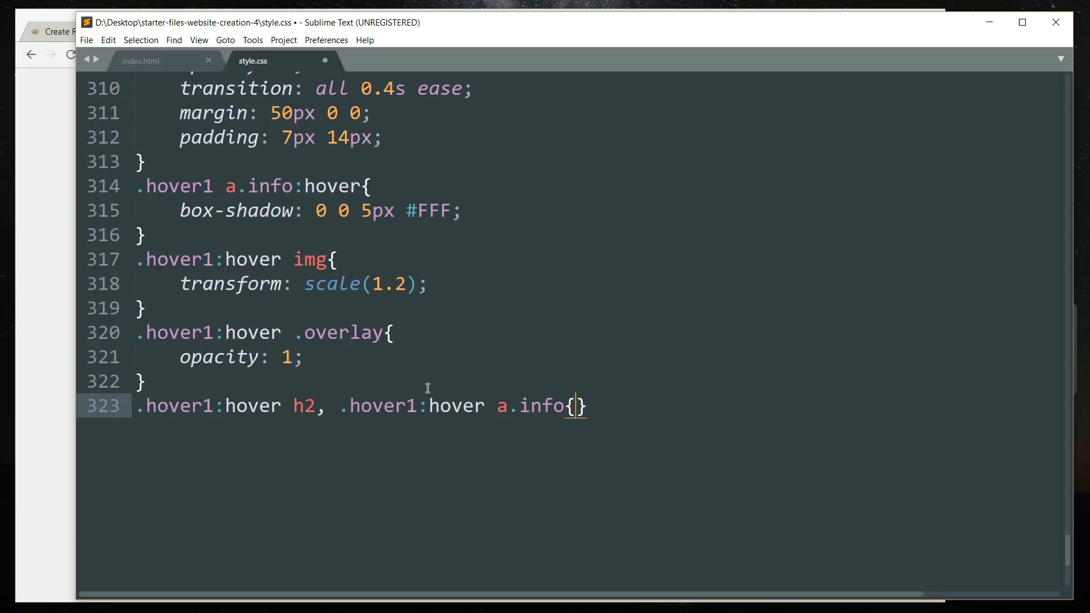
Give that rule opacity: 1 and transform: translateY(0)
{"action": "type", "text": "opacity: 1;"}
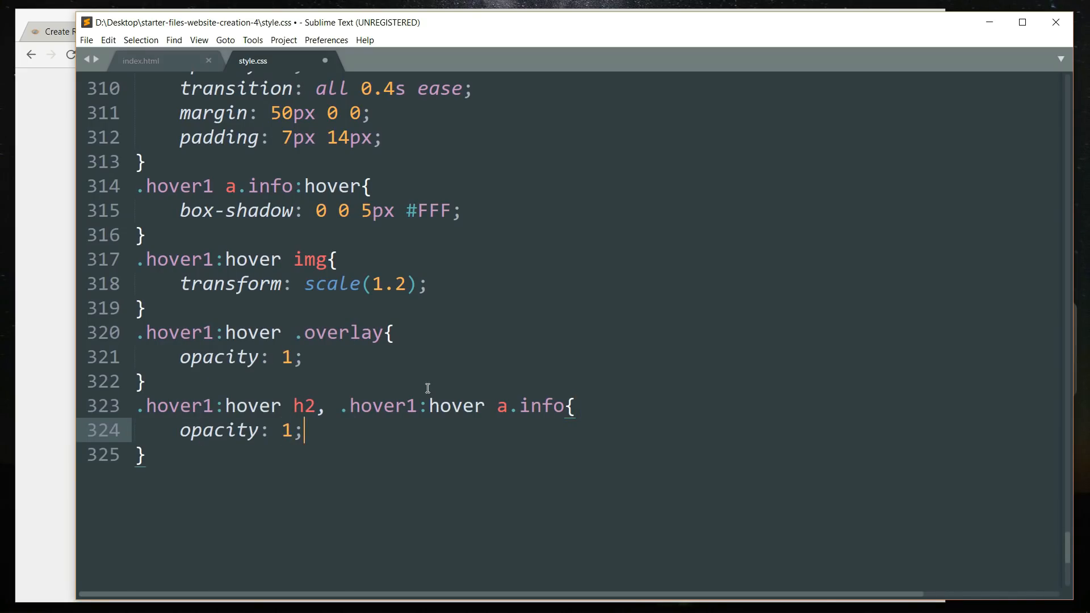
{"action": "type", "text": "transform: translateY();"}
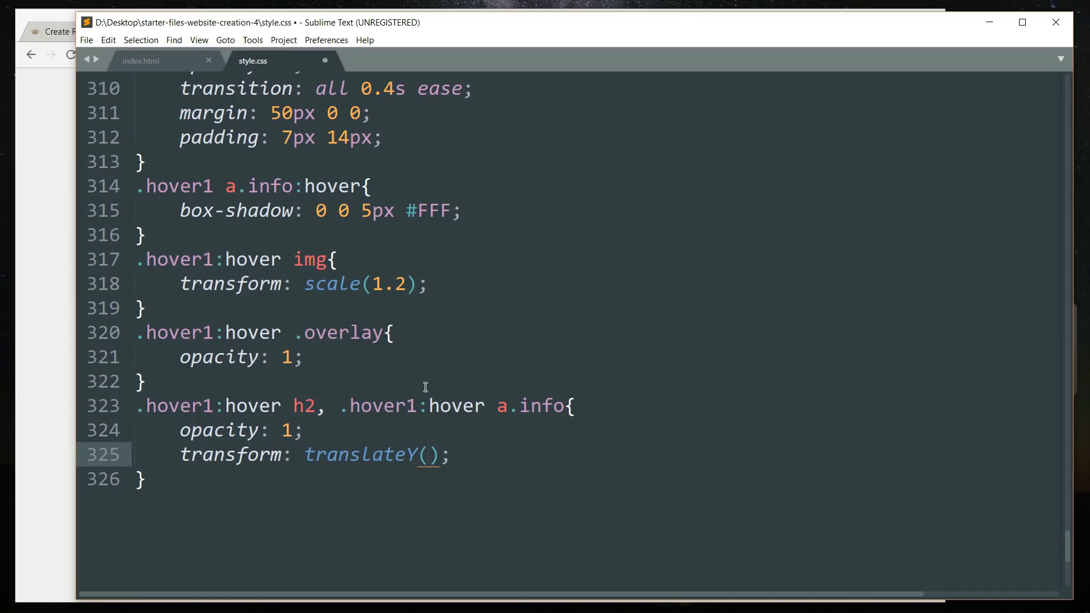
{"action": "type", "text": "0"}
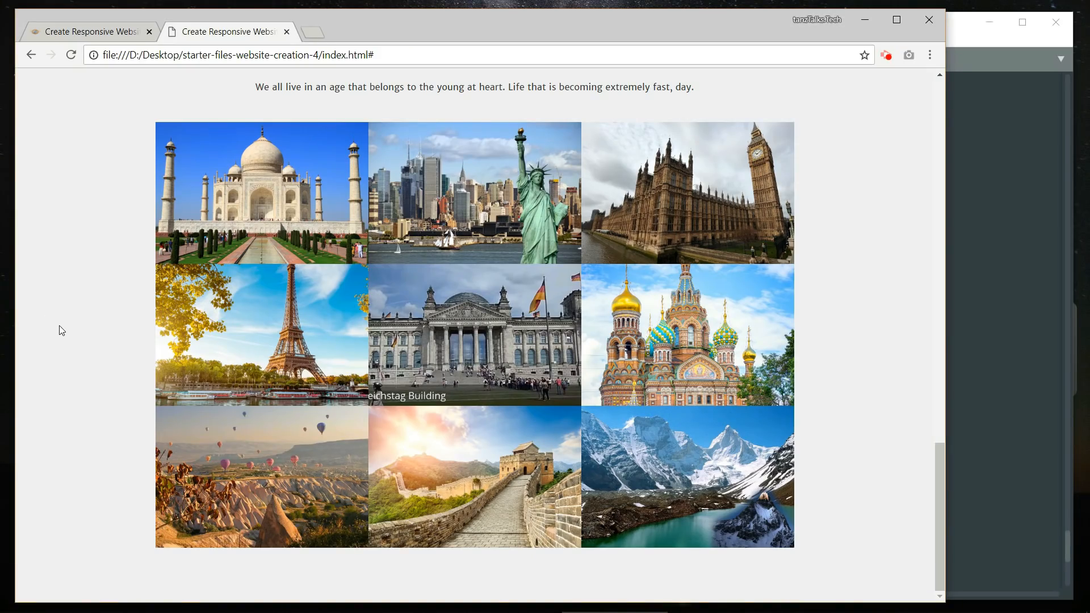
{"action": "mouse_move", "coordinate": [83, 197]}
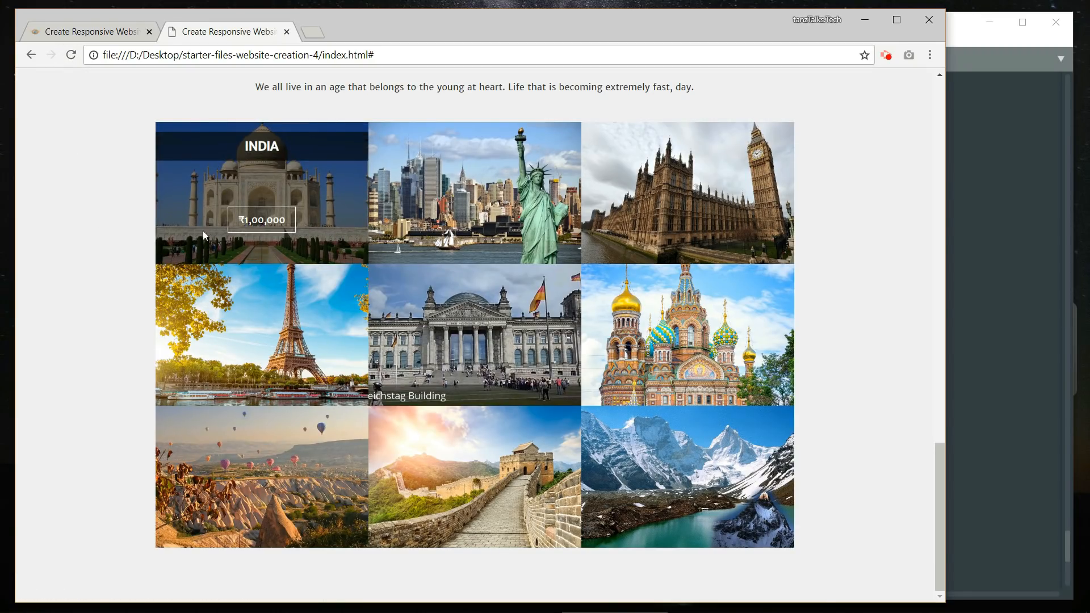
{"action": "mouse_move", "coordinate": [686, 214]}
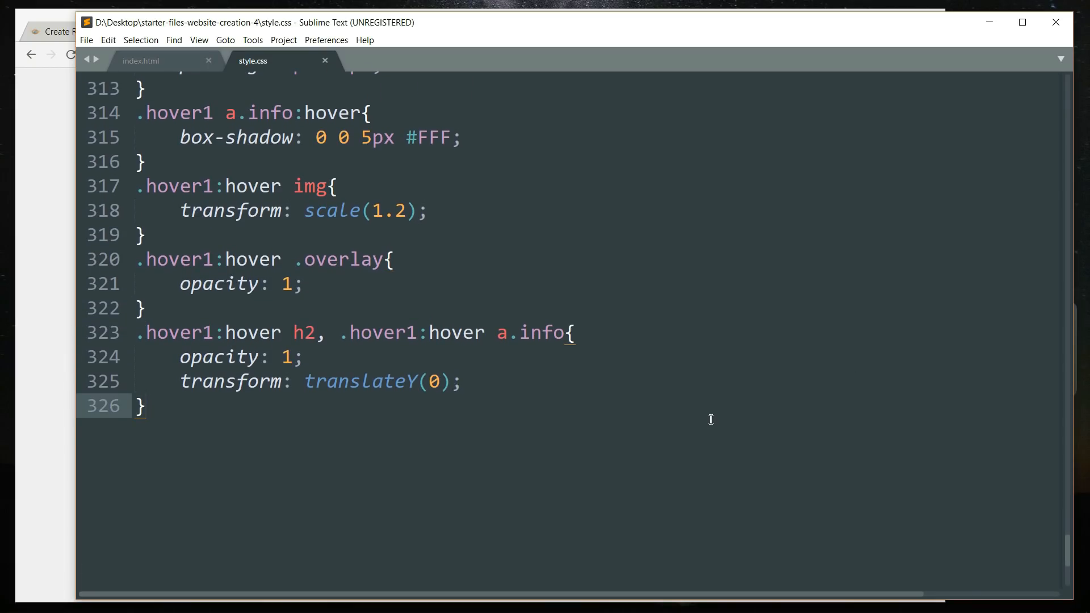
Add a .hover1:hover a.info rule with transition-delay: 0.2s
{"action": "type", "text": ".hover"}
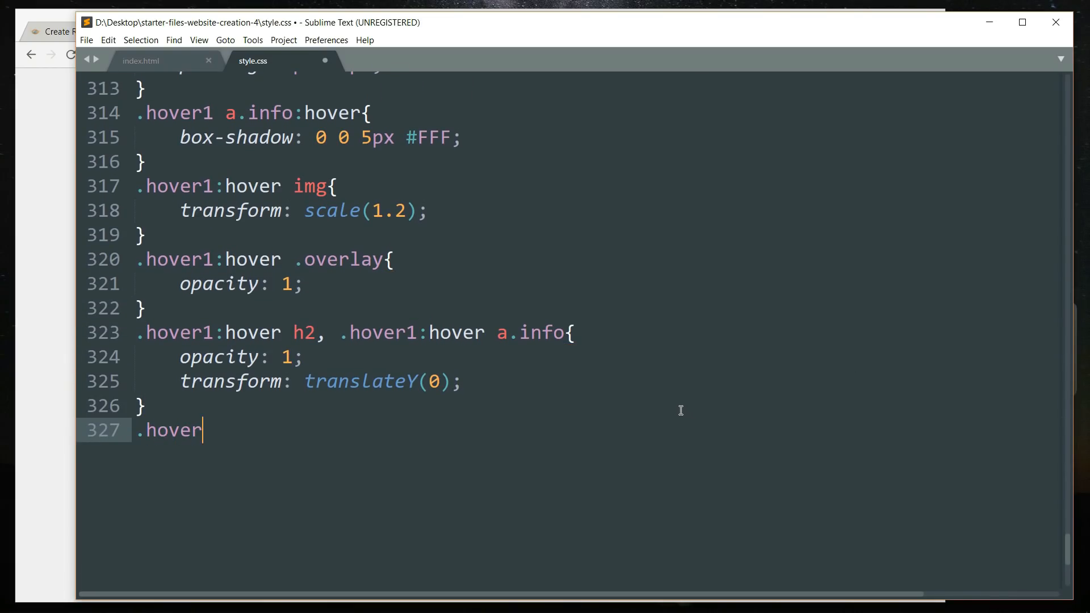
{"action": "type", "text": "1:"}
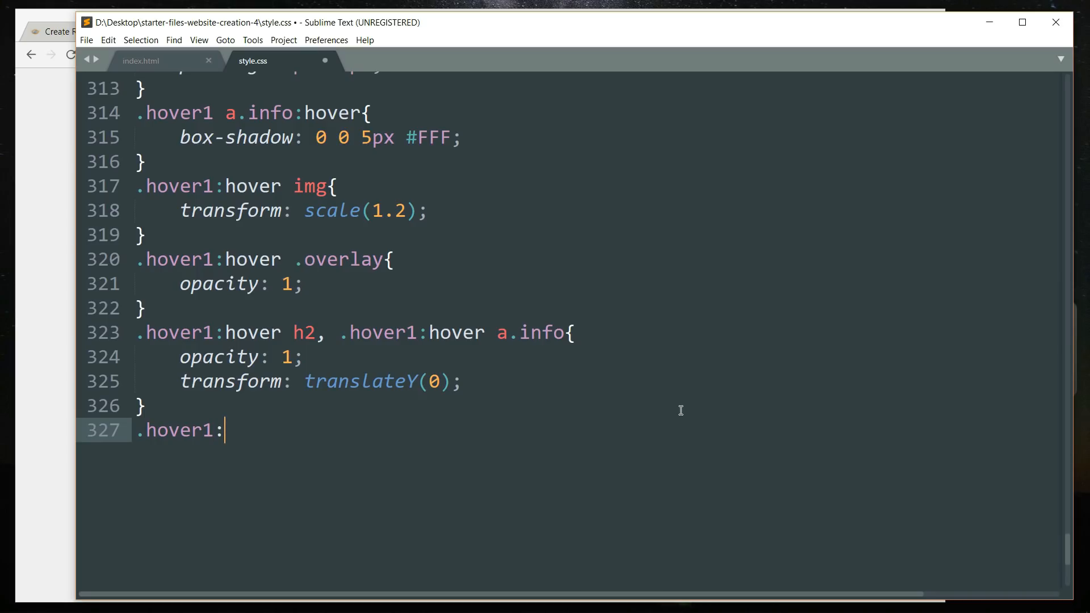
{"action": "type", "text": "hover a"}
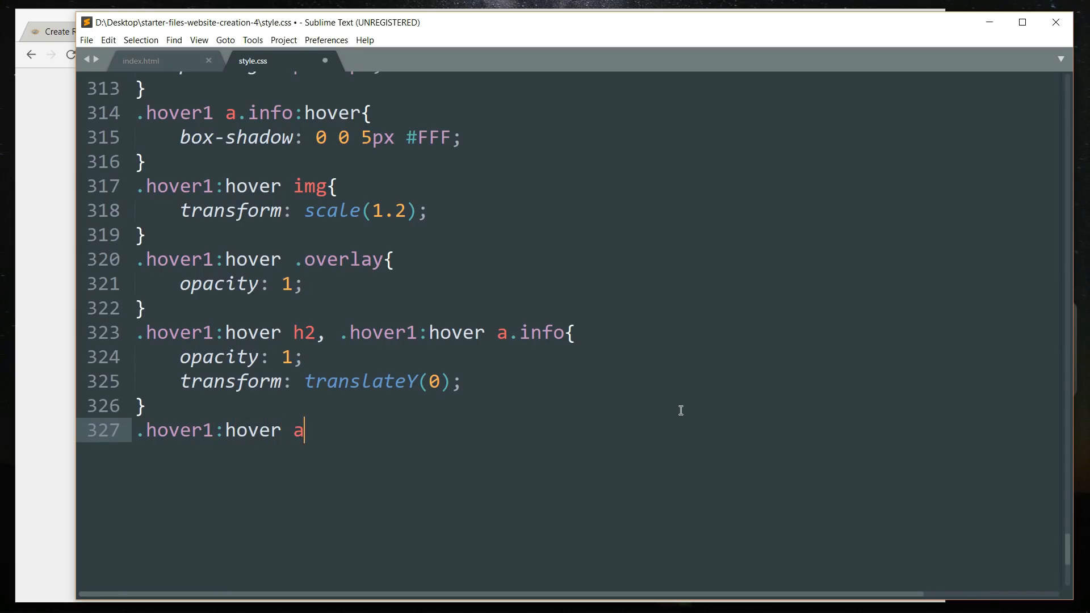
{"action": "type", "text": ".info"}
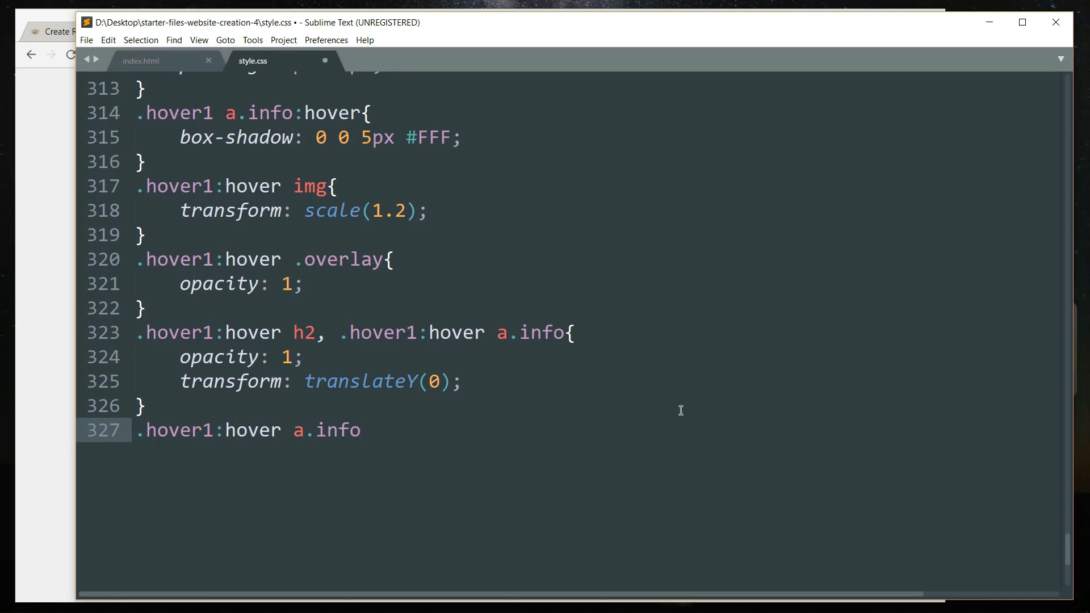
{"action": "type", "text": "{transition-delay:"}
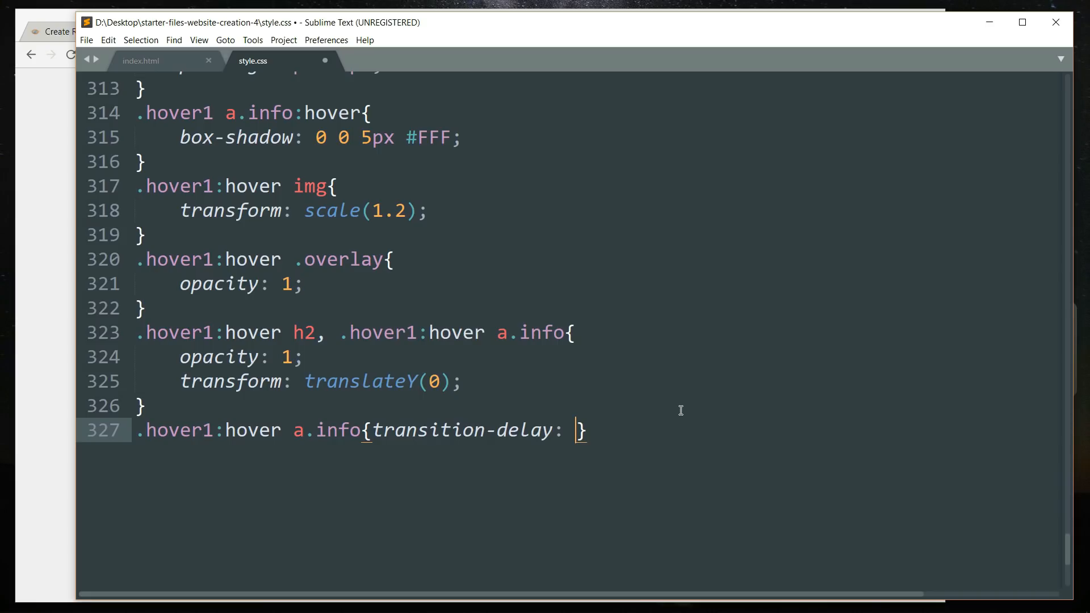
{"action": "type", "text": "0.2s"}
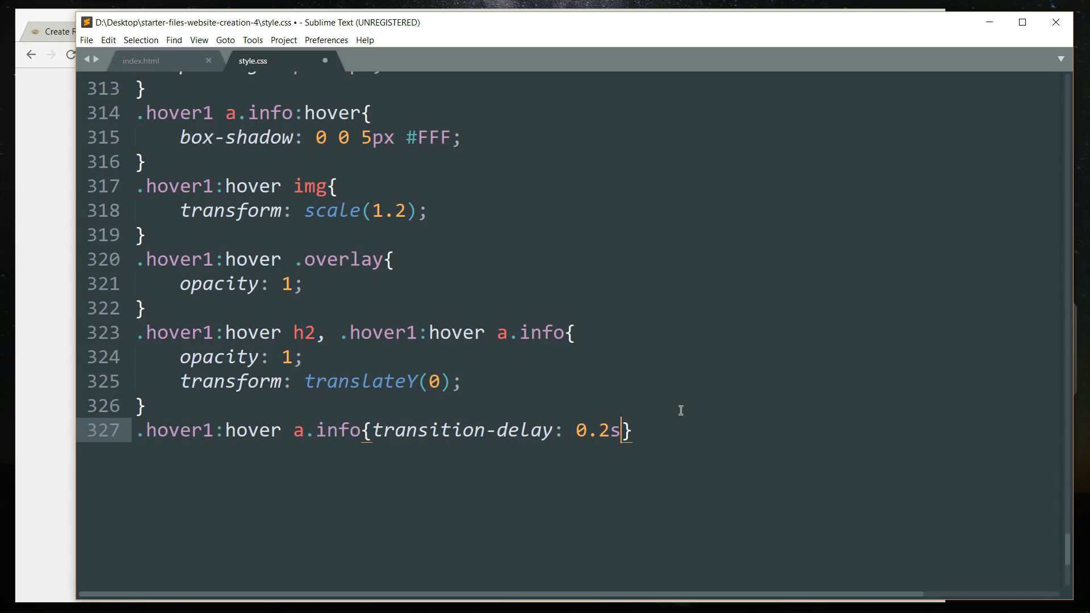
{"action": "type", "text": ";"}
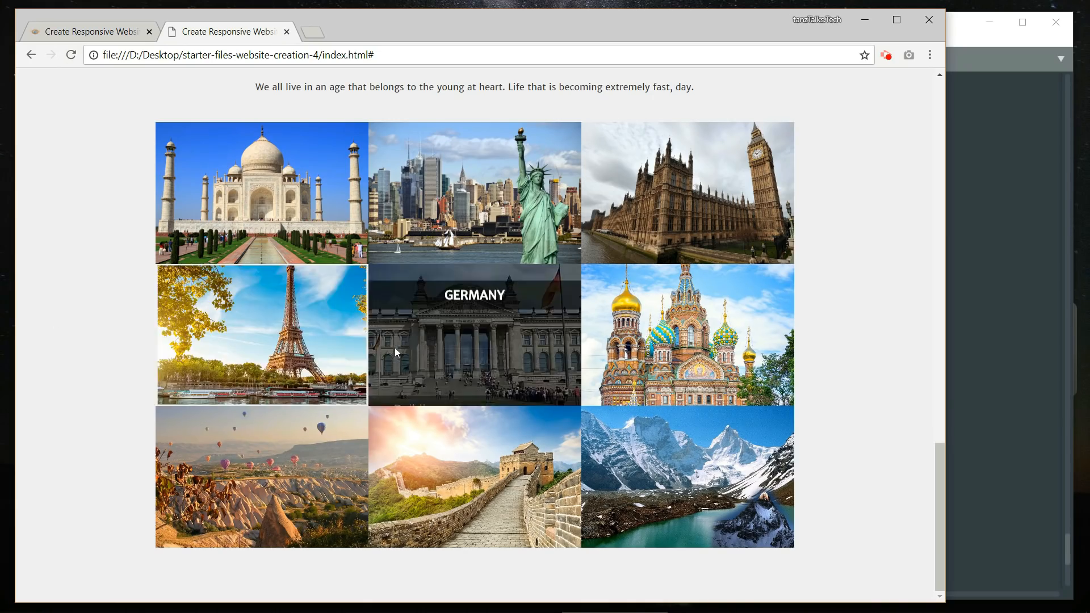
{"action": "mouse_move", "coordinate": [725, 462]}
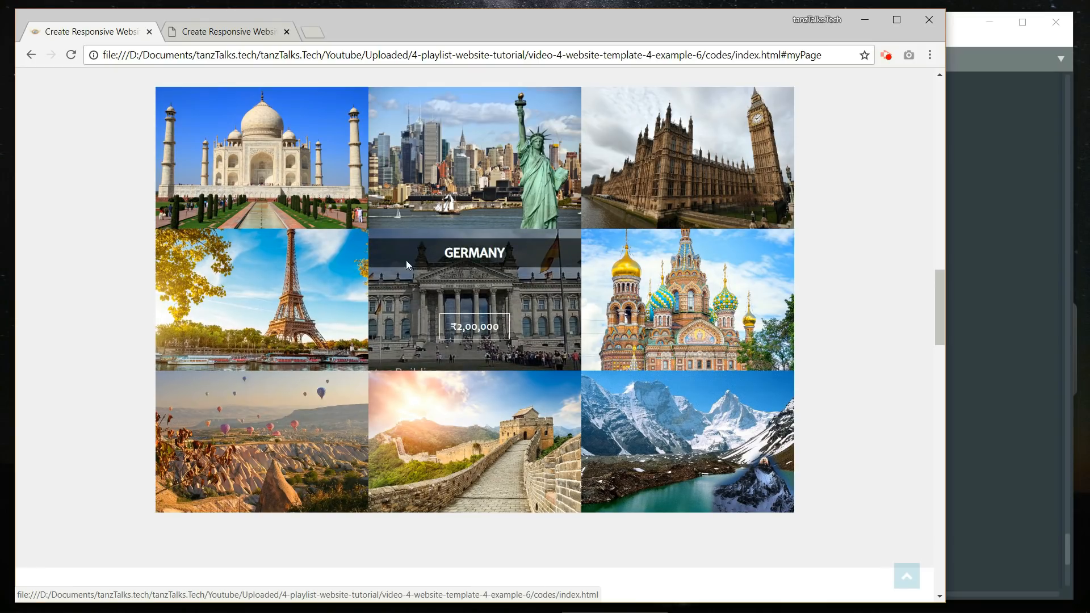
Bring Sublime Text back to the front after checking the Germany tile in Chrome
{"action": "left_click", "coordinate": [223, 31]}
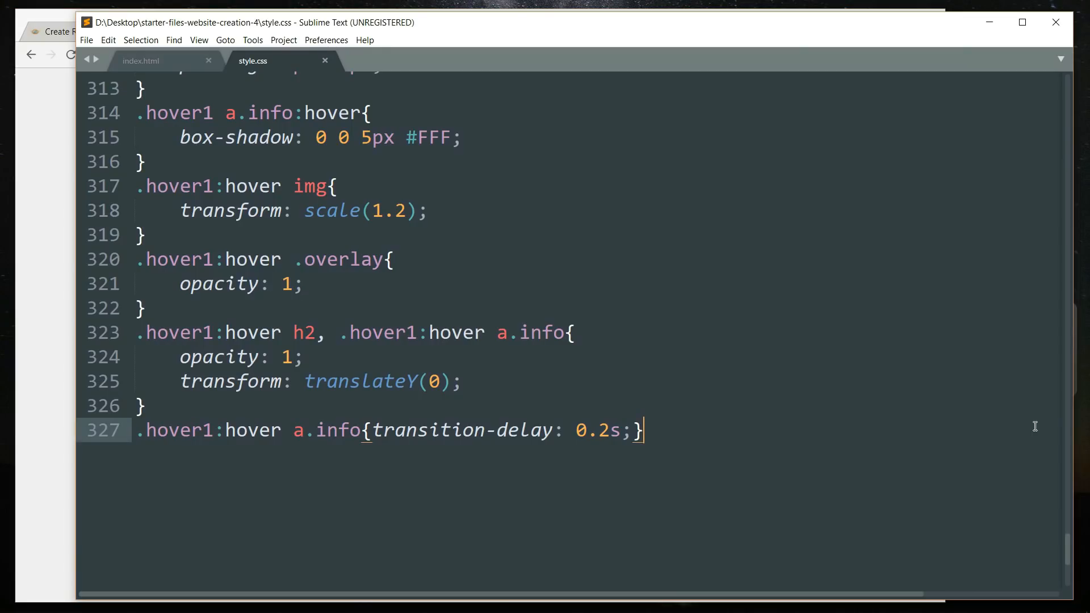
Switch from style.css to the index.html tab showing the Himalayas list item
{"action": "scroll", "scroll_direction": "down", "scroll_amount": 3}
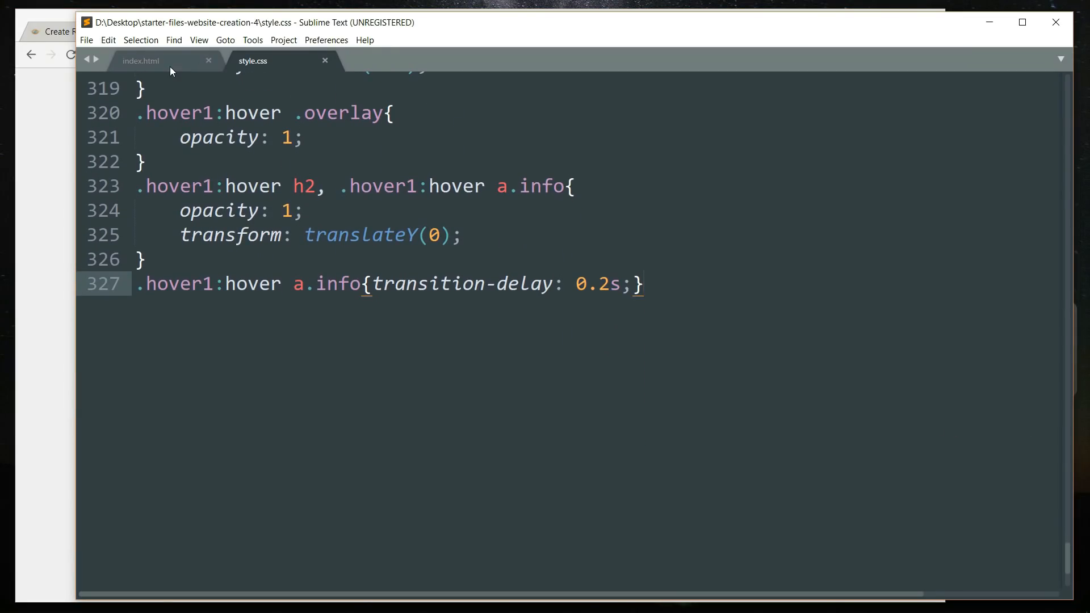
{"action": "left_click", "coordinate": [140, 60]}
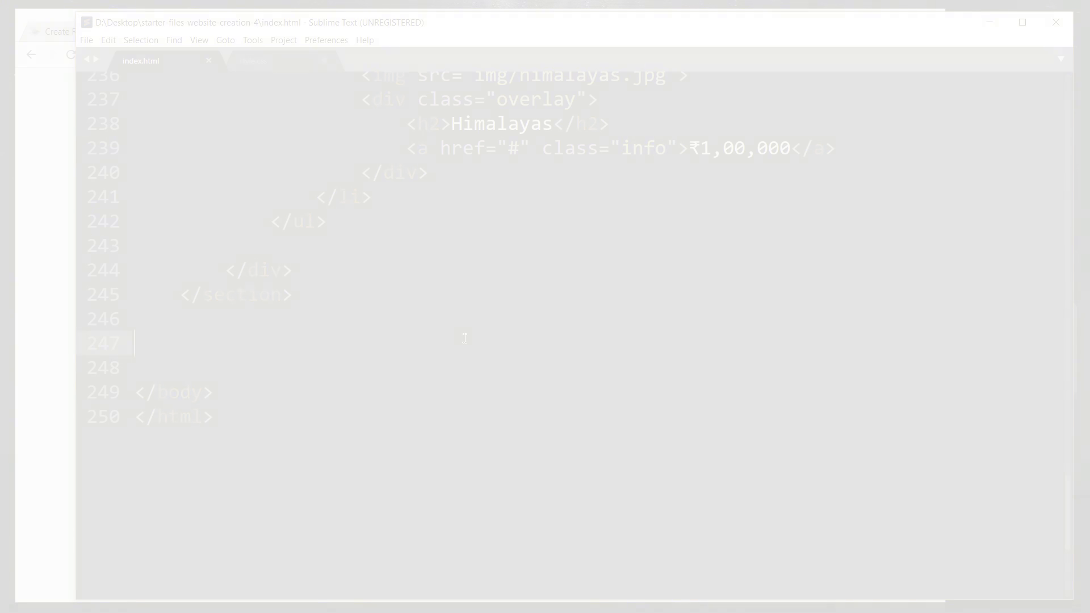